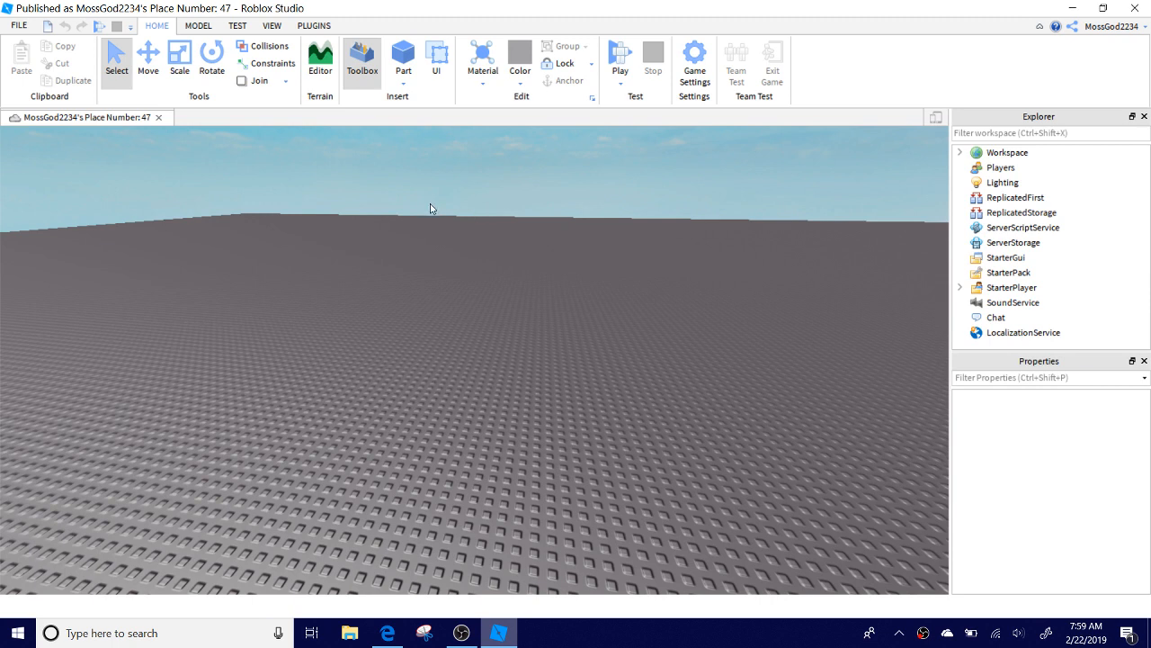
{"action": "mouse_move", "coordinate": [418, 198]}
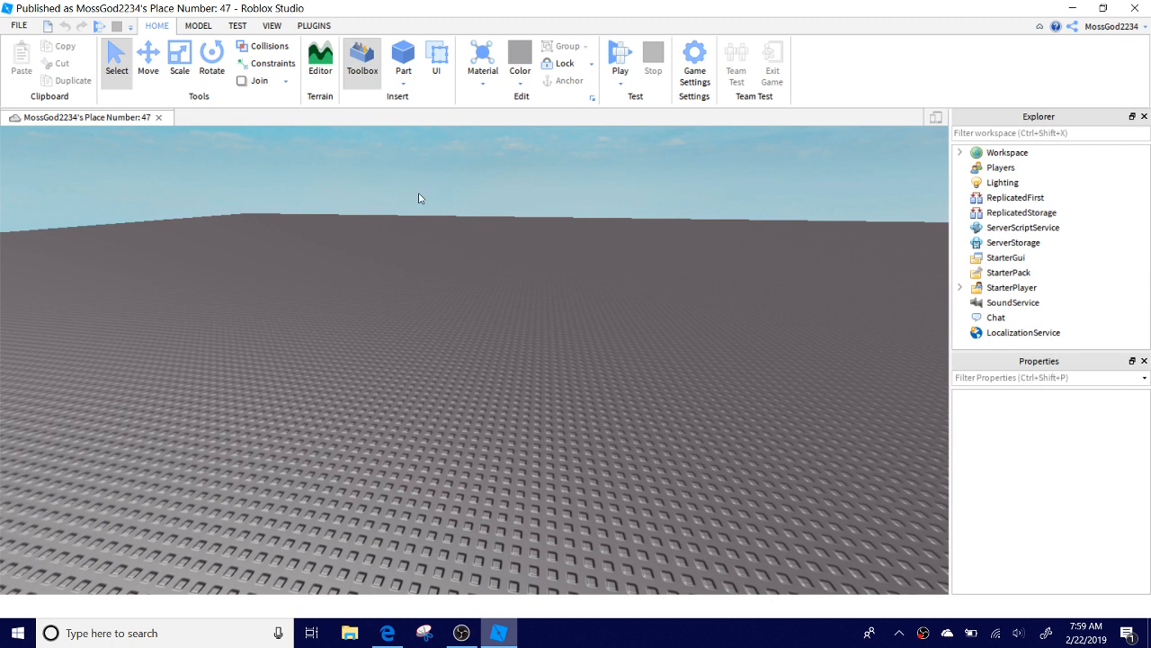
{"action": "mouse_move", "coordinate": [367, 233]}
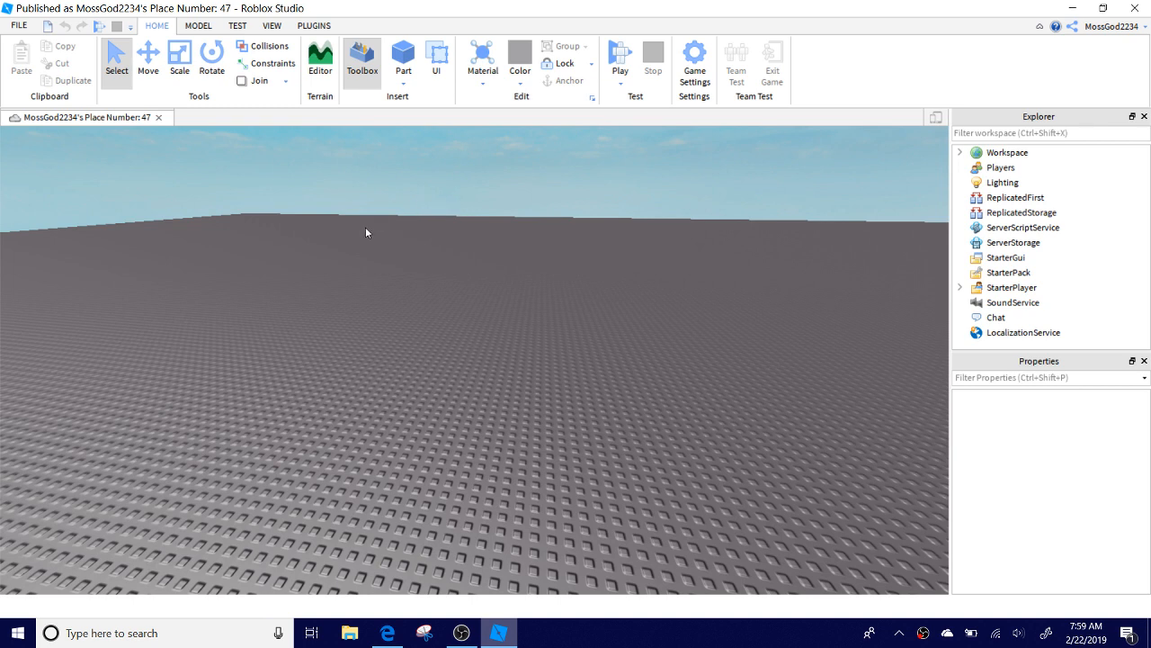
{"action": "mouse_move", "coordinate": [123, 410]}
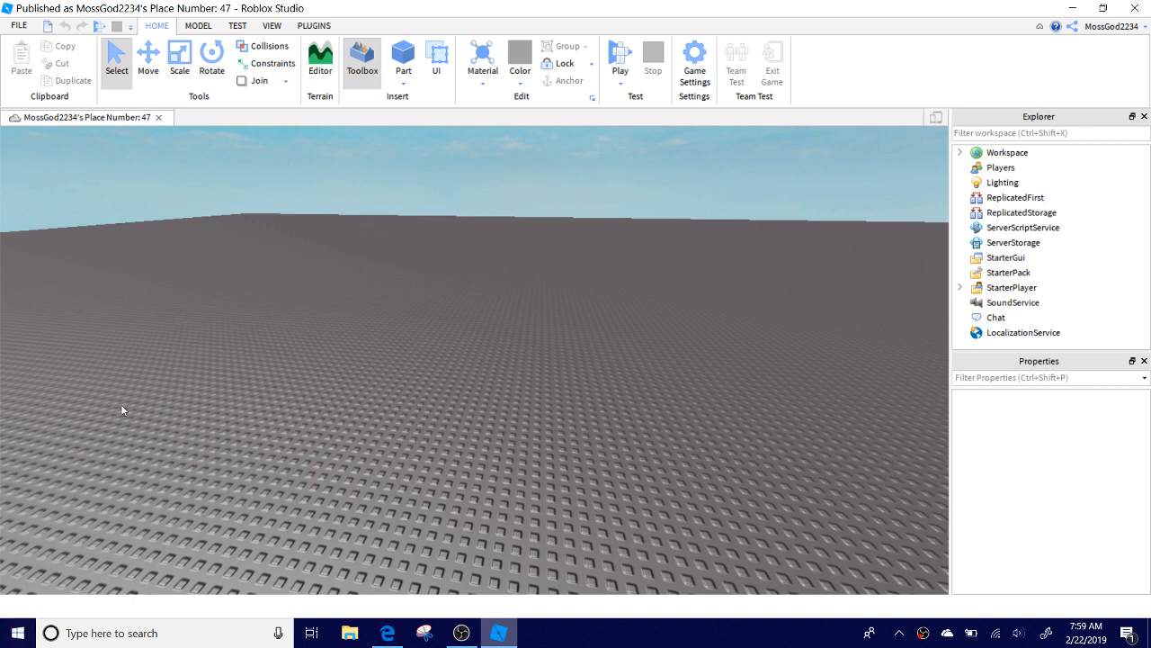
{"action": "mouse_move", "coordinate": [238, 392]}
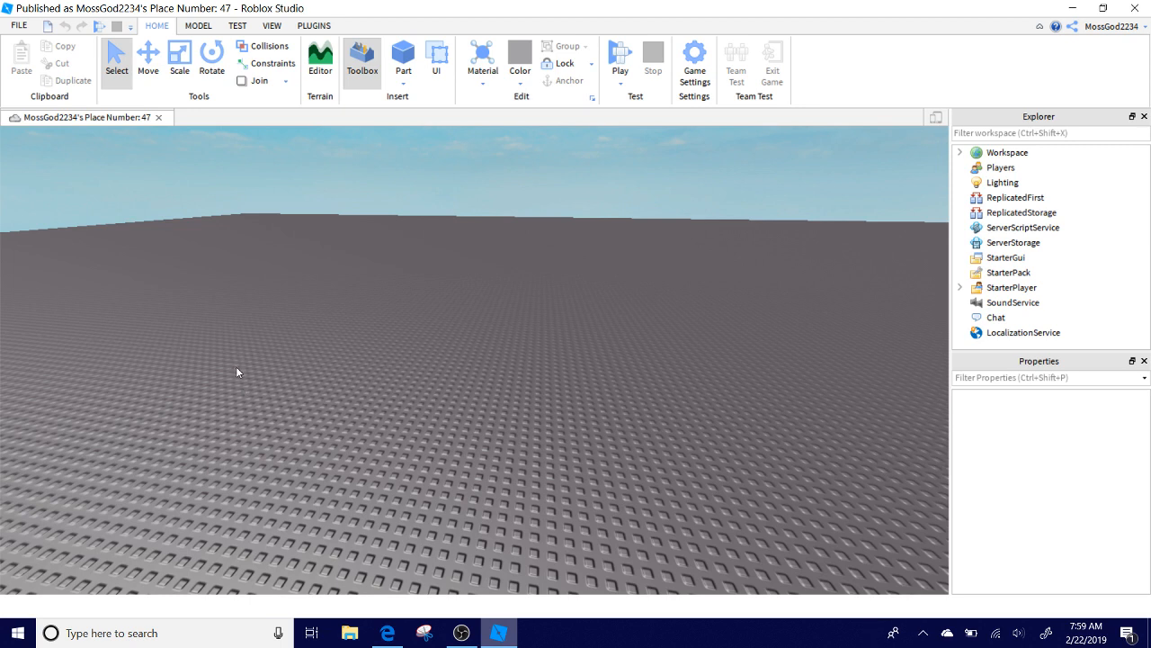
{"action": "mouse_move", "coordinate": [392, 232]}
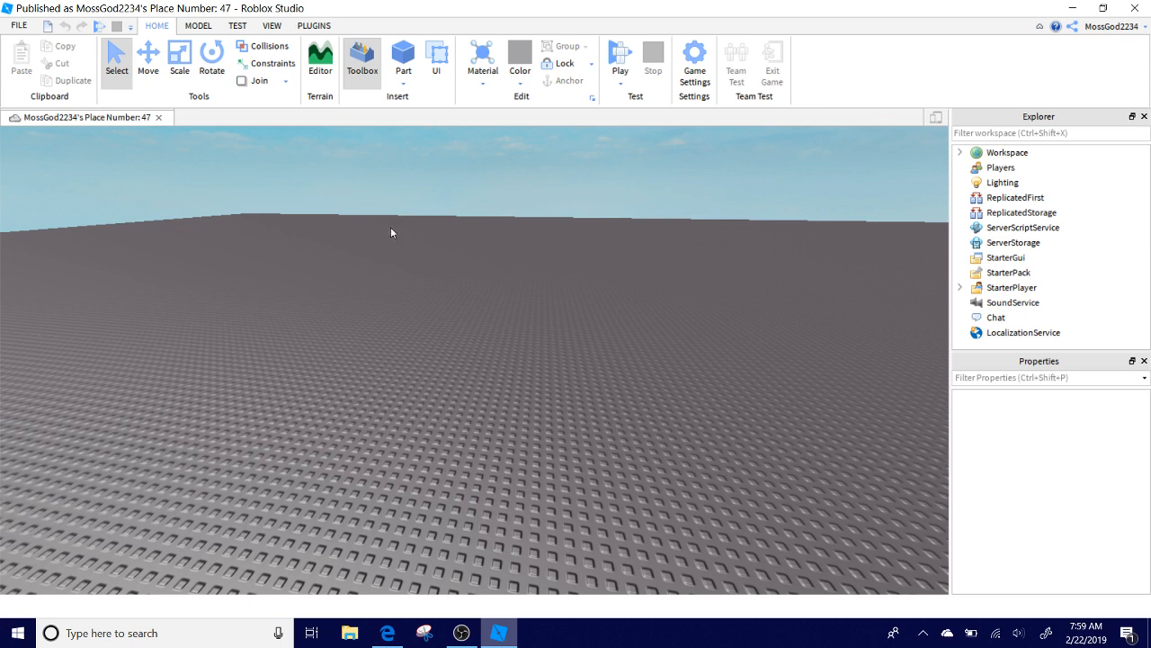
{"action": "mouse_move", "coordinate": [1140, 7]}
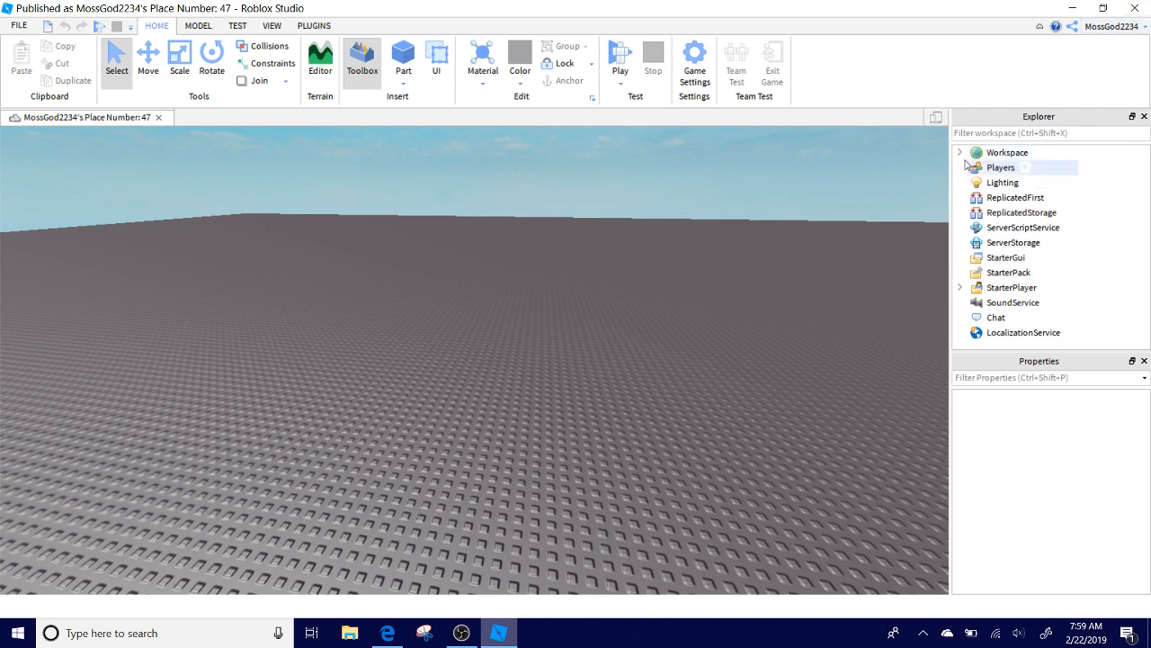
{"action": "mouse_move", "coordinate": [270, 45]}
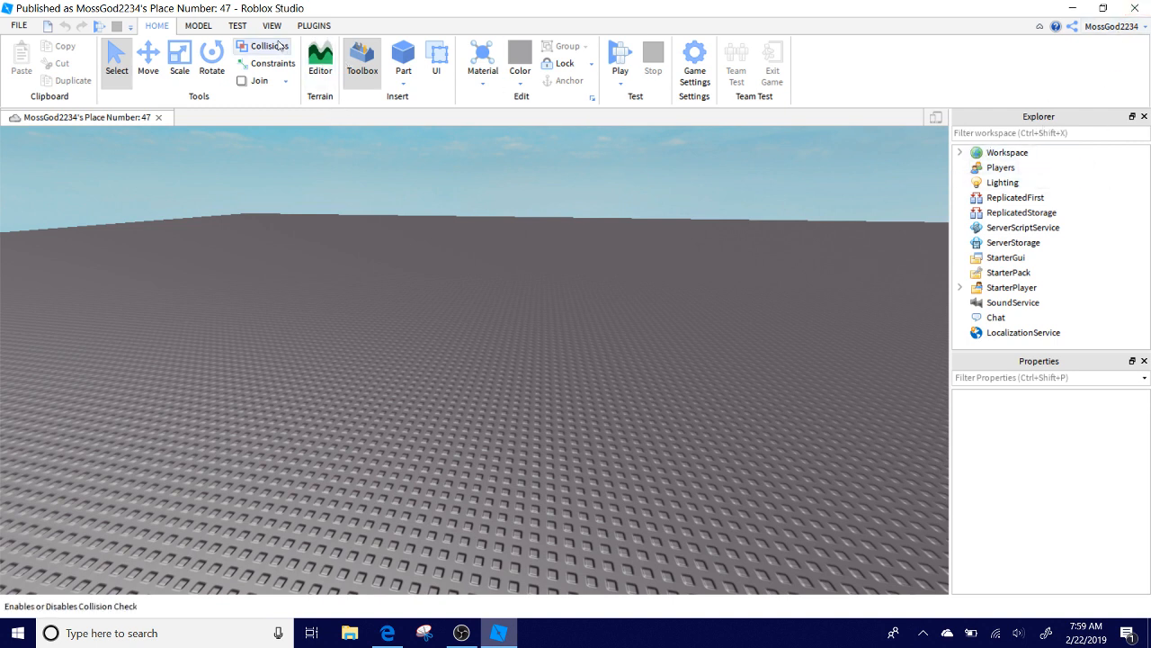
Toggle the Toolbox on and off from the View tab, then show the Output panel.
{"action": "left_click", "coordinate": [270, 25]}
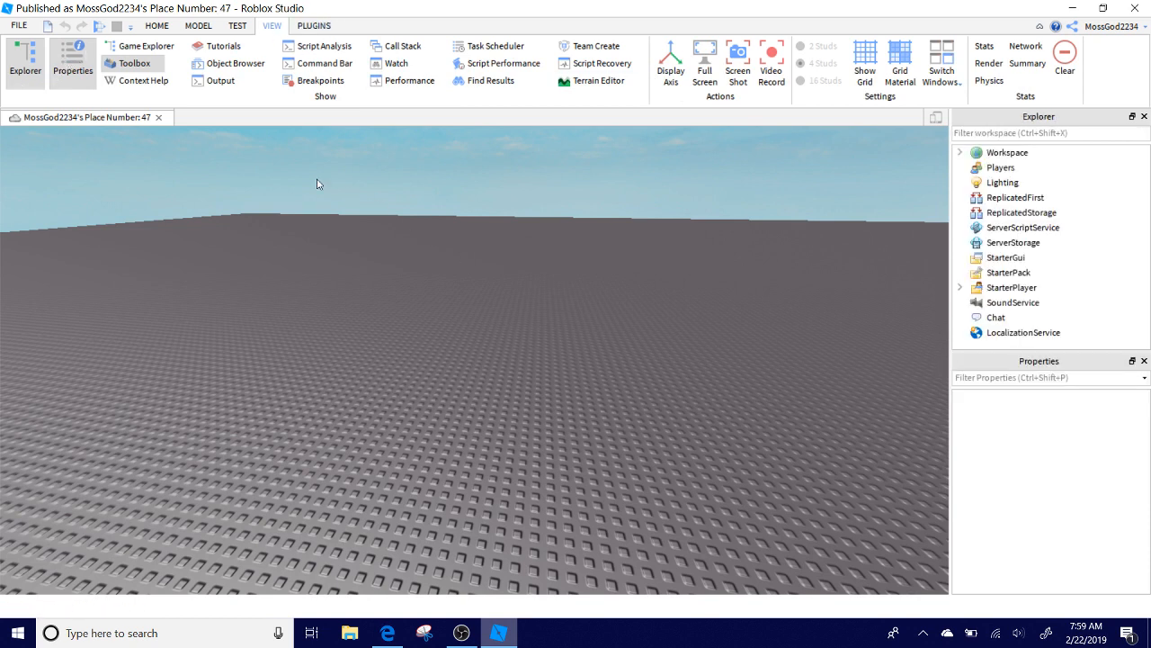
{"action": "mouse_move", "coordinate": [124, 63]}
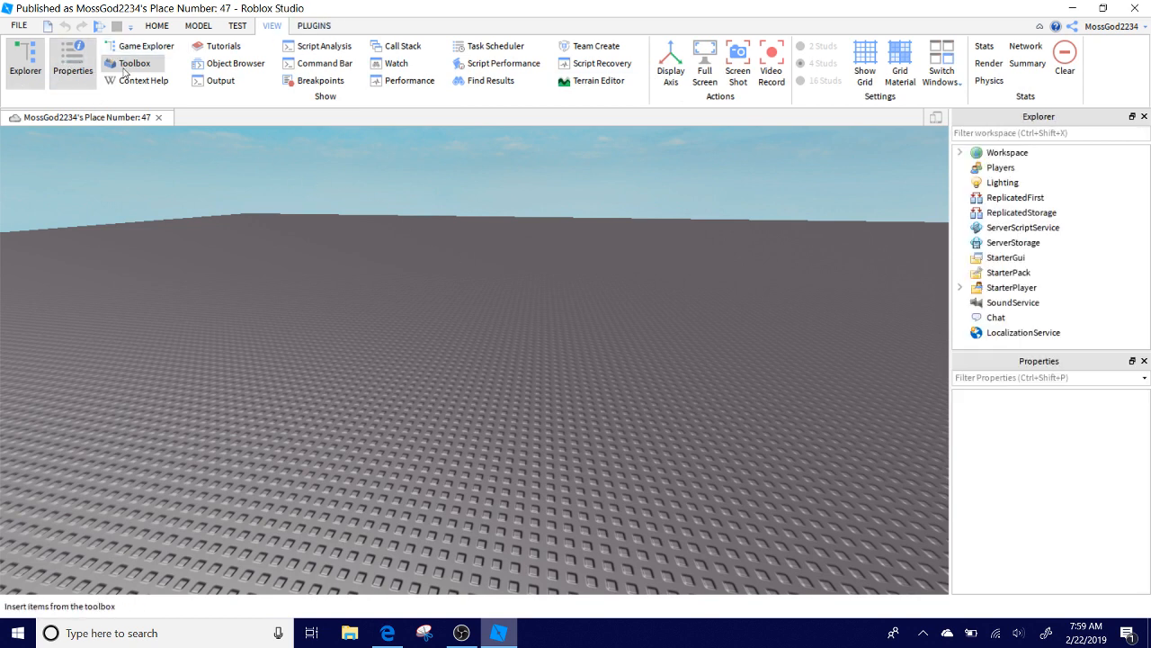
{"action": "left_click", "coordinate": [133, 63]}
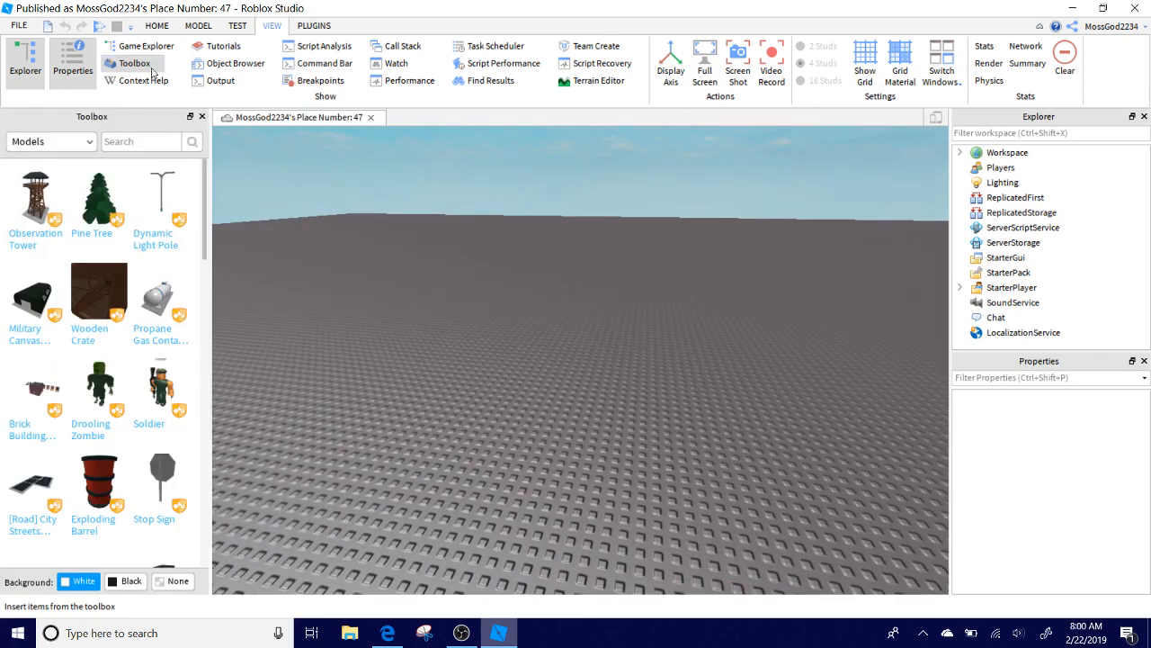
{"action": "left_click", "coordinate": [133, 63]}
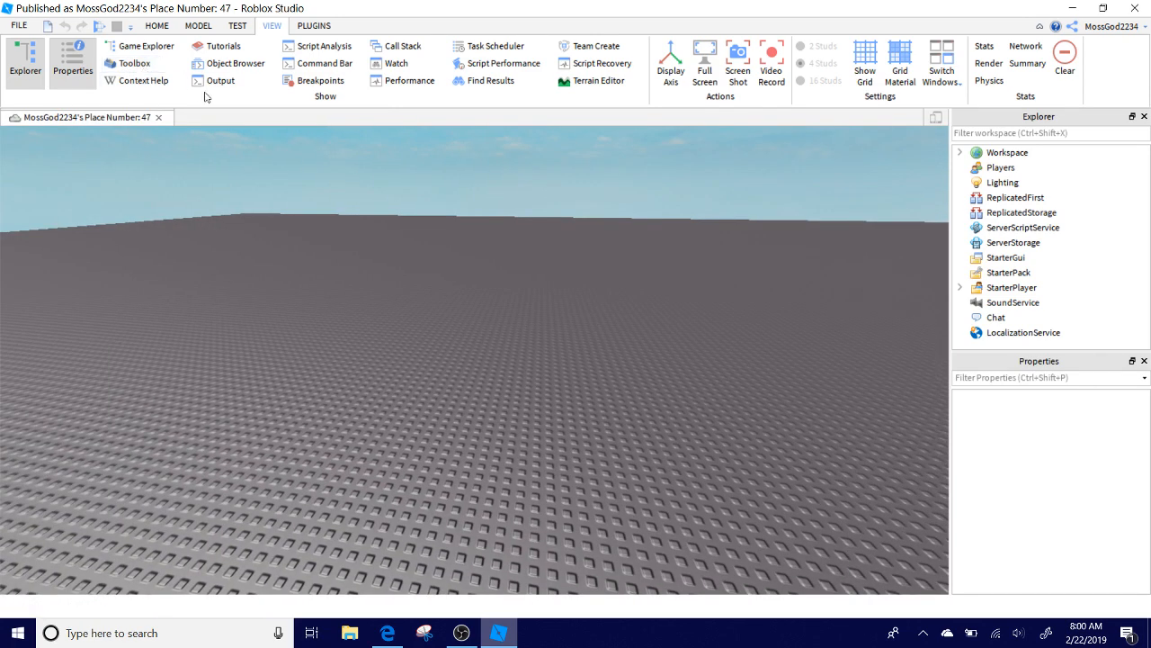
{"action": "left_click", "coordinate": [220, 79]}
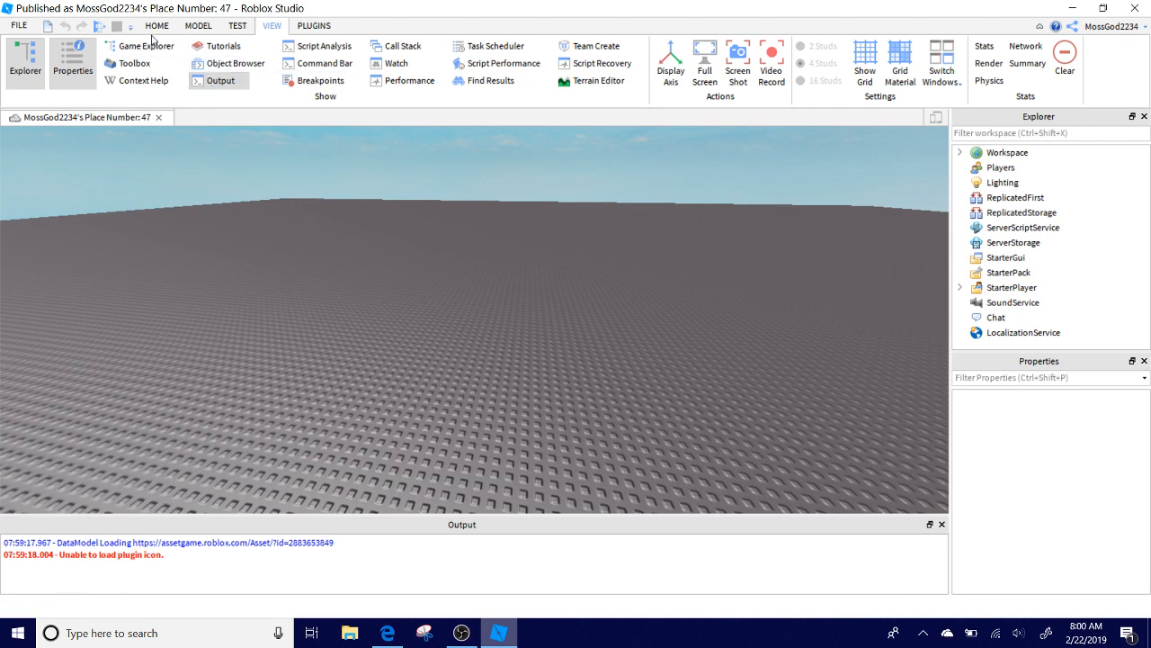
{"action": "left_click", "coordinate": [156, 25]}
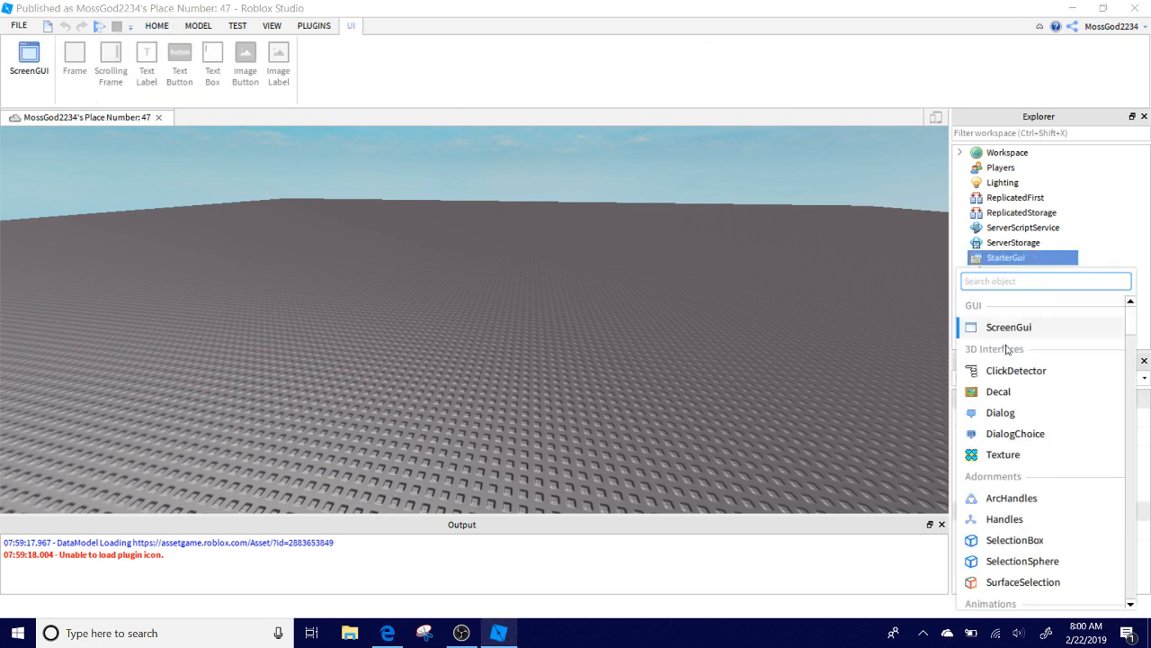
Insert a Frame into StarterGui and select it for editing.
{"action": "type", "text": "Fra"}
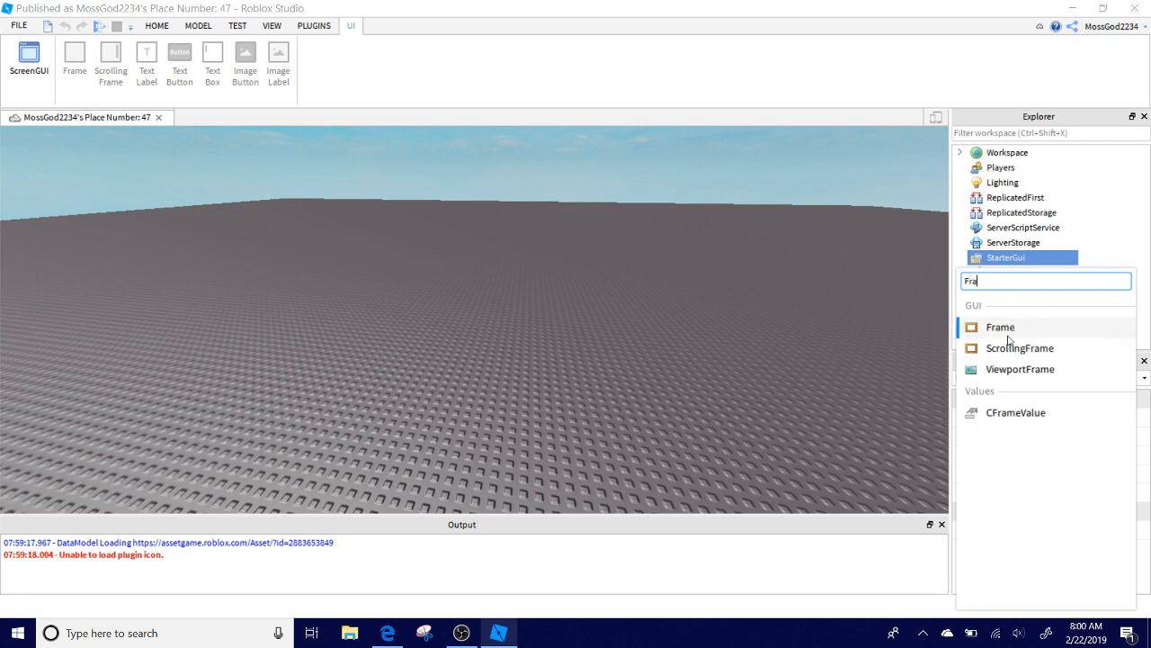
{"action": "left_click", "coordinate": [1000, 327]}
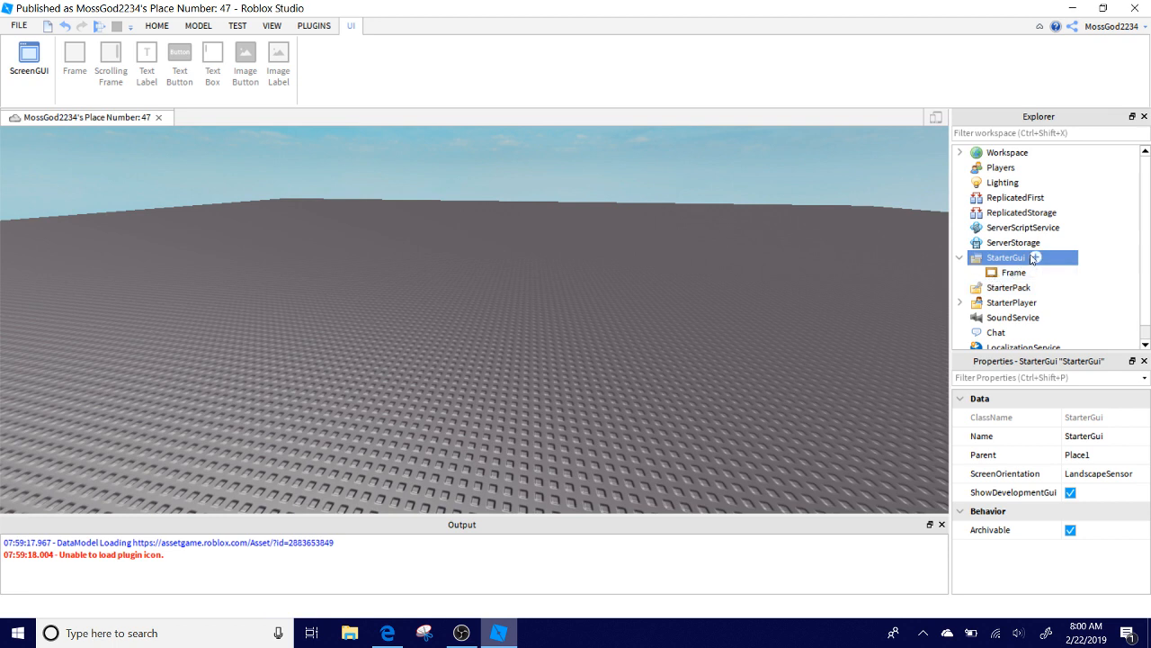
{"action": "left_click", "coordinate": [1036, 257]}
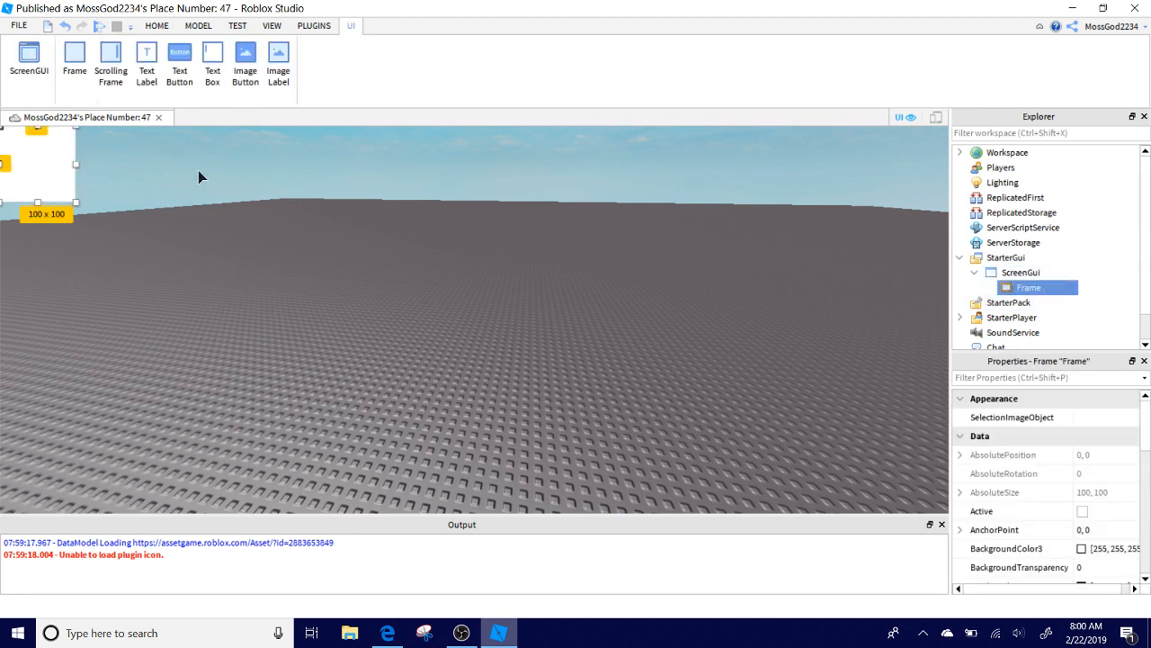
Move the frame into the view and enlarge it to a wide rectangle of about 525 by 261.
{"action": "left_click_drag", "start_coordinate": [36, 162], "coordinate": [205, 196]}
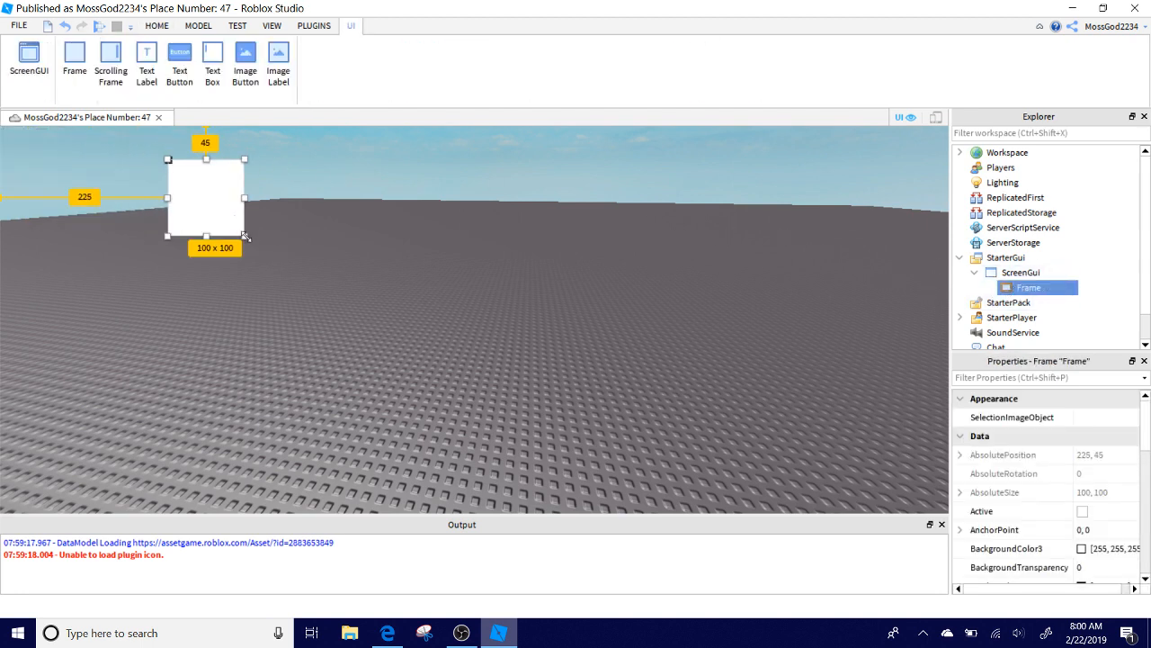
{"action": "left_click_drag", "start_coordinate": [245, 234], "coordinate": [688, 340]}
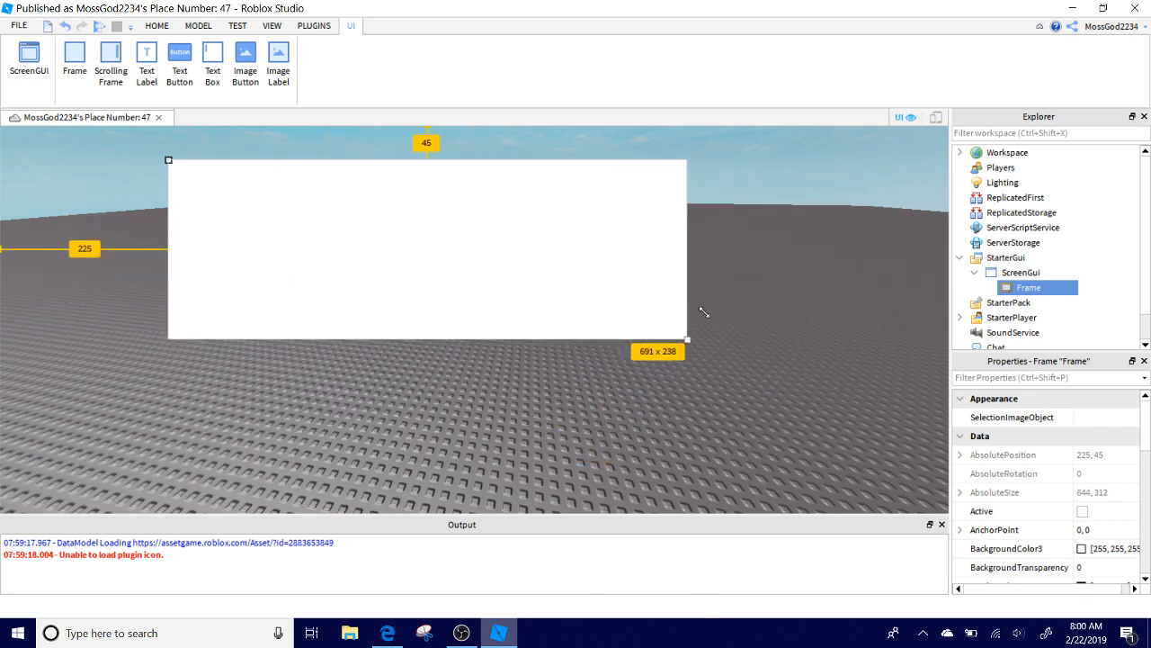
{"action": "left_click_drag", "start_coordinate": [687, 345], "coordinate": [562, 376]}
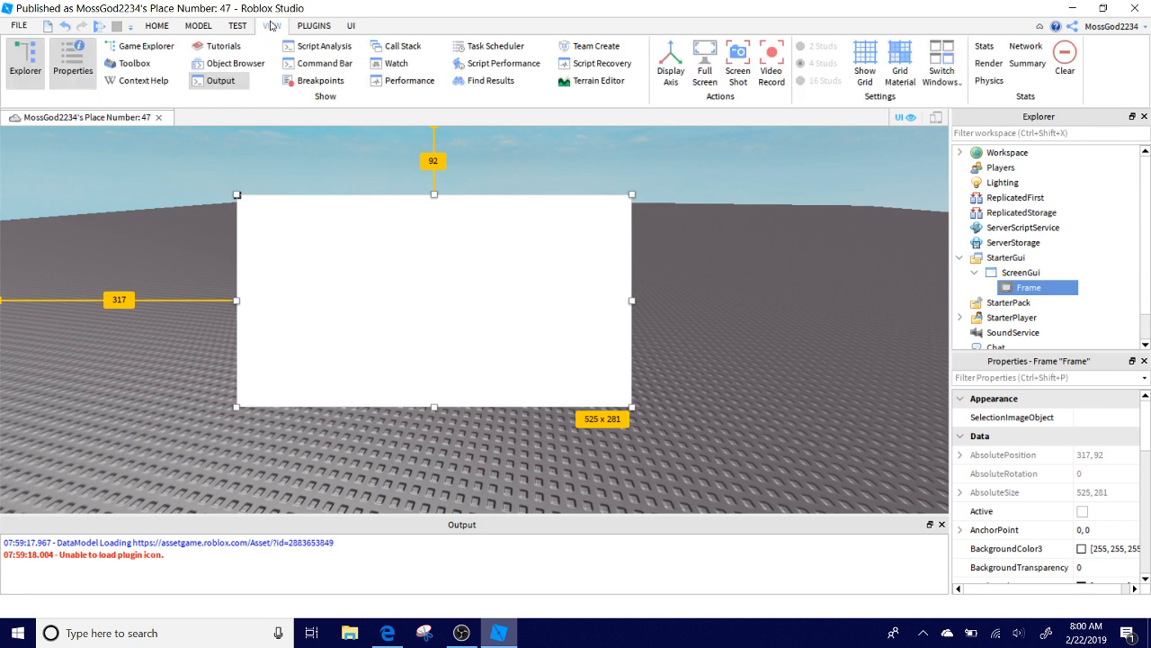
{"action": "left_click", "coordinate": [313, 25]}
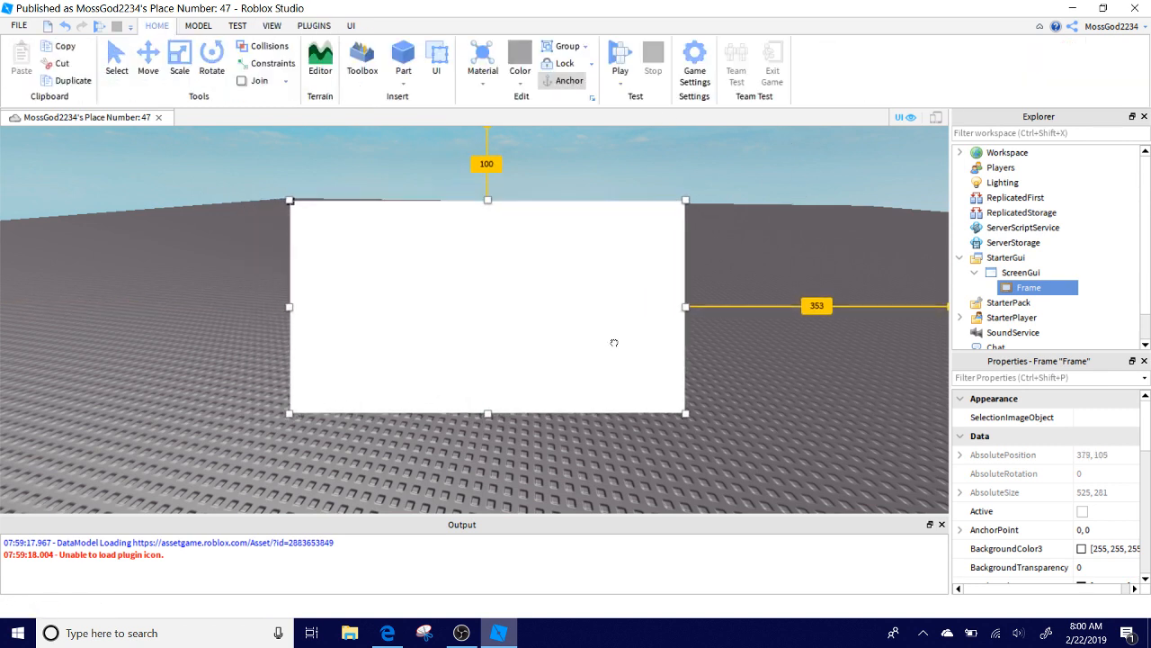
Nudge the frame toward the centre and place the new TextButton at the right edge.
{"action": "left_click_drag", "start_coordinate": [485, 306], "coordinate": [475, 295]}
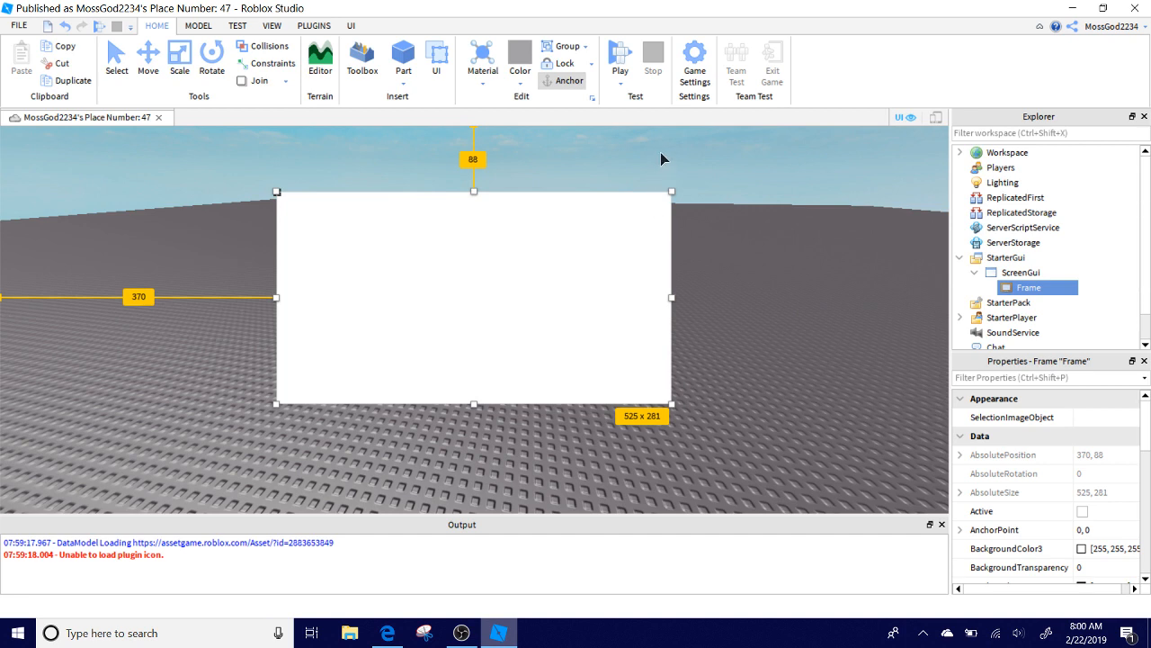
{"action": "mouse_move", "coordinate": [618, 136]}
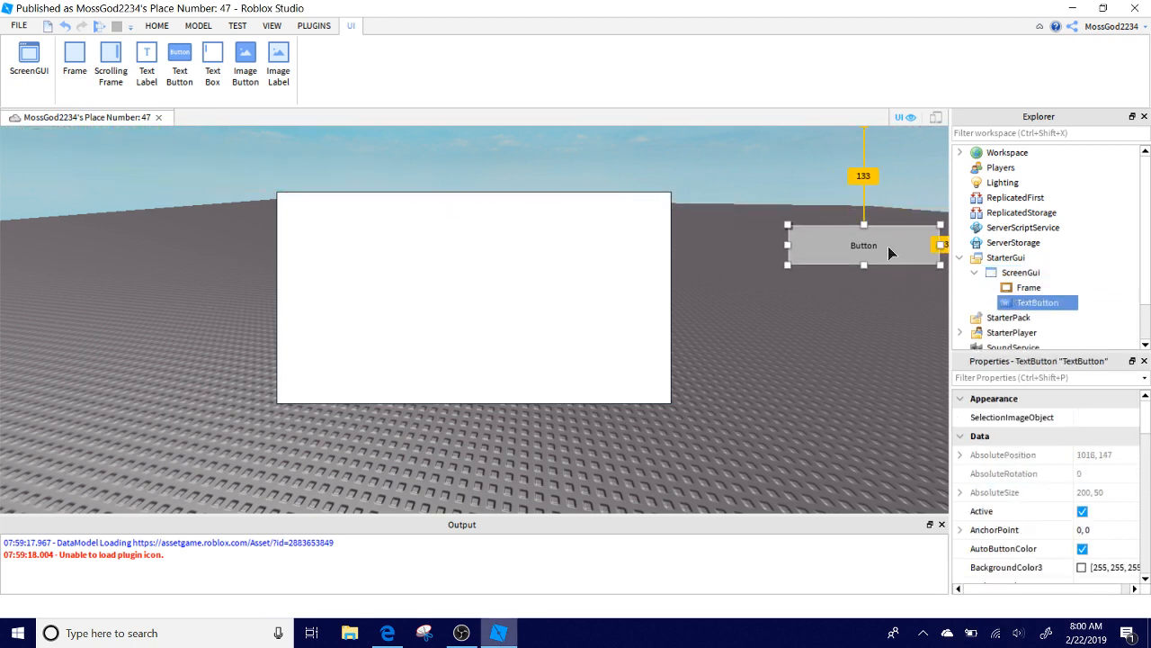
{"action": "left_click_drag", "start_coordinate": [863, 263], "coordinate": [874, 317]}
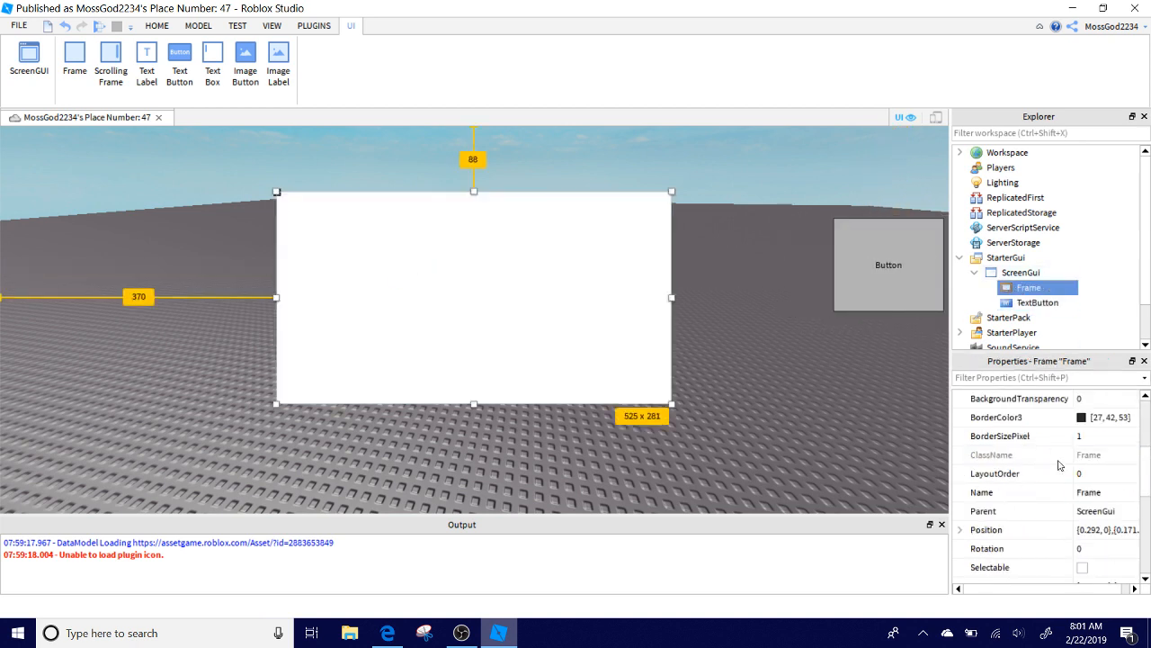
Set the Frame's Name property to Test.
{"action": "scroll", "scroll_direction": "down", "scroll_amount": 3}
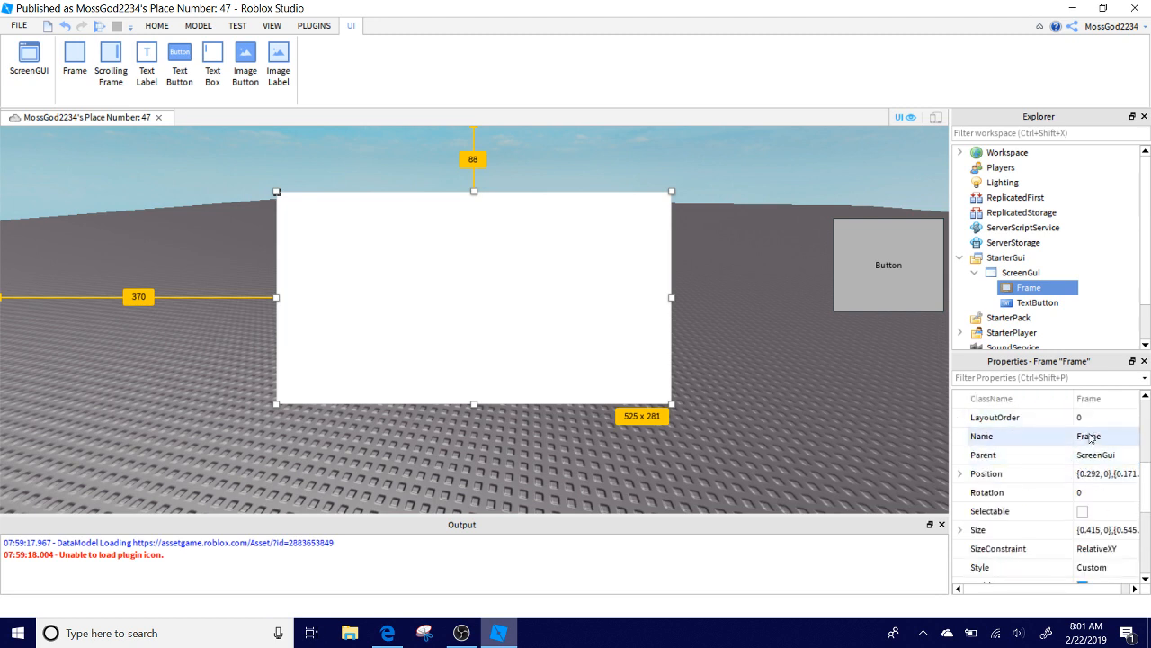
{"action": "type", "text": "Test"}
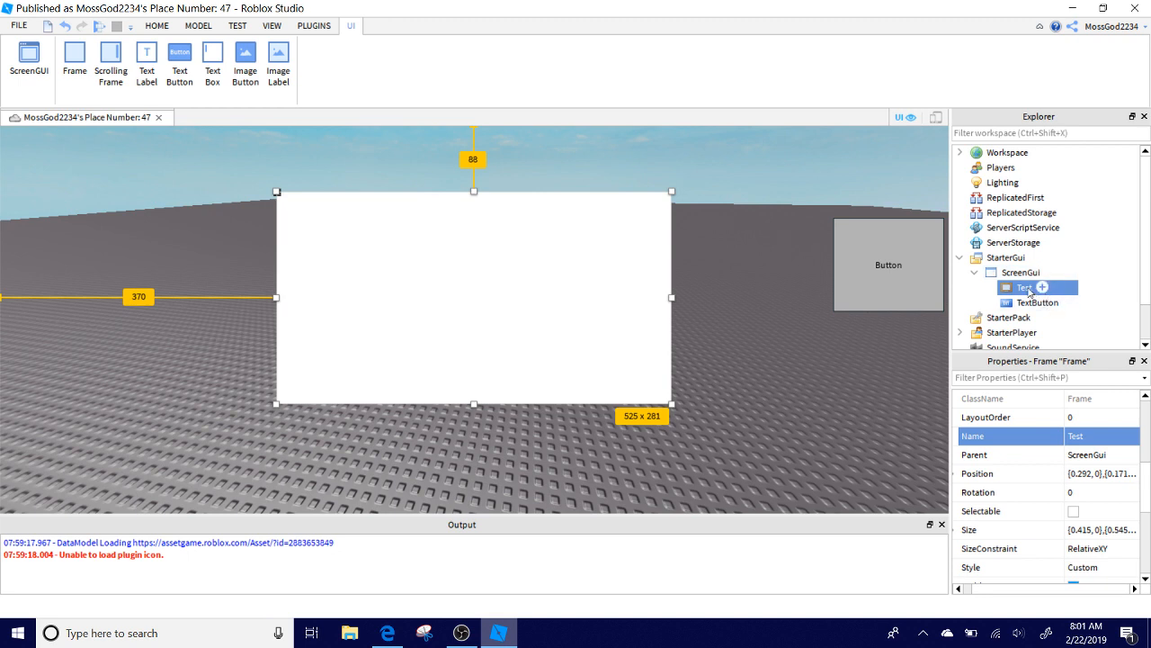
Add a button inside the Test frame and move it to the frame's top-right corner.
{"action": "left_click", "coordinate": [1044, 288]}
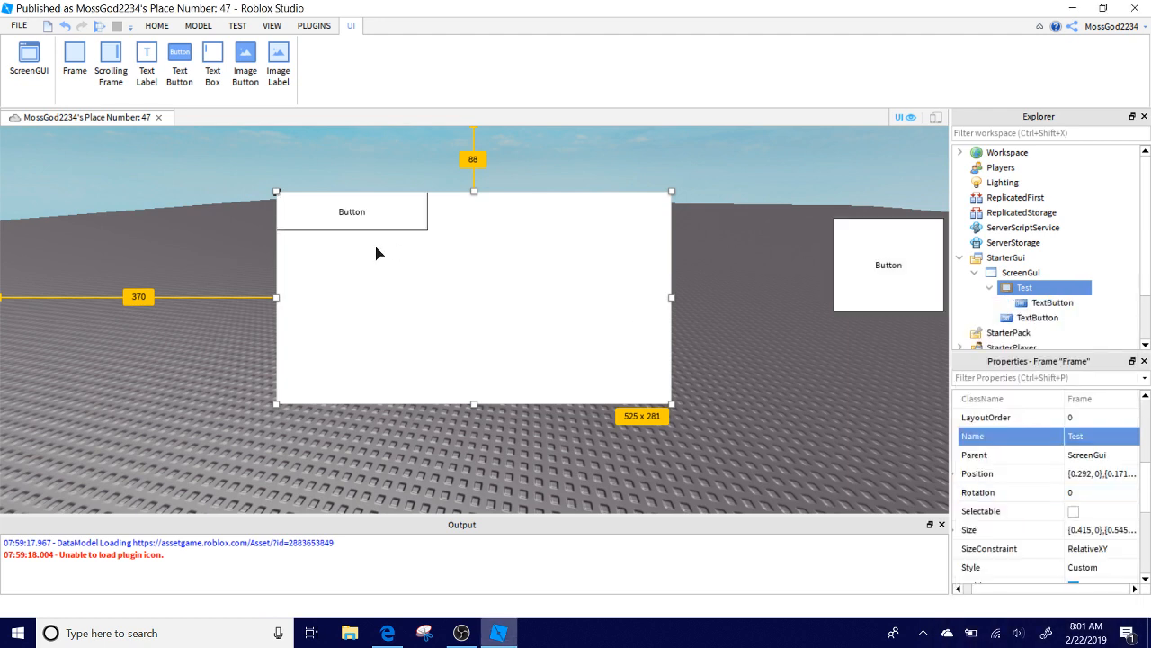
{"action": "left_click", "coordinate": [1053, 303]}
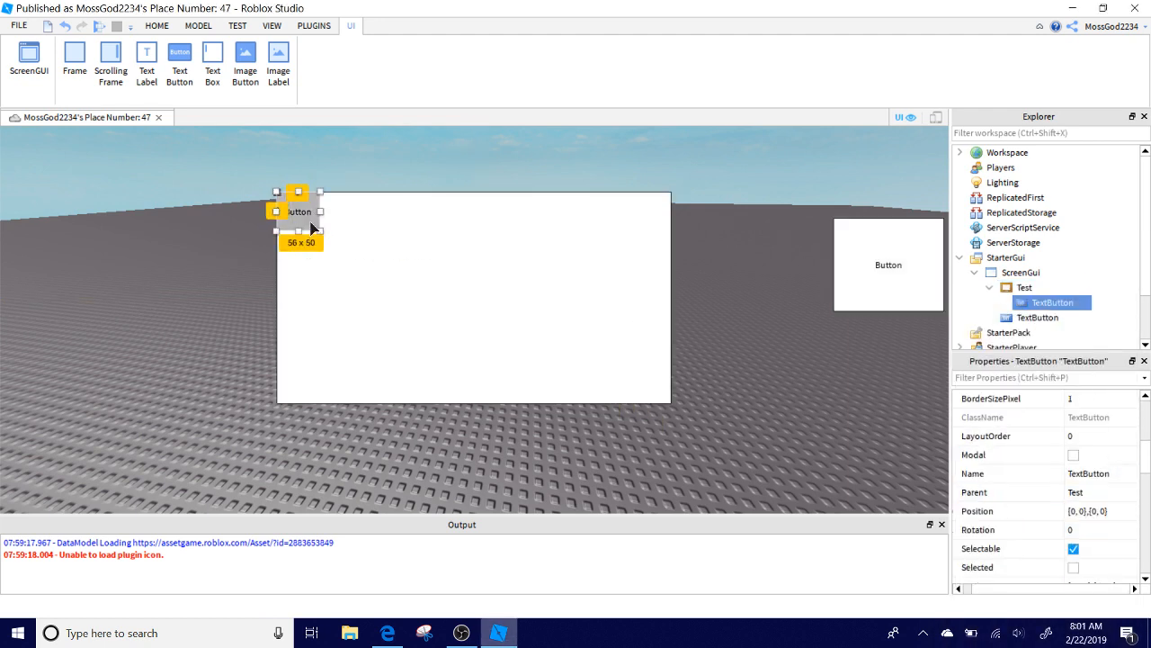
{"action": "left_click_drag", "start_coordinate": [297, 213], "coordinate": [647, 212]}
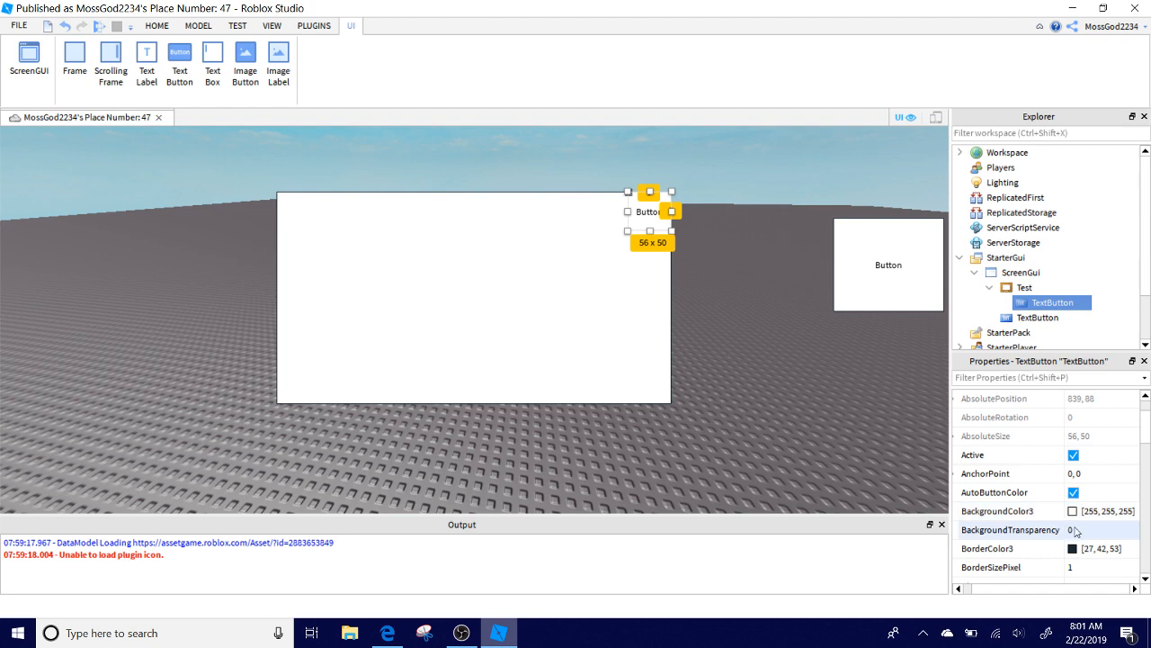
{"action": "left_click", "coordinate": [1072, 511]}
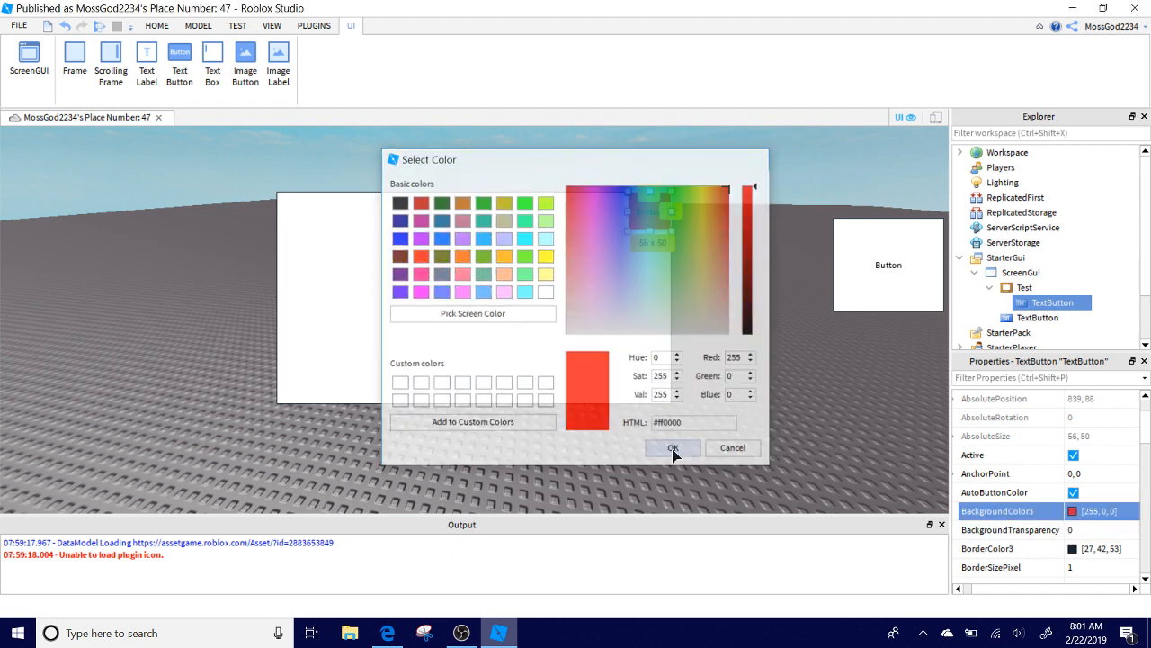
Confirm red as the corner button's background colour and begin editing its label text.
{"action": "left_click", "coordinate": [673, 448]}
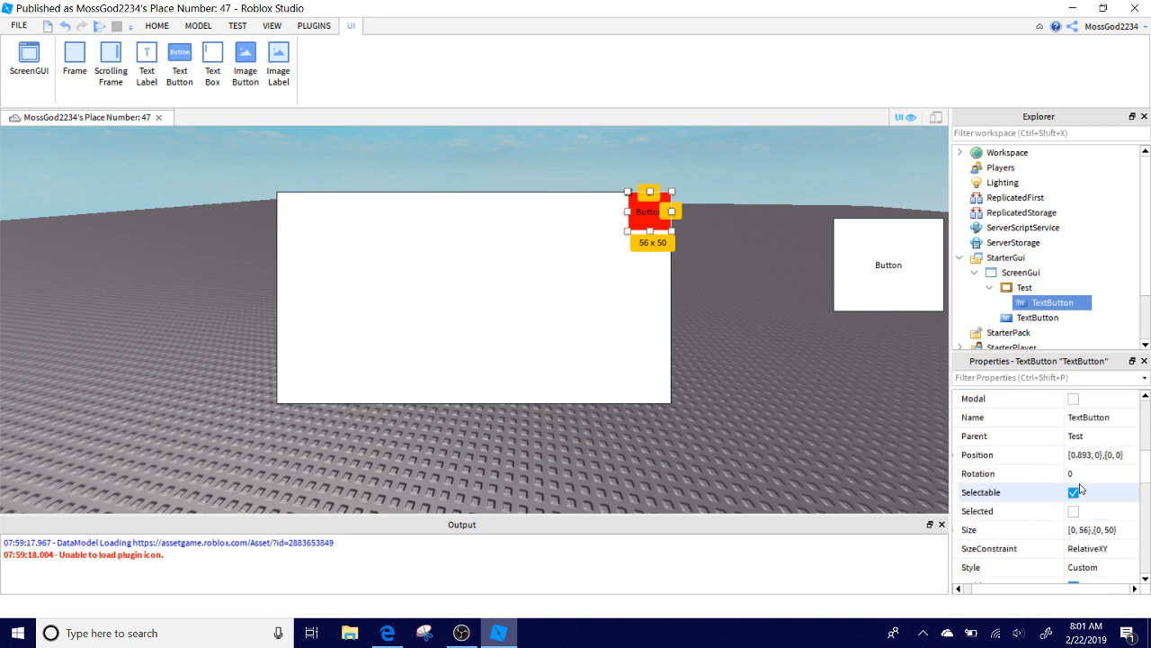
{"action": "scroll", "scroll_direction": "down", "scroll_amount": 3}
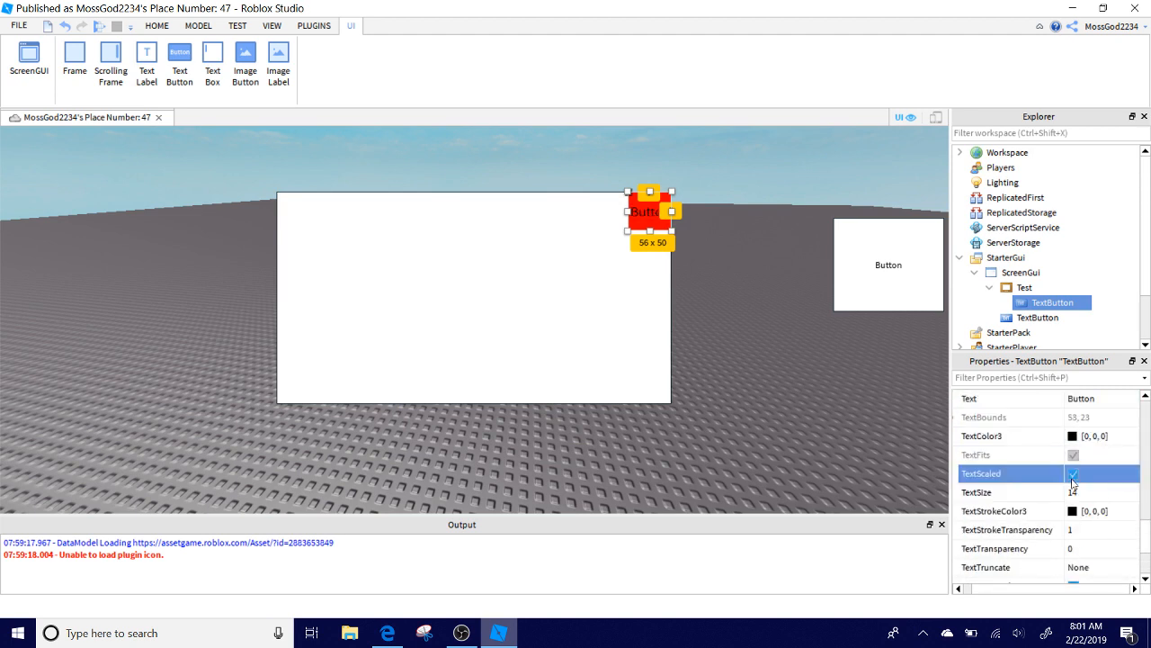
{"action": "left_click", "coordinate": [1098, 493]}
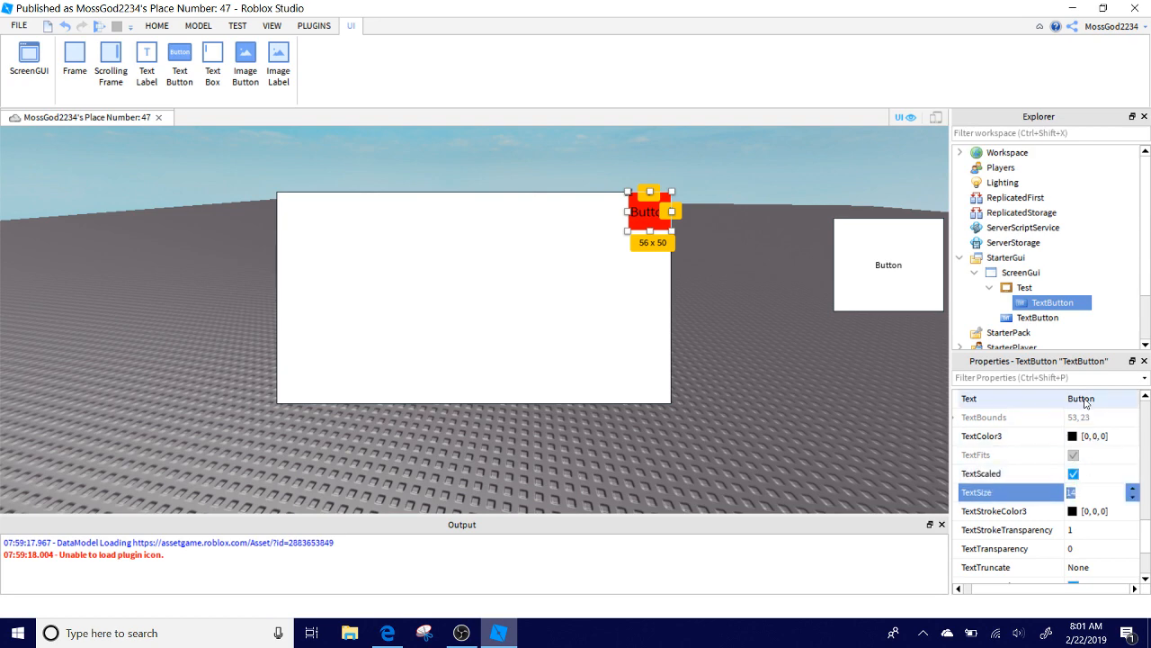
Label the button X in white text with a fixed TextSize of 30.
{"action": "type", "text": "X"}
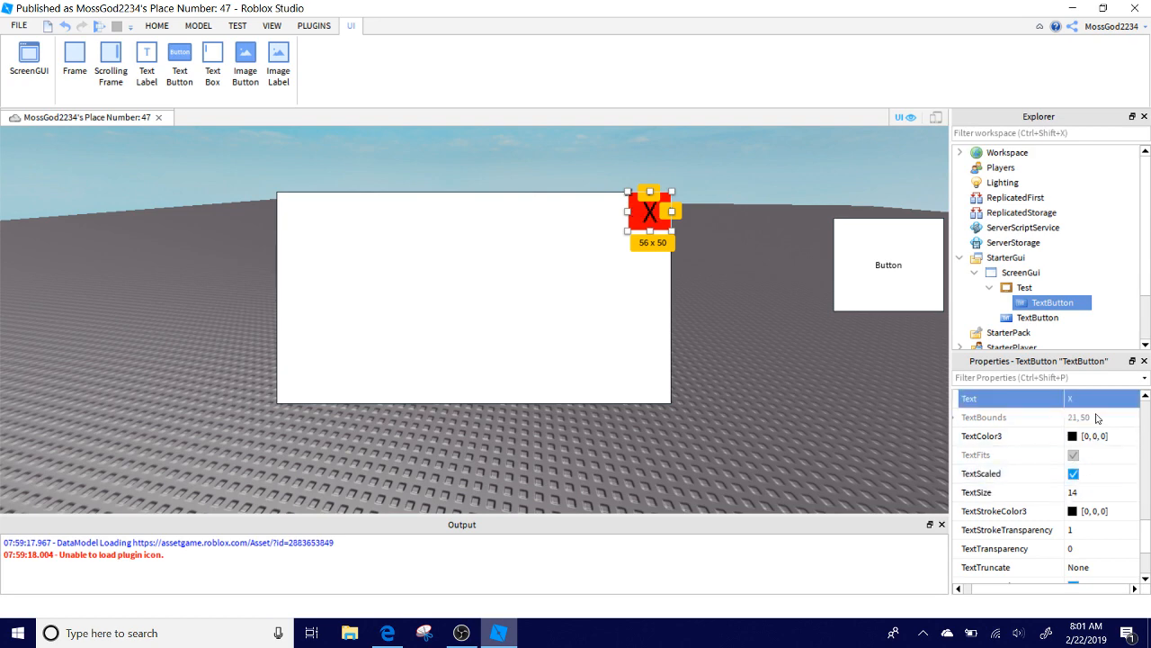
{"action": "left_click", "coordinate": [1094, 435]}
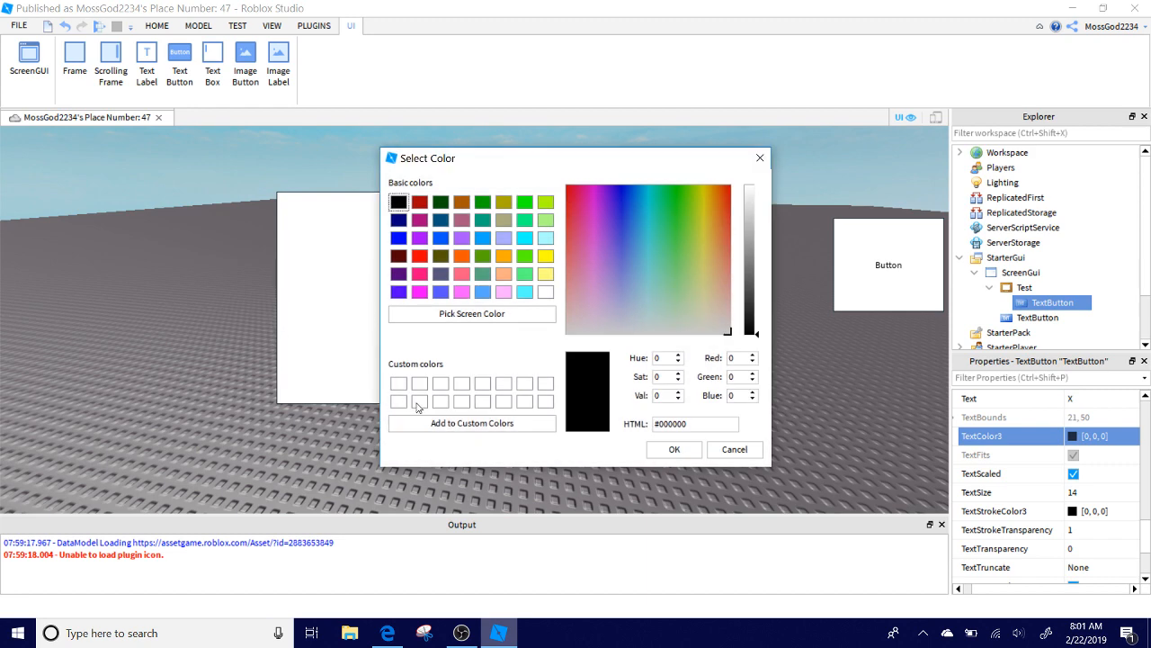
{"action": "left_click", "coordinate": [673, 450]}
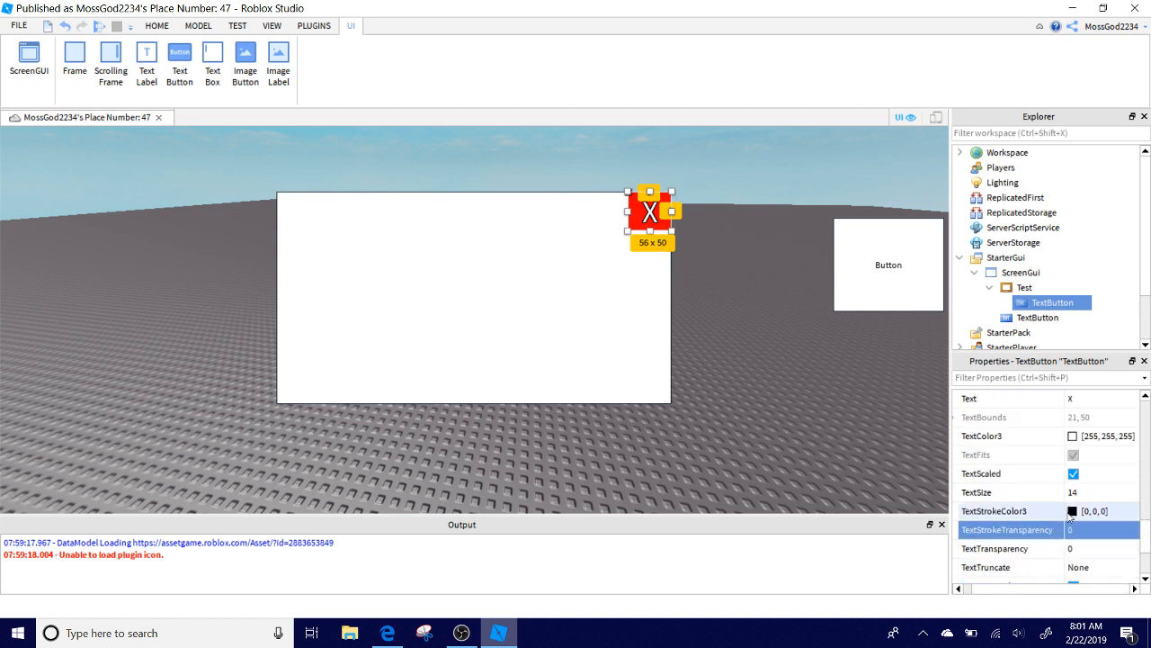
{"action": "left_click", "coordinate": [1098, 492]}
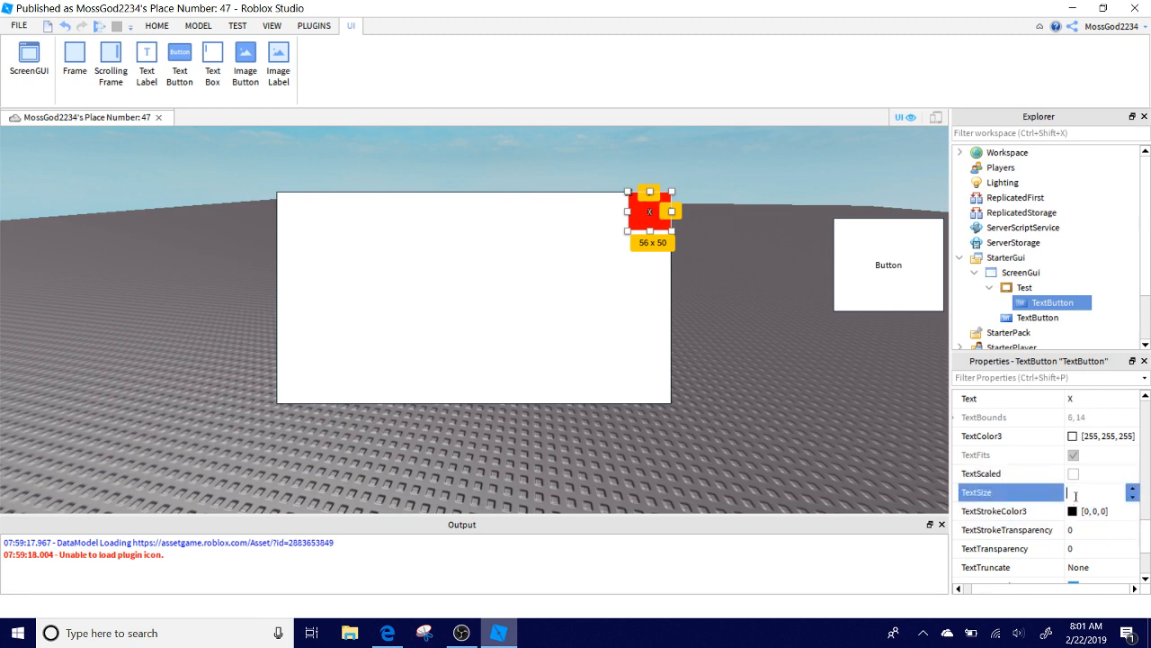
{"action": "type", "text": "30"}
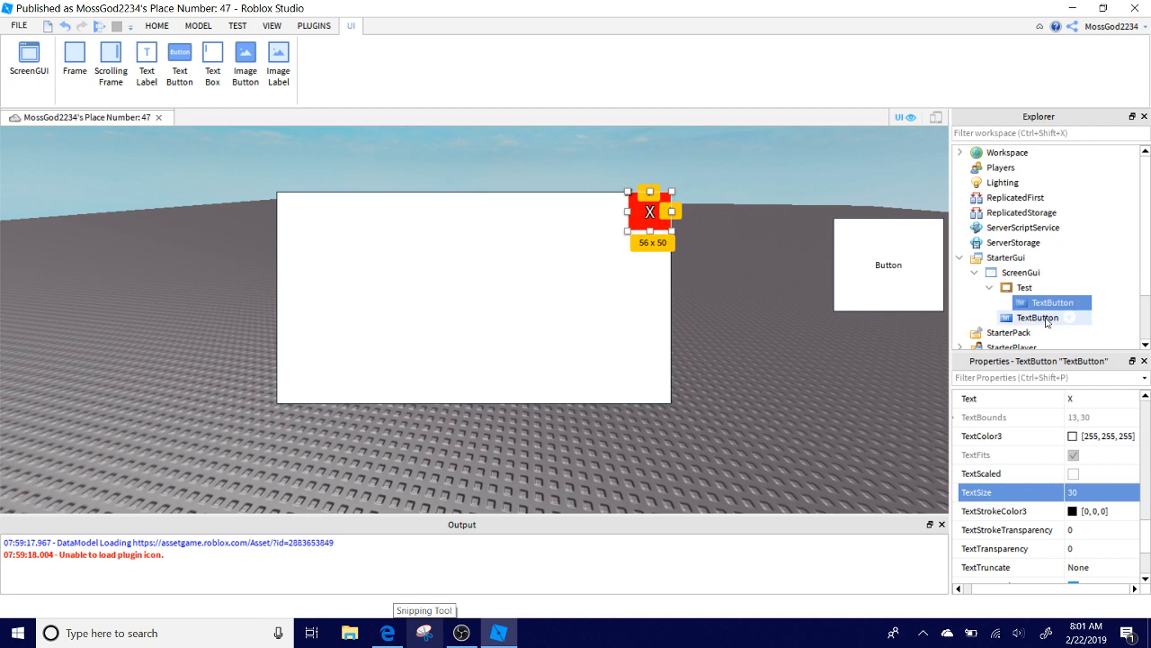
Insert a LocalScript into the right-edge open button.
{"action": "left_click", "coordinate": [1040, 317]}
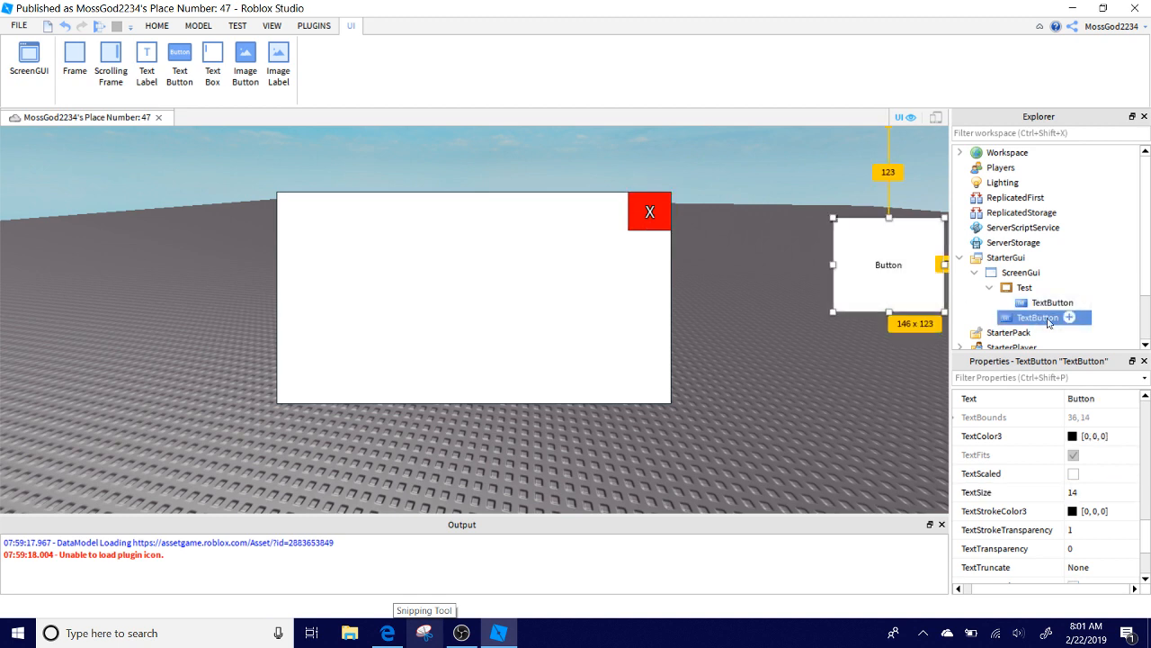
{"action": "left_click", "coordinate": [1068, 317]}
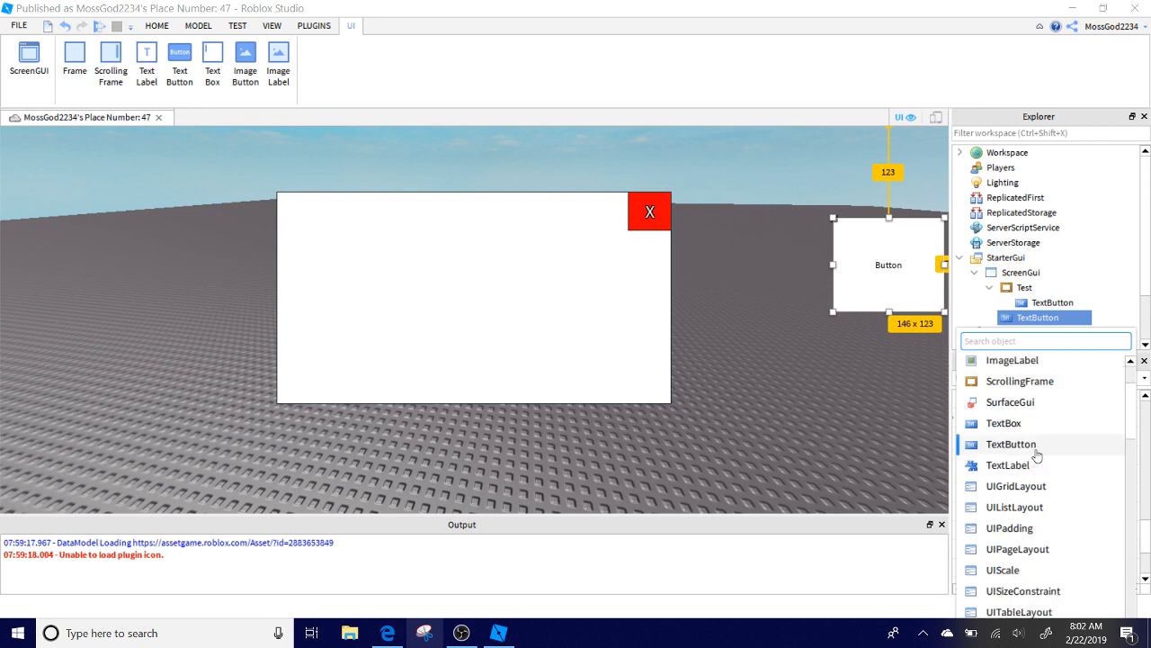
{"action": "type", "text": "Local"}
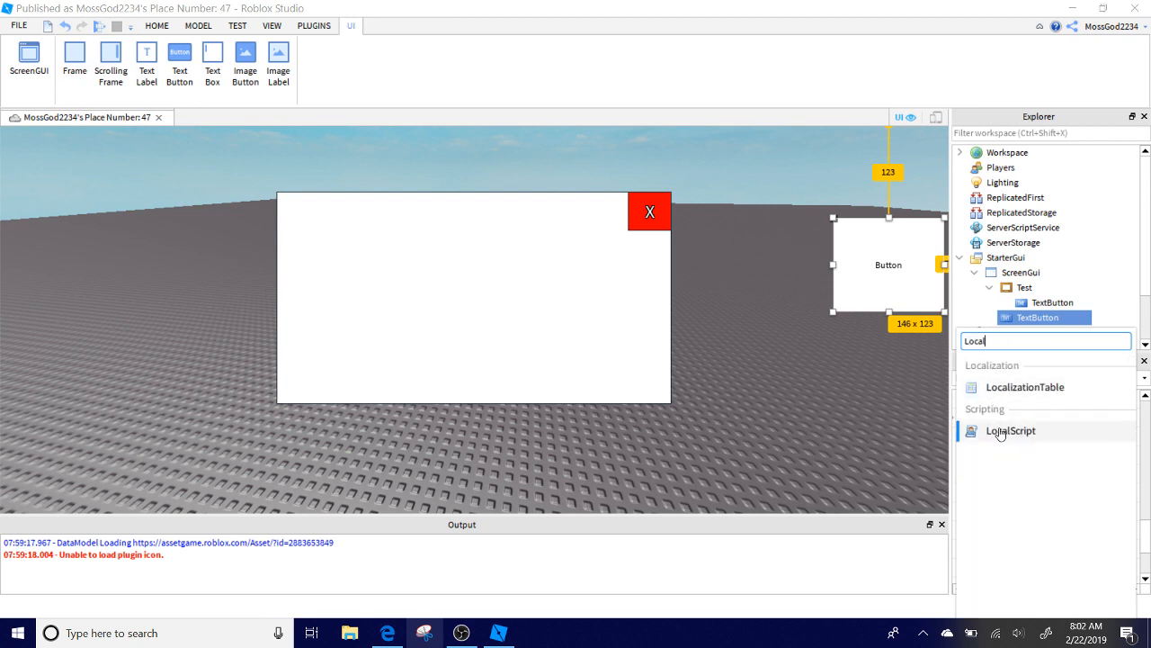
{"action": "left_click", "coordinate": [1011, 430]}
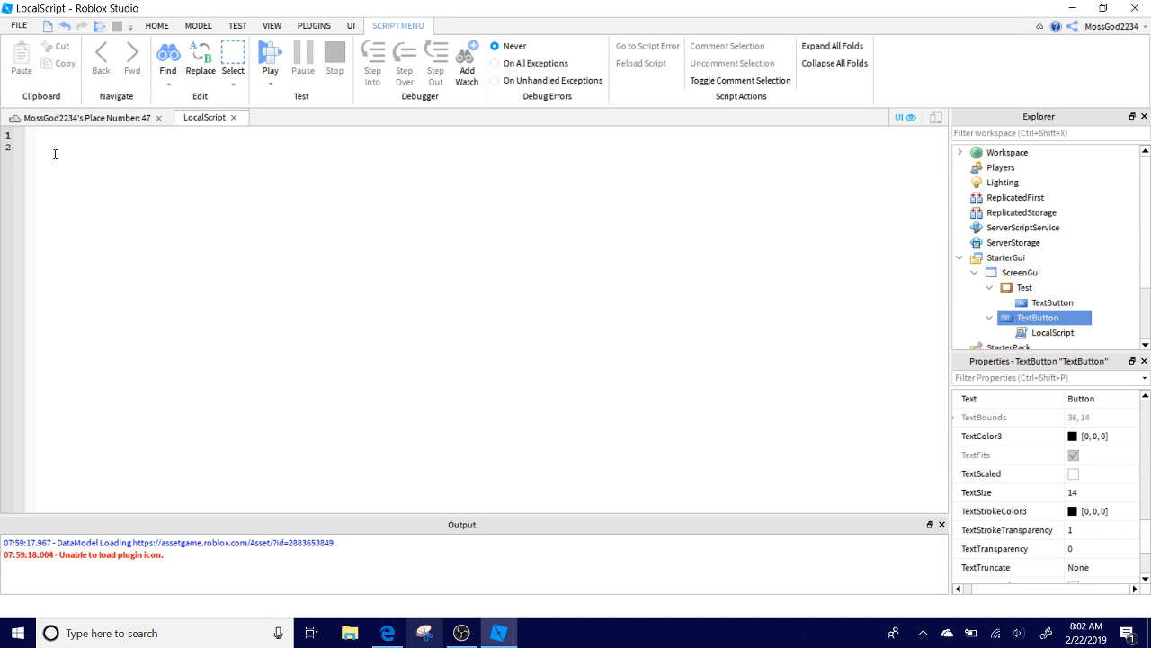
Write local frame = script.Parent.Parent.Test and local open = false.
{"action": "type", "text": "local"}
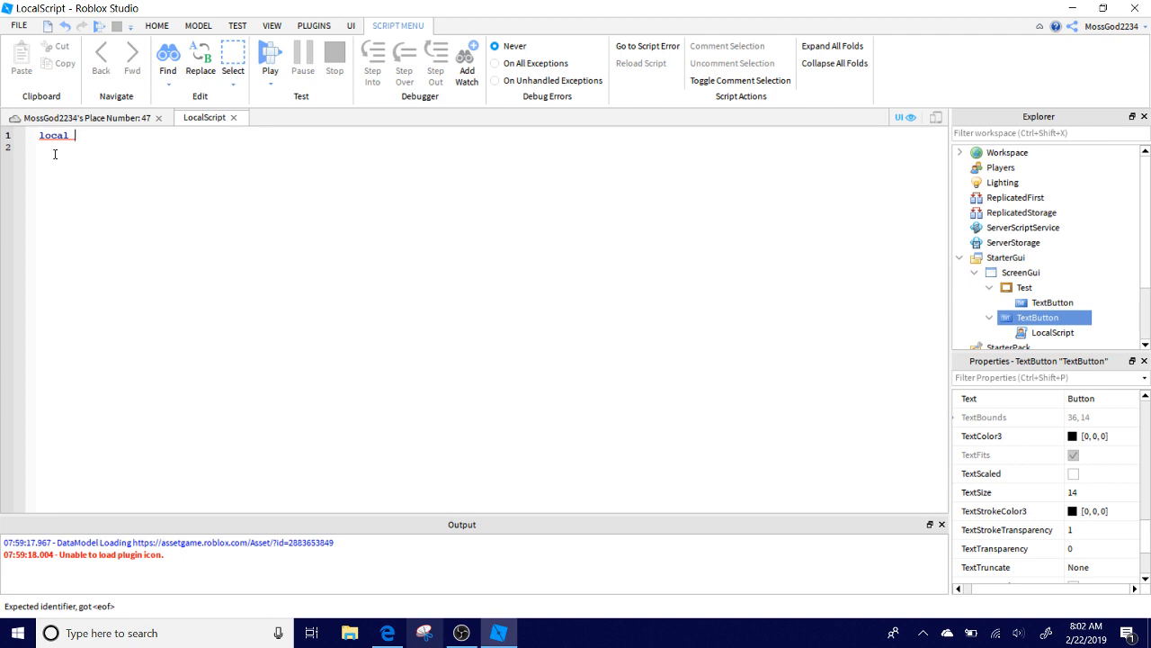
{"action": "type", "text": "frame = script."}
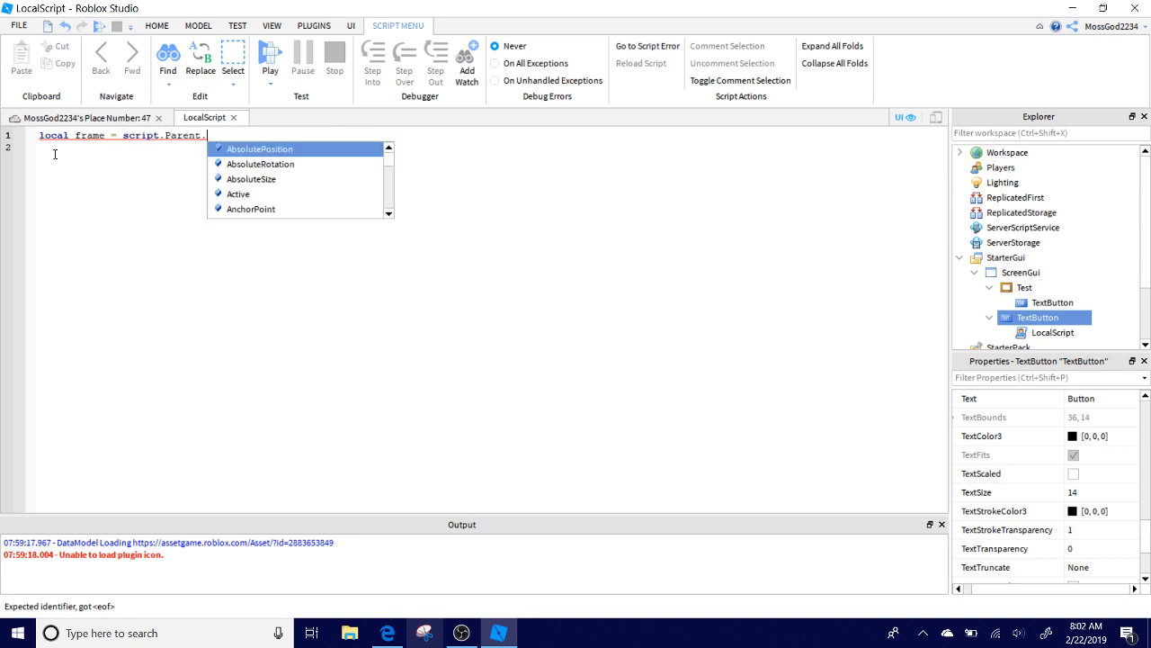
{"action": "type", "text": "Parent."}
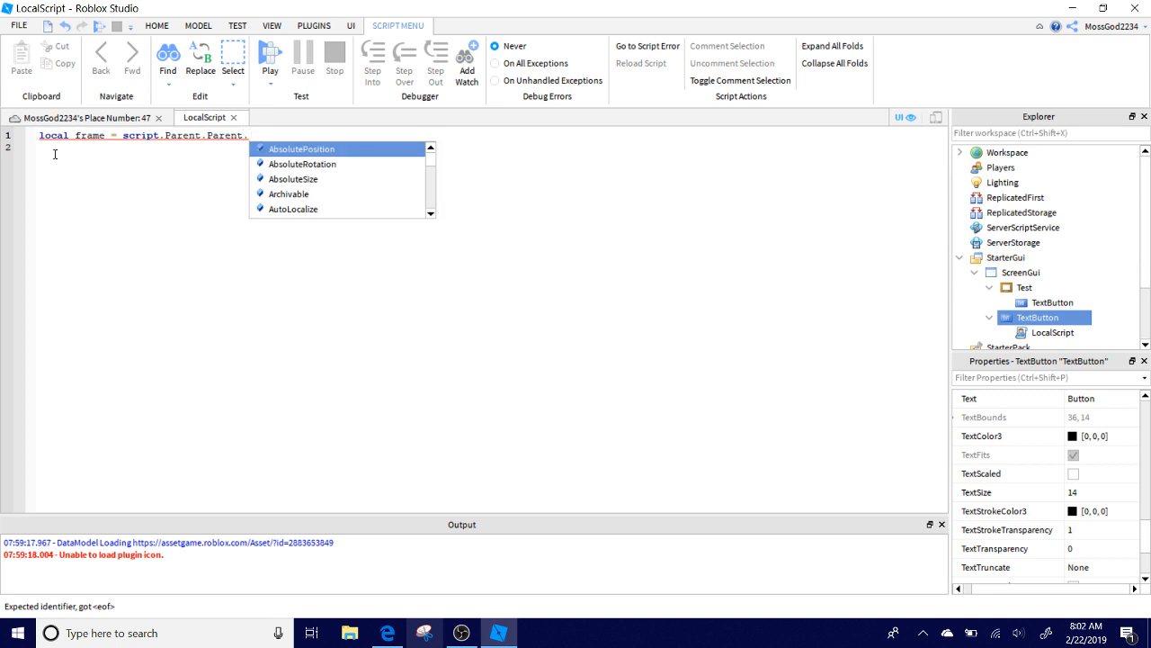
{"action": "left_click", "coordinate": [1025, 288]}
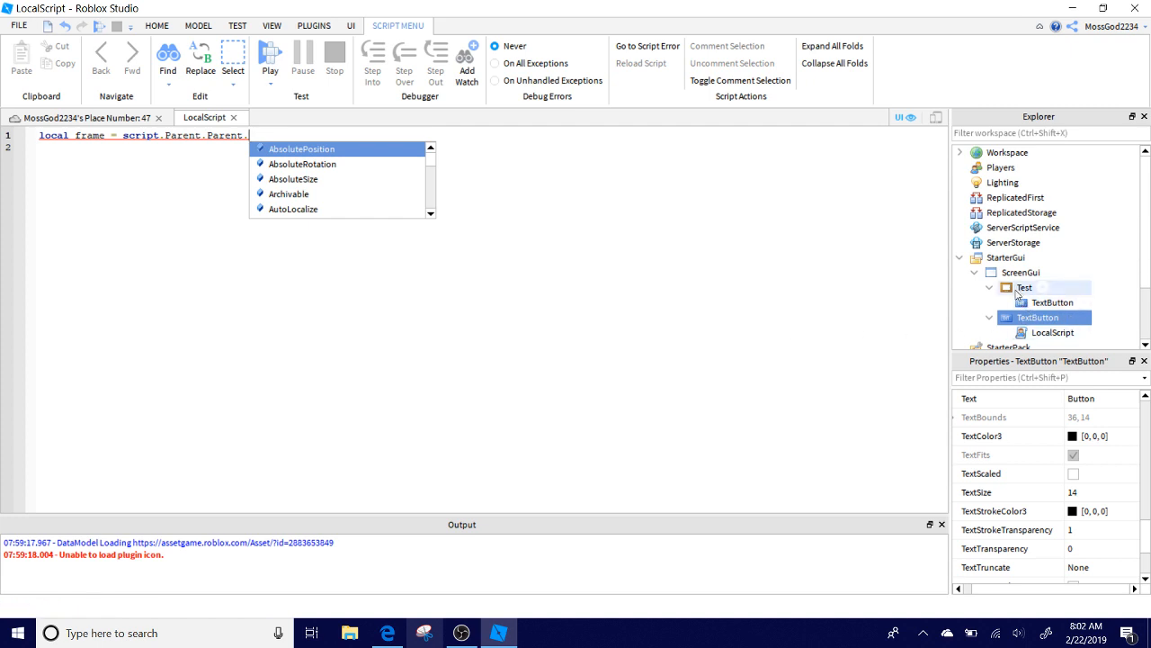
{"action": "type", "text": "Test"}
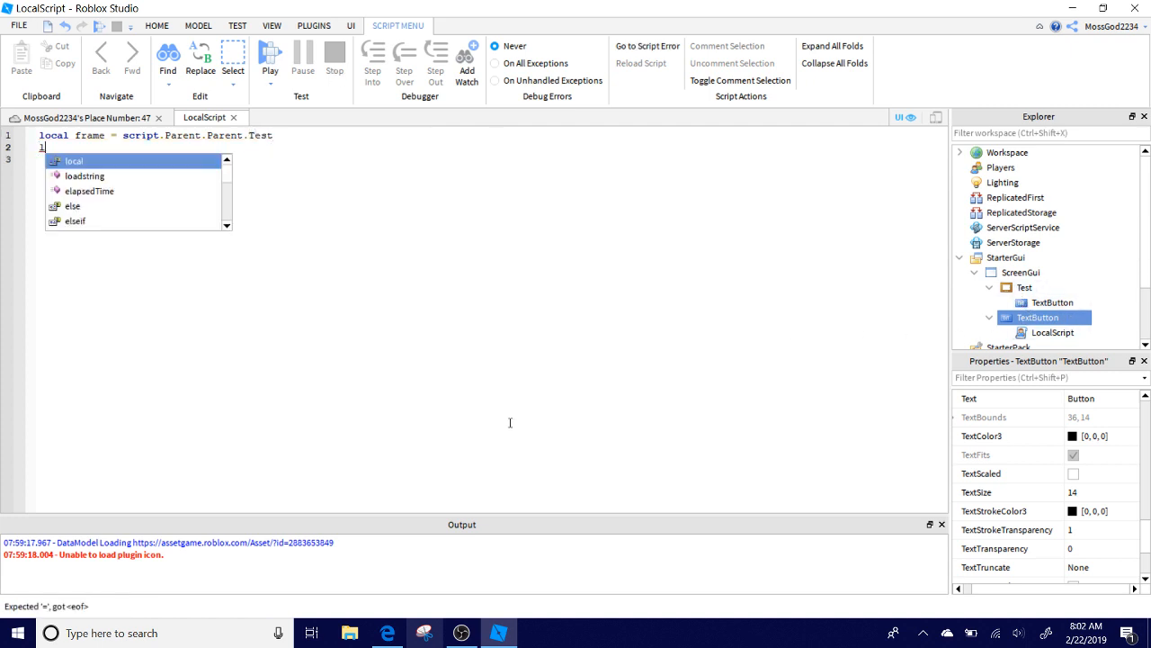
{"action": "type", "text": "local open = f"}
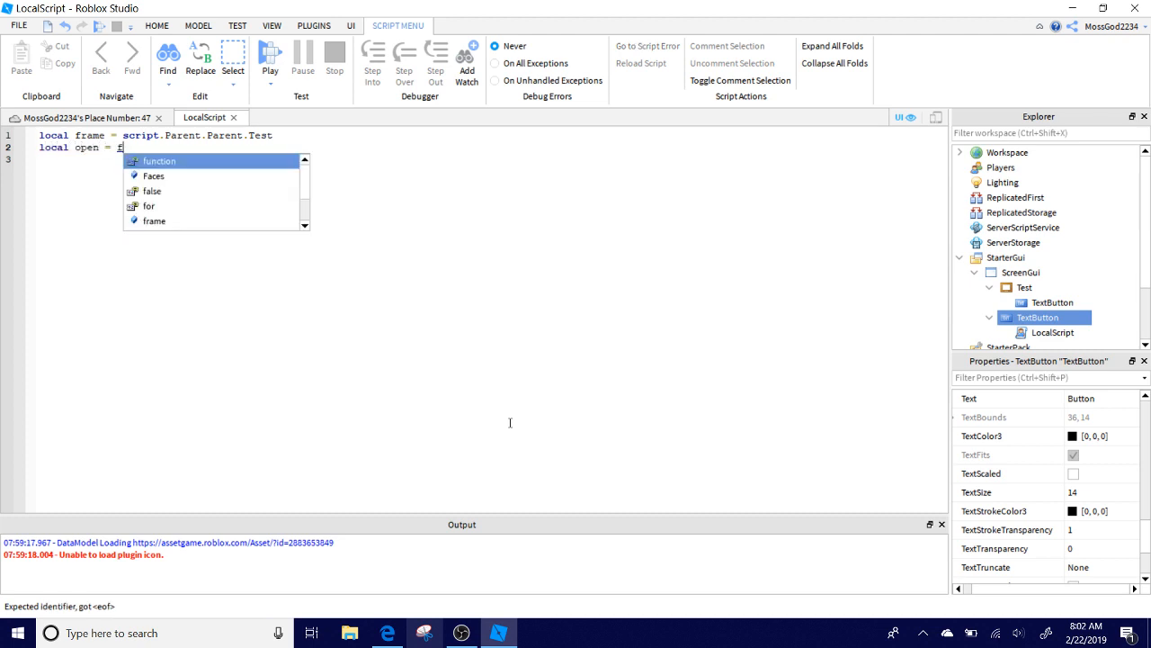
{"action": "type", "text": "alse"}
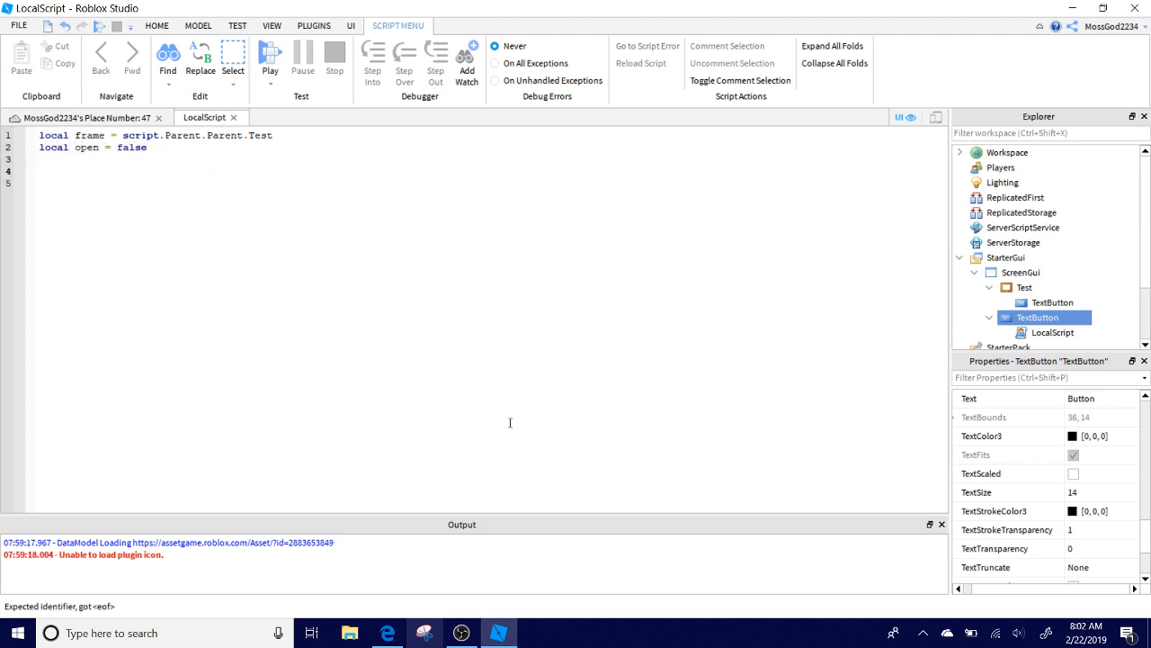
Write script.Parent.MouseButton1Click:Connect(function() ... end) and begin an if check on frame.
{"action": "type", "text": "s"}
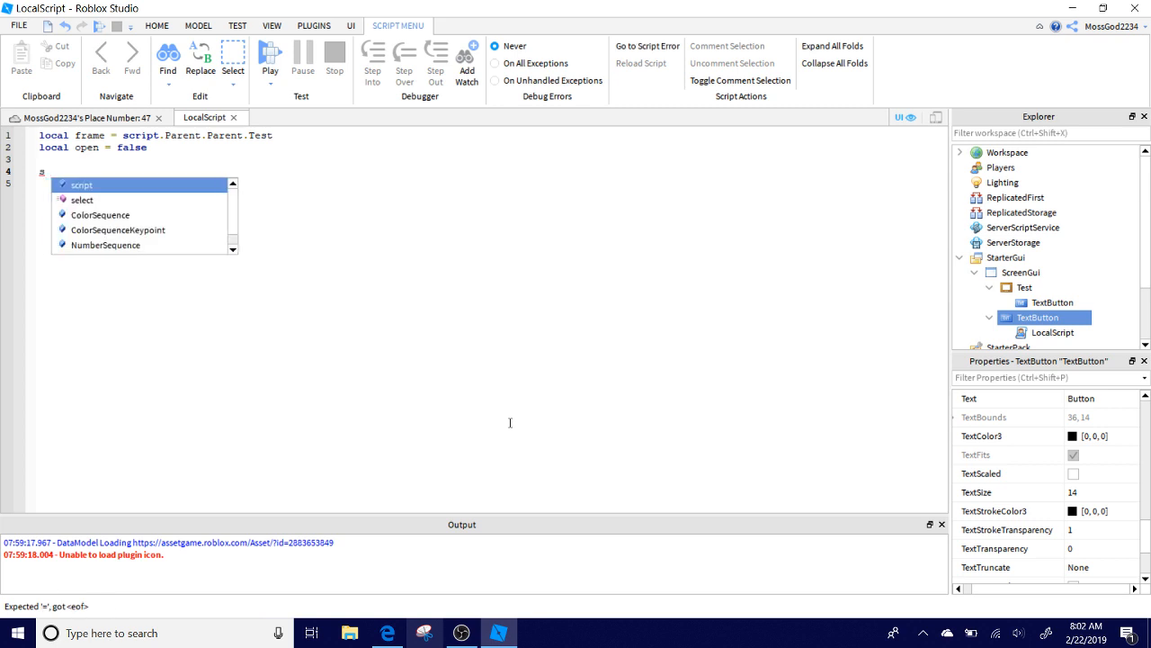
{"action": "type", "text": "script.Parent"}
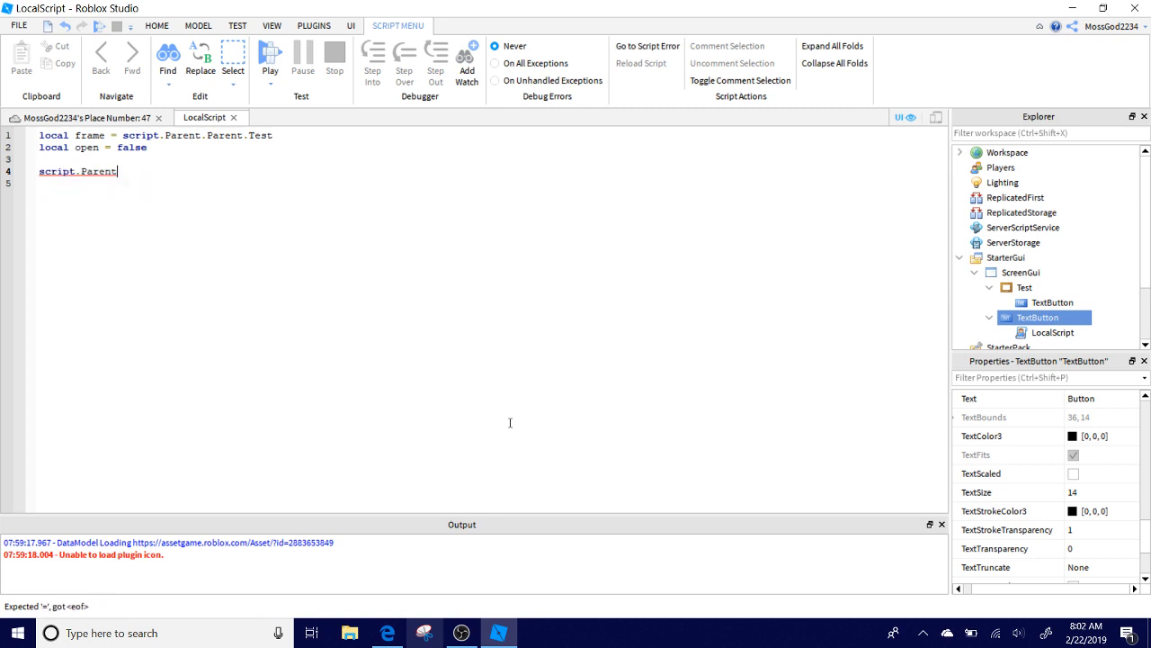
{"action": "type", "text": ".MouseButton1Click"}
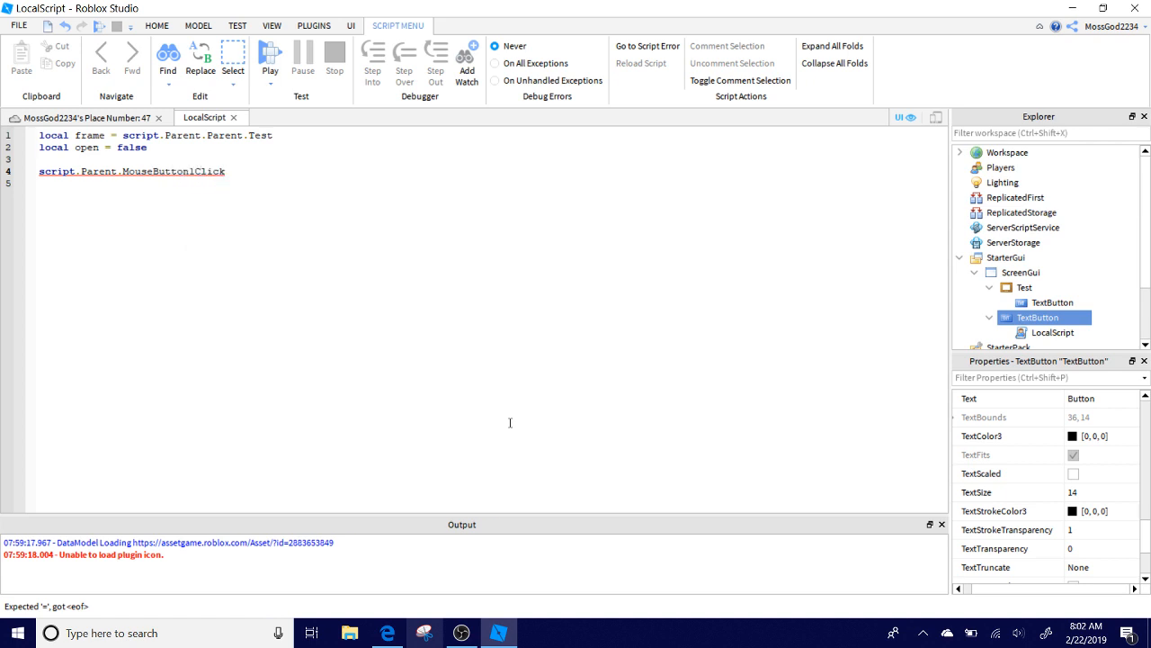
{"action": "type", "text": ":Connect"}
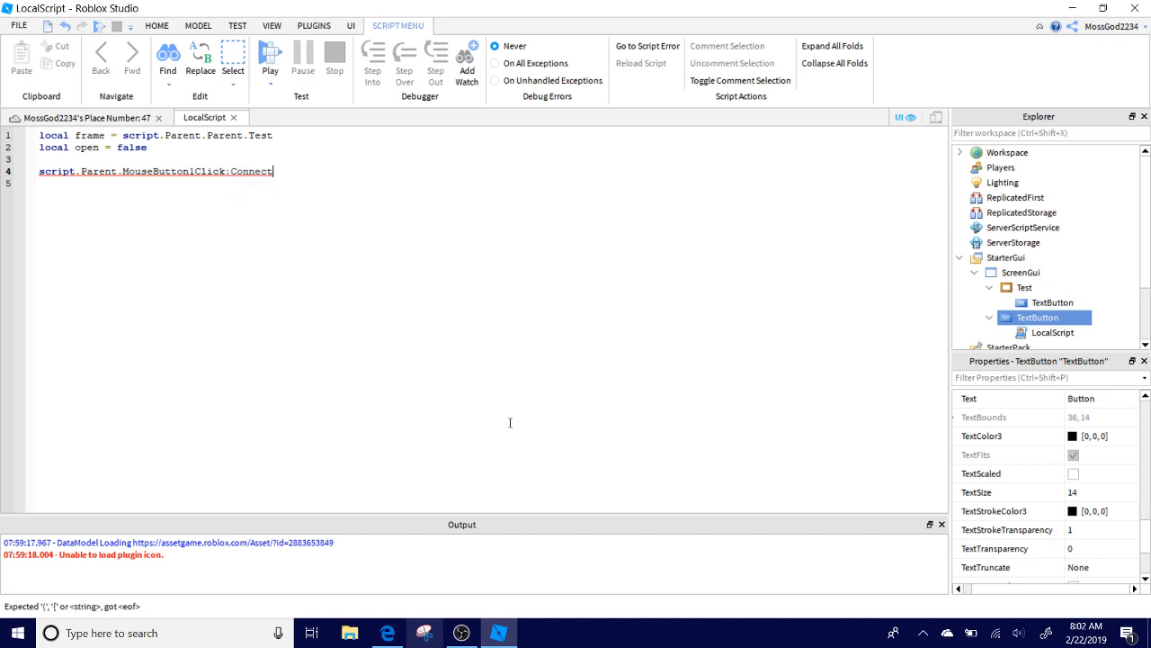
{"action": "type", "text": "(function"}
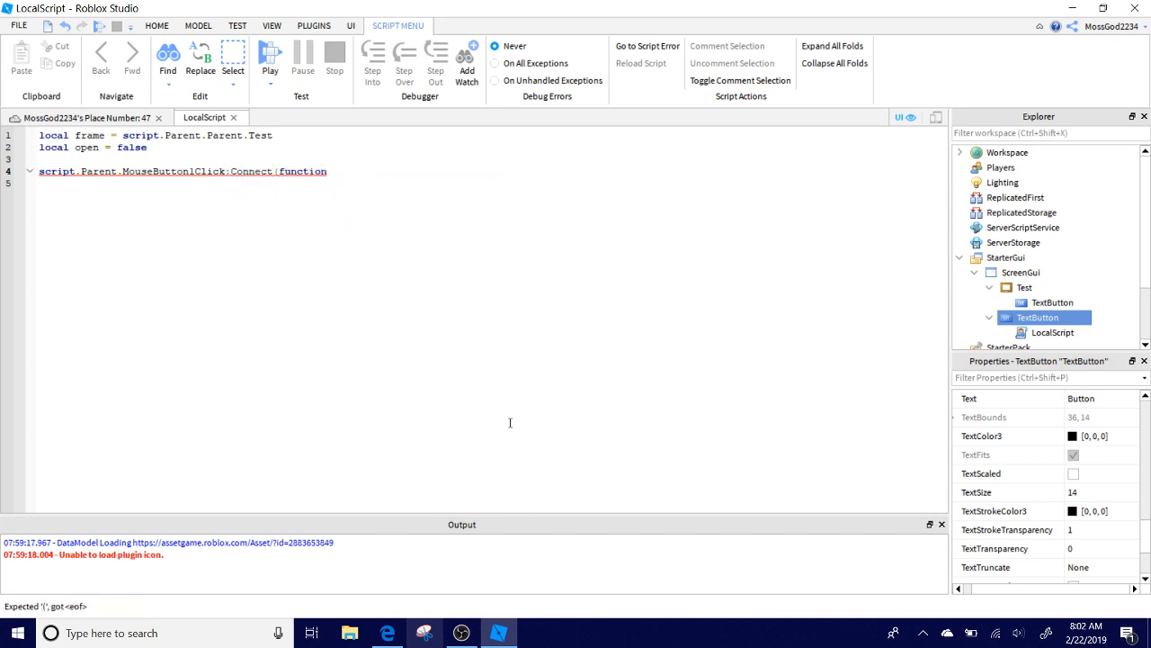
{"action": "type", "text": "()"}
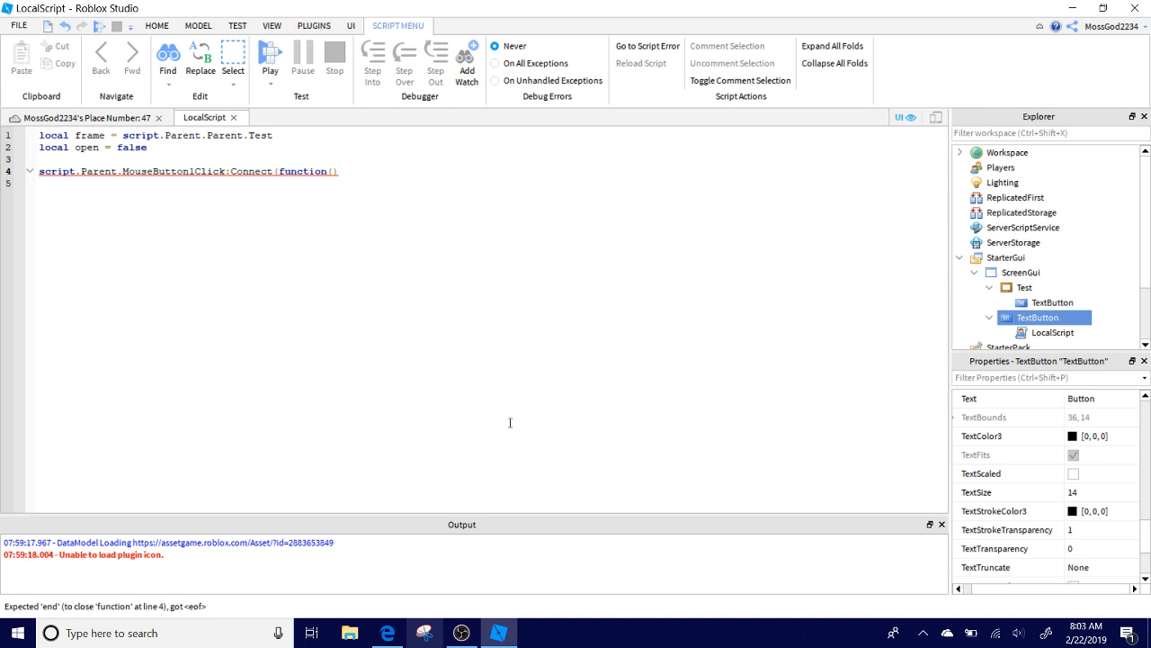
{"action": "type", "text": "end)"}
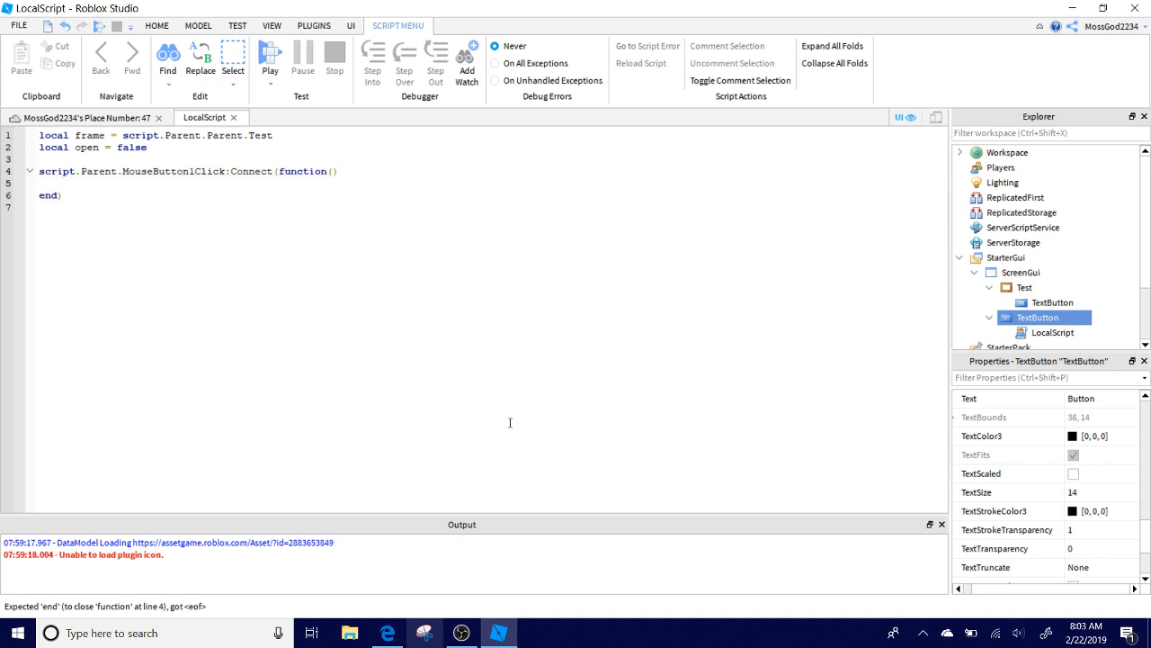
{"action": "type", "text": "if frME"}
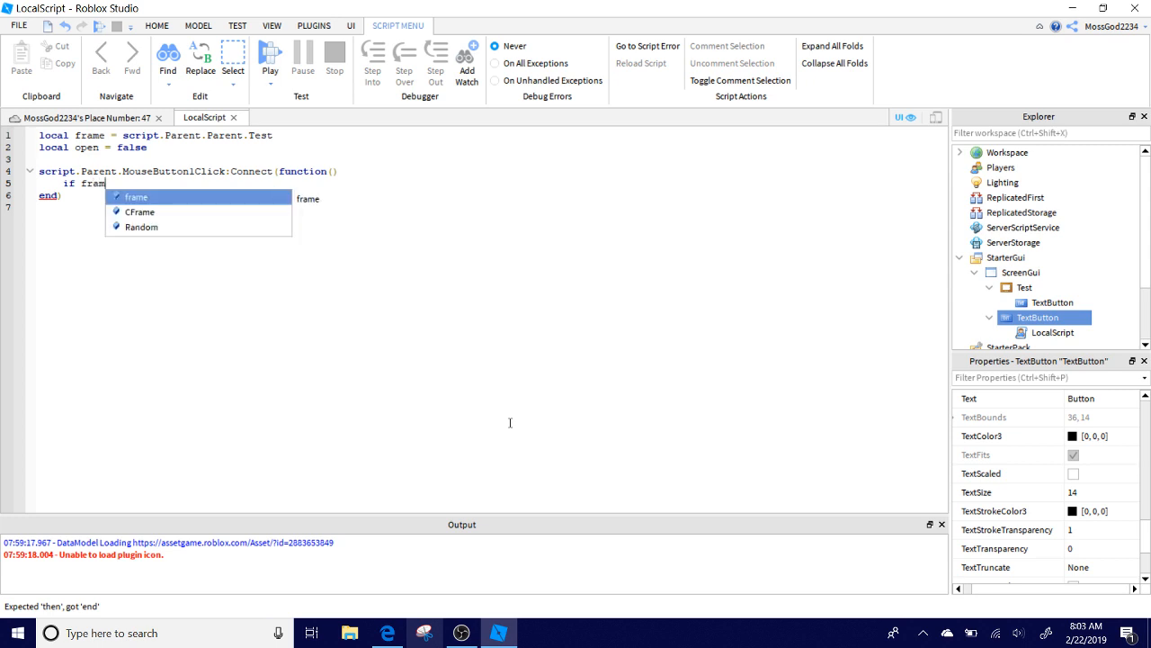
Write the if branch: when frame.Visible == false, set frame.Visible = true.
{"action": "type", "text": "e.Visible"}
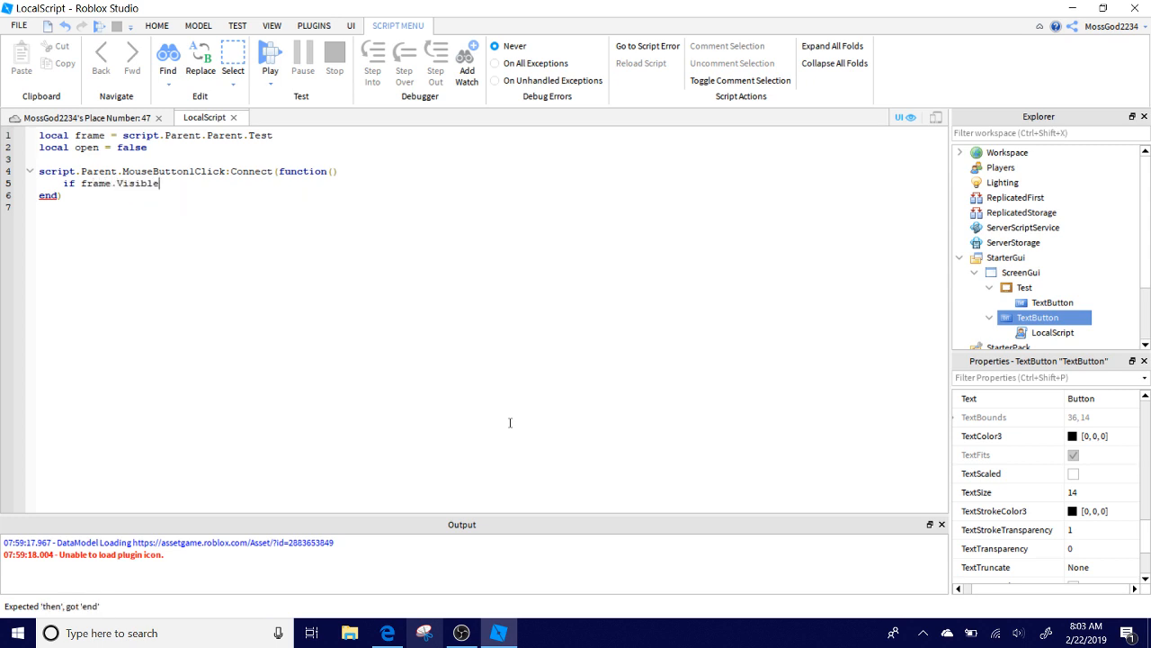
{"action": "type", "text": "=="}
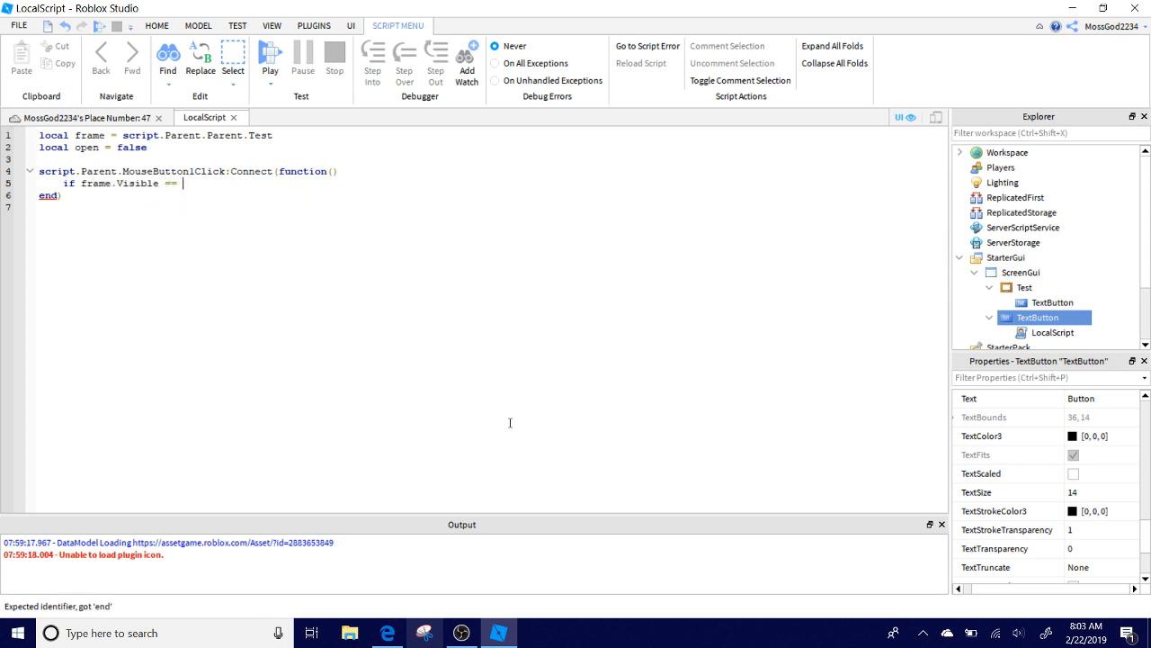
{"action": "type", "text": "false then"}
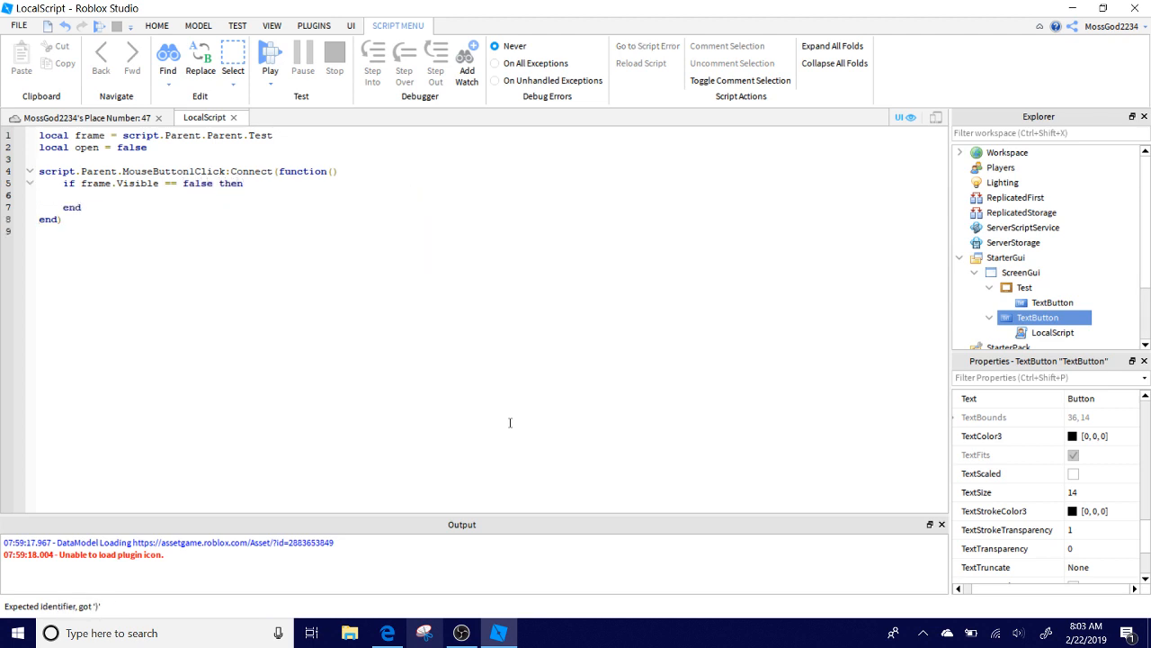
{"action": "type", "text": "frame.V"}
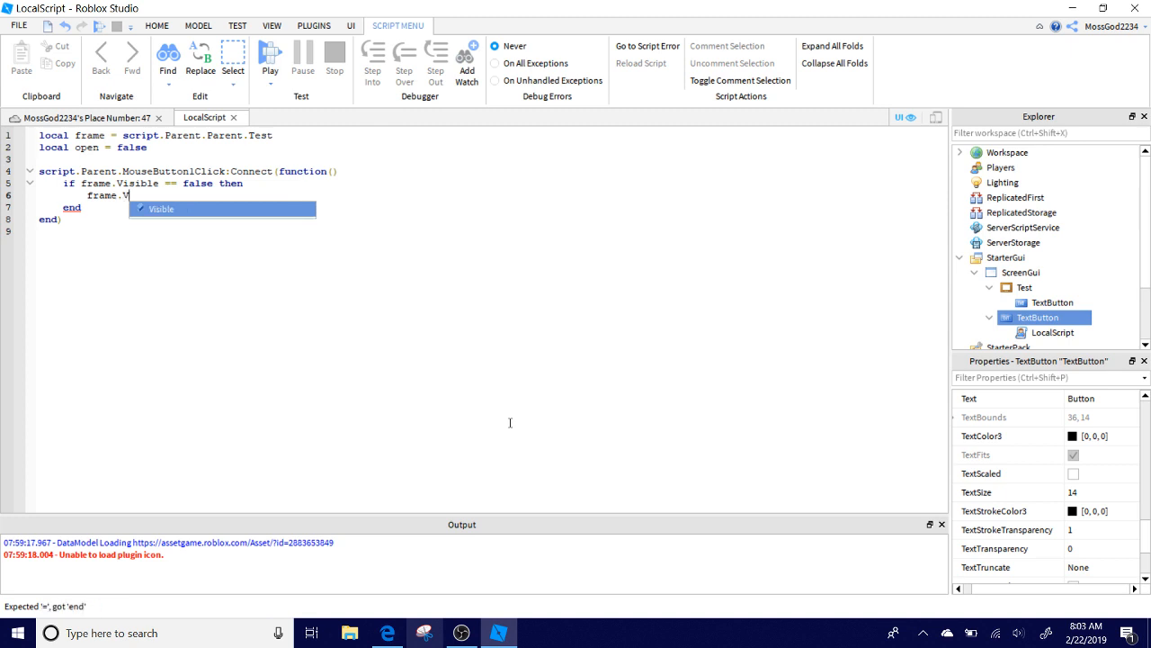
{"action": "key", "text": "Tab"}
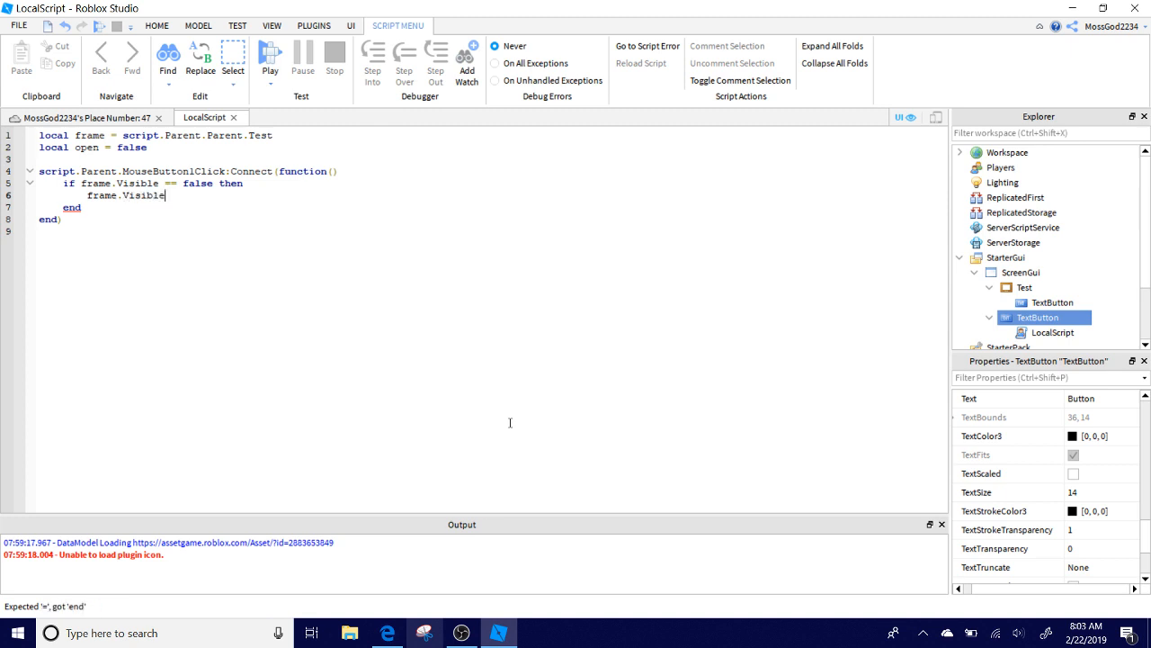
{"action": "type", "text": "= ture"}
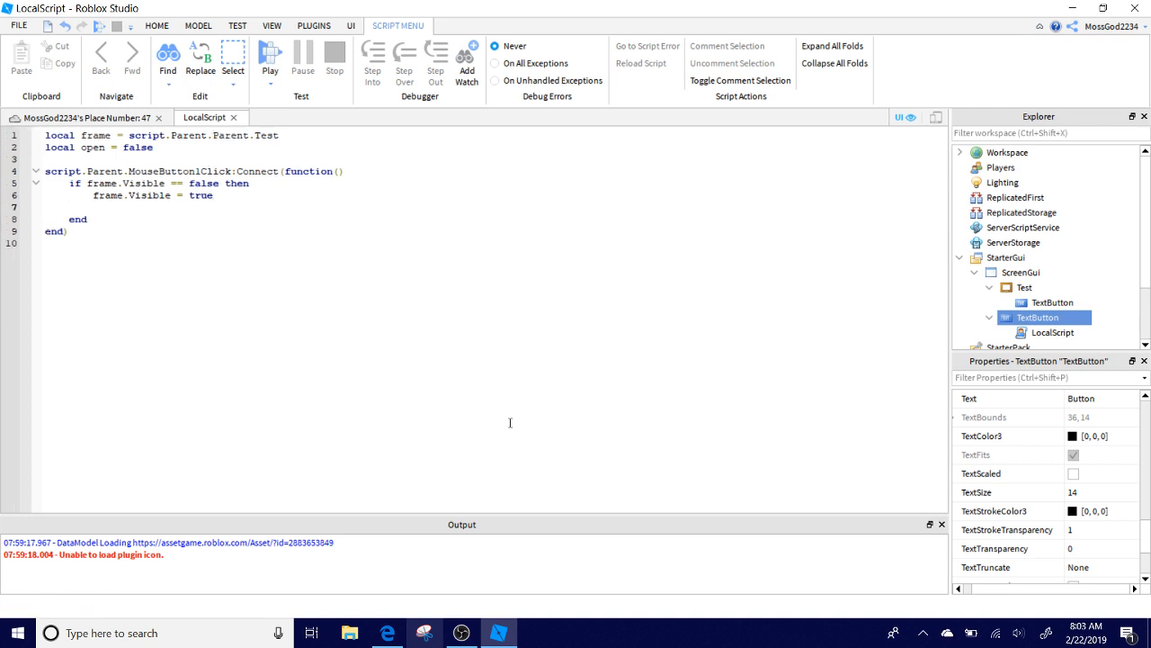
Add the else branch setting frame.Visible = false to complete the toggle.
{"action": "type", "text": "else"}
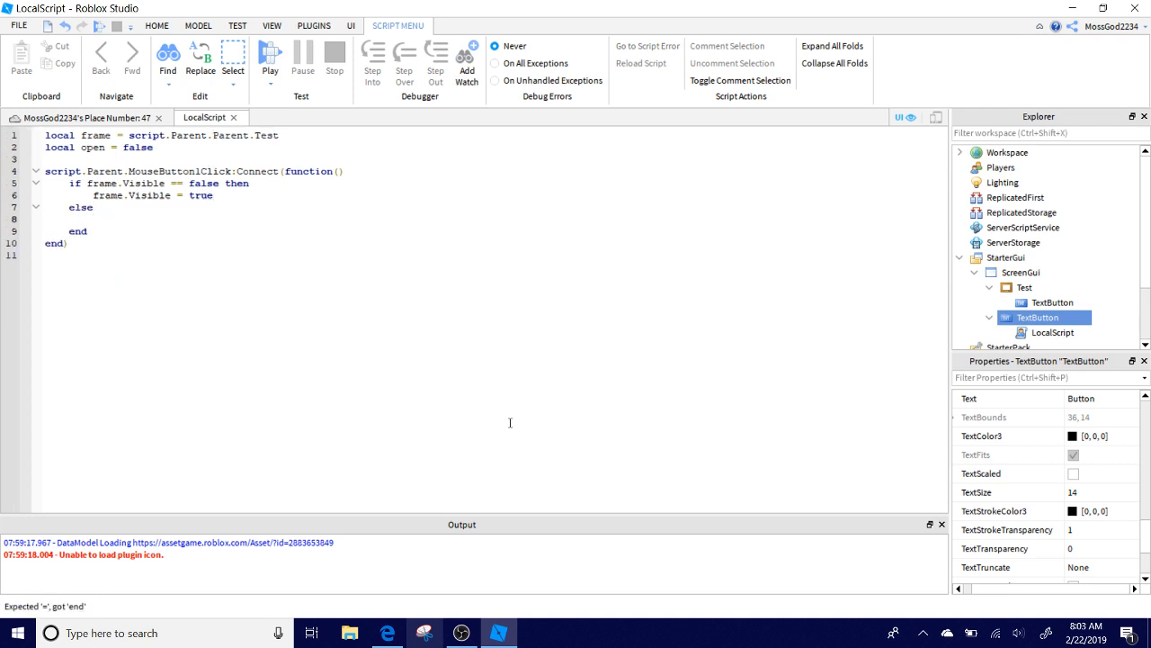
{"action": "type", "text": "frame"}
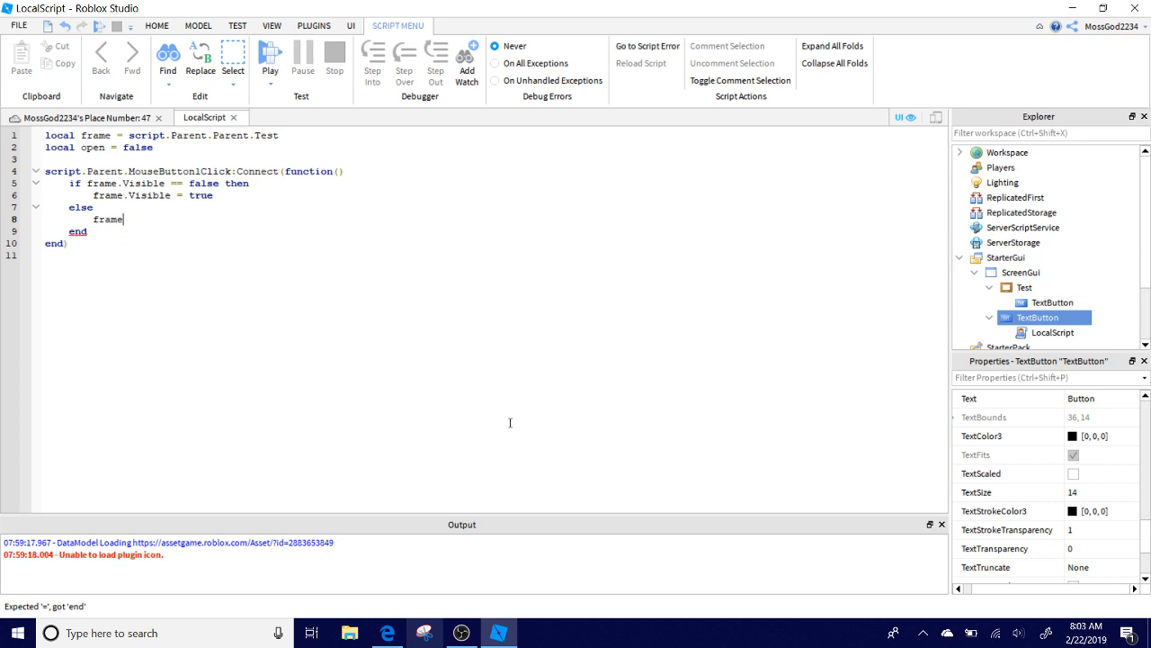
{"action": "type", "text": ".Visible = false"}
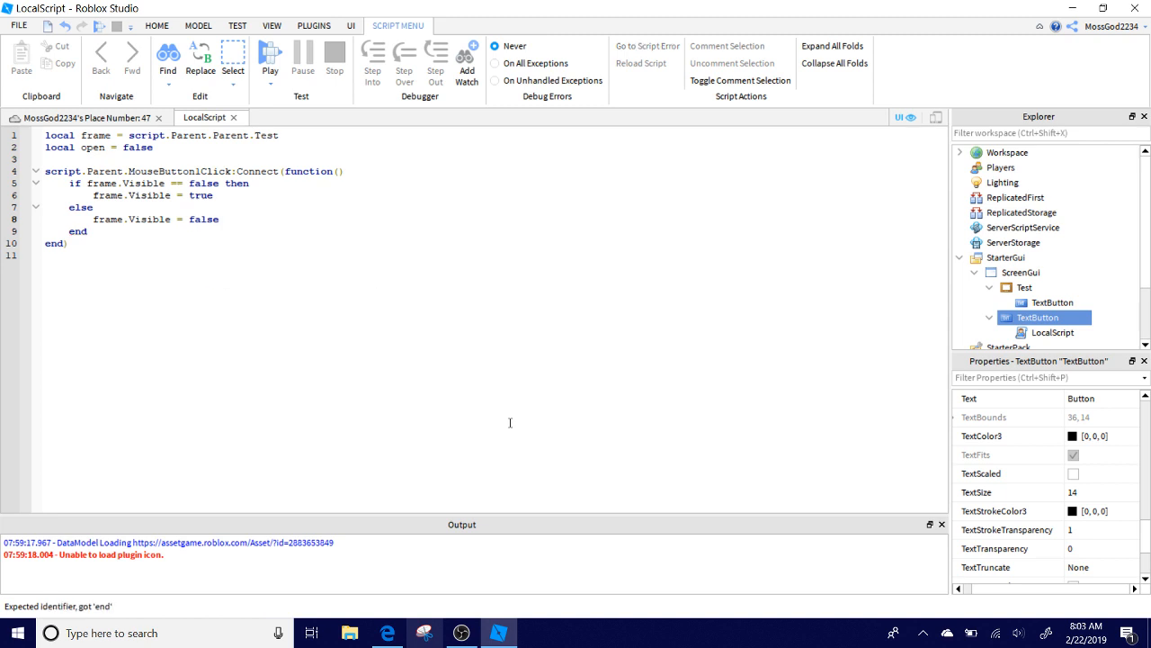
{"action": "mouse_move", "coordinate": [494, 360]}
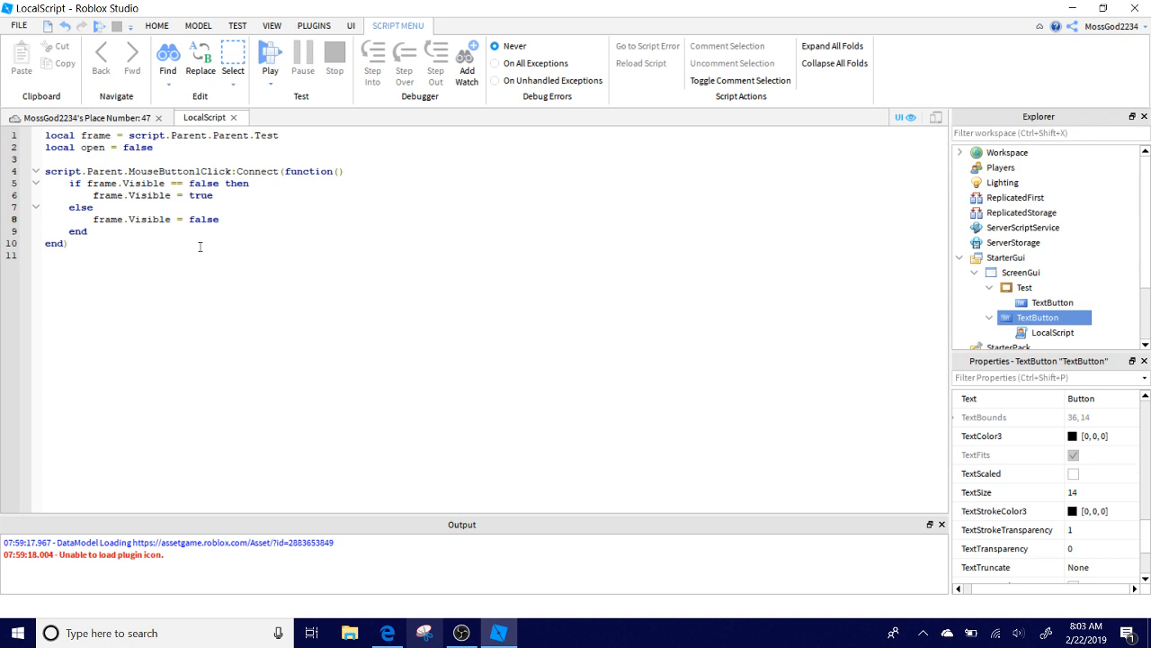
{"action": "mouse_move", "coordinate": [378, 615]}
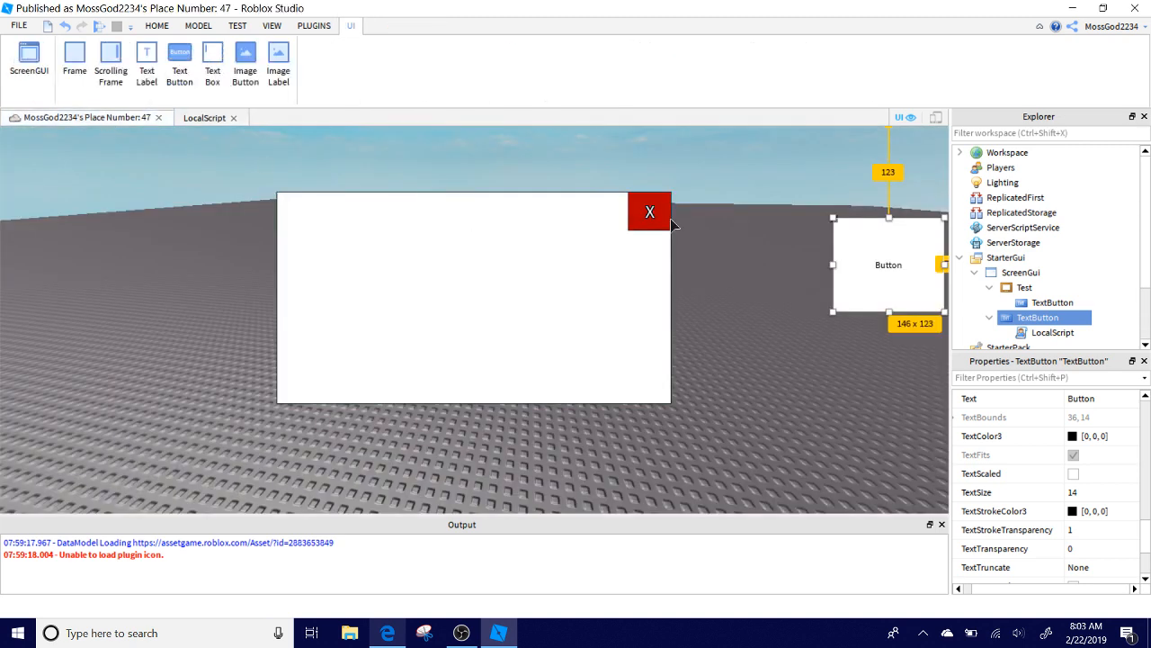
{"action": "mouse_move", "coordinate": [752, 270]}
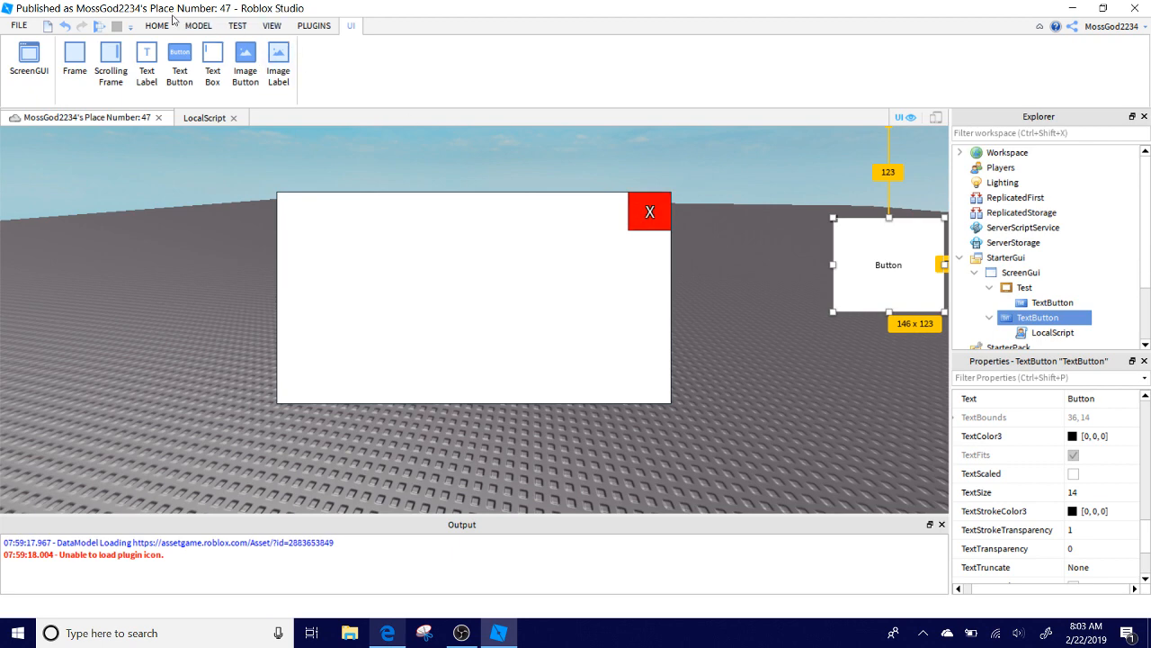
Switch to the TEST ribbon to bring up the playtesting tools.
{"action": "left_click", "coordinate": [238, 25]}
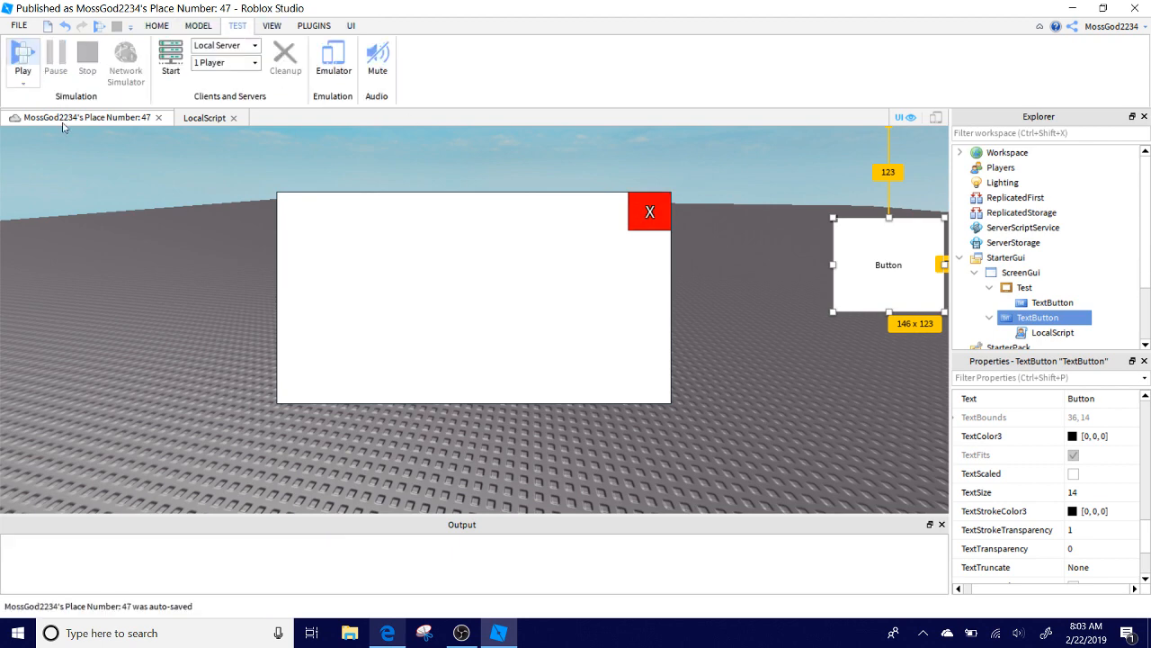
{"action": "left_click", "coordinate": [21, 58]}
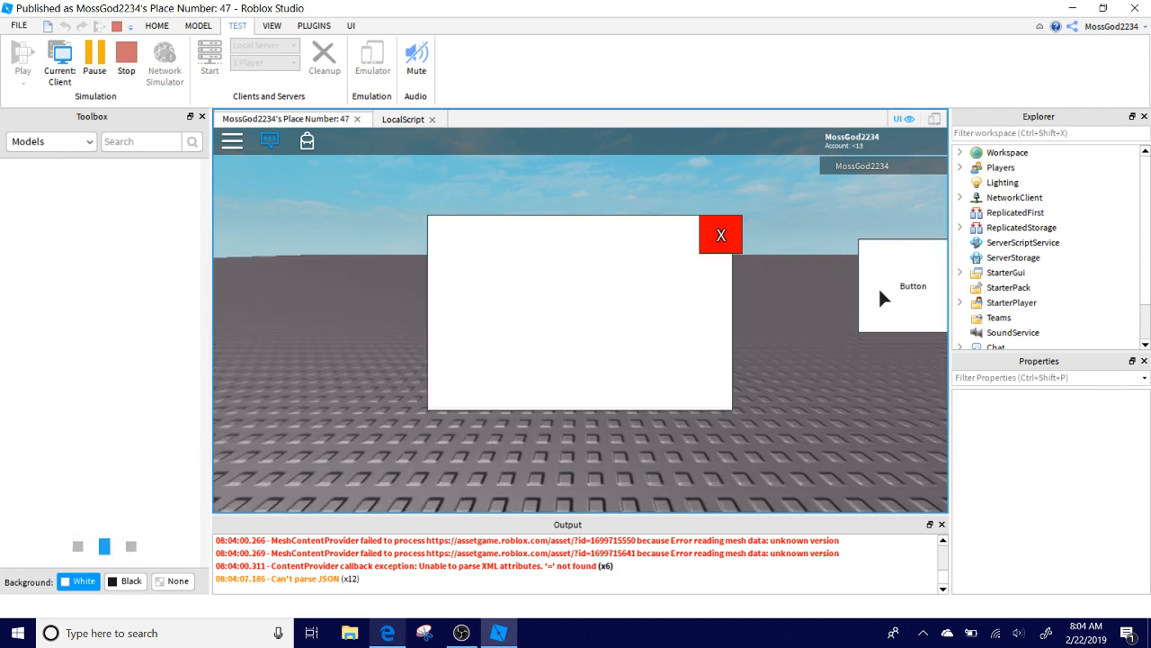
{"action": "left_click", "coordinate": [720, 234]}
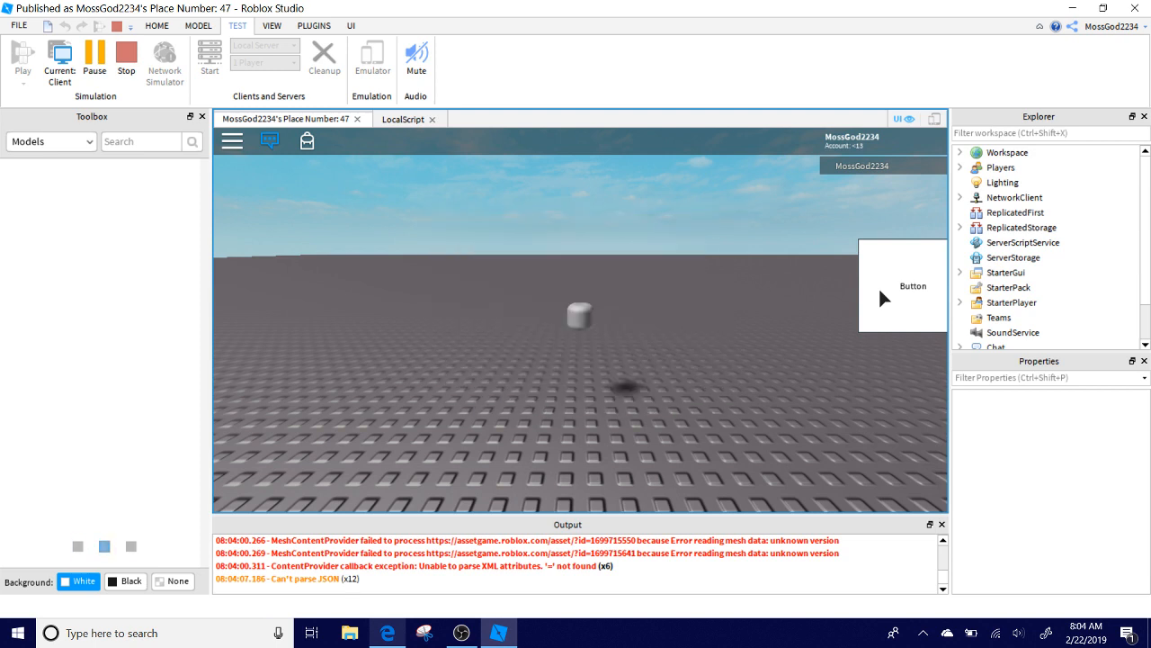
{"action": "left_click", "coordinate": [912, 286]}
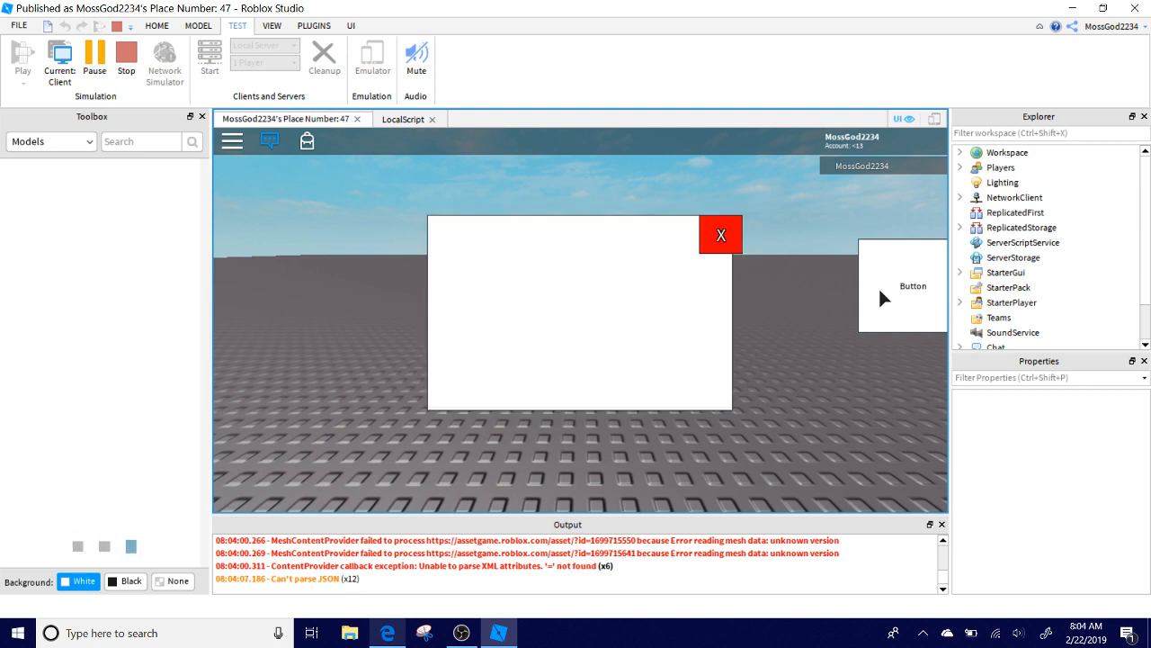
{"action": "left_click", "coordinate": [720, 234]}
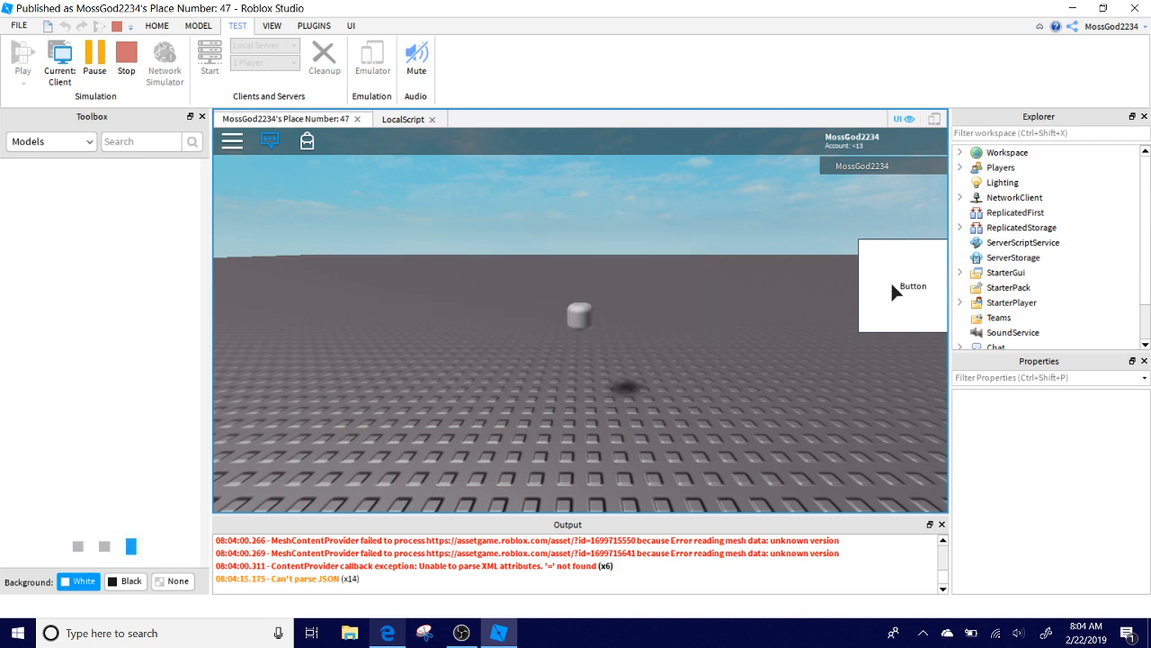
{"action": "mouse_move", "coordinate": [450, 141]}
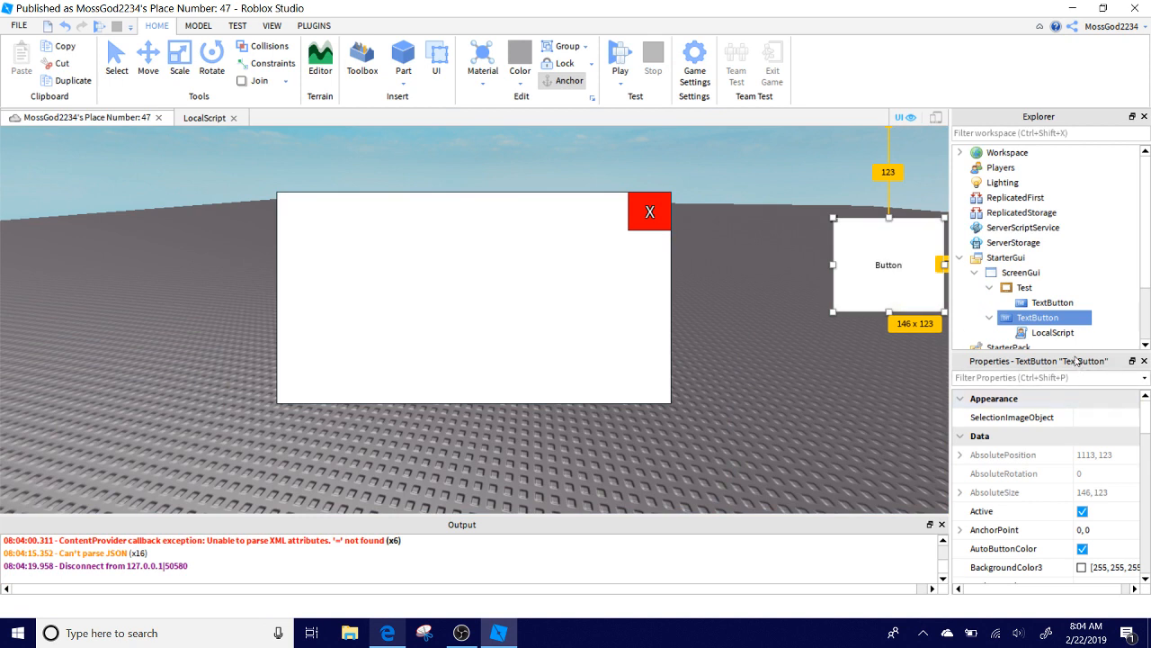
{"action": "left_click", "coordinate": [205, 116]}
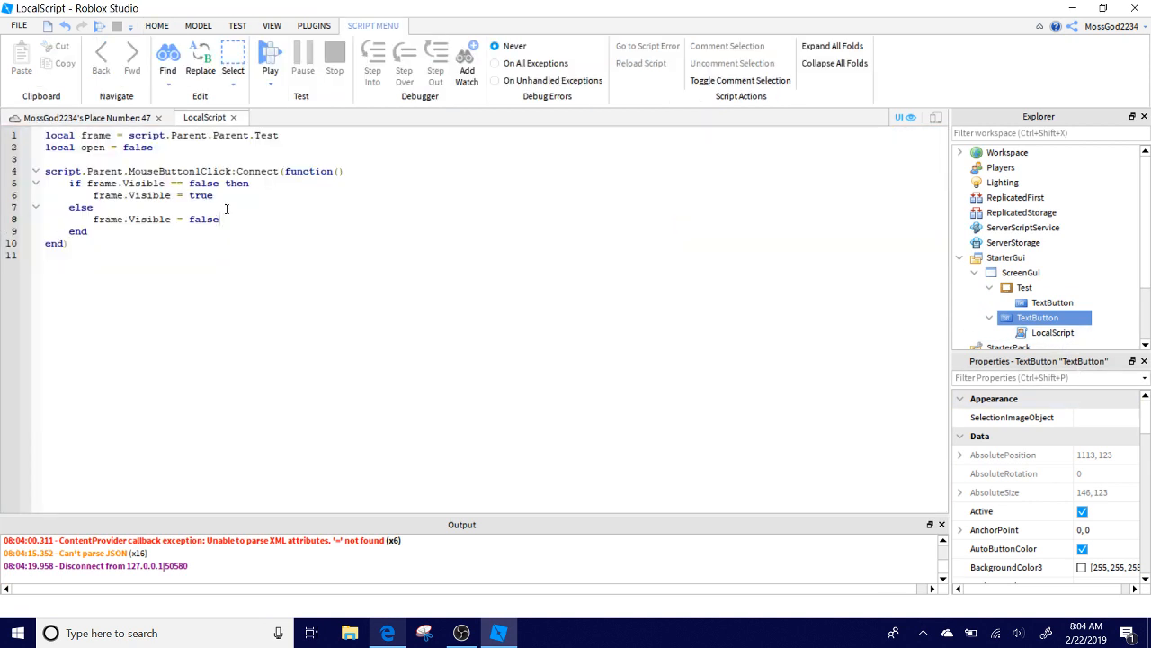
{"action": "double_click", "coordinate": [77, 230]}
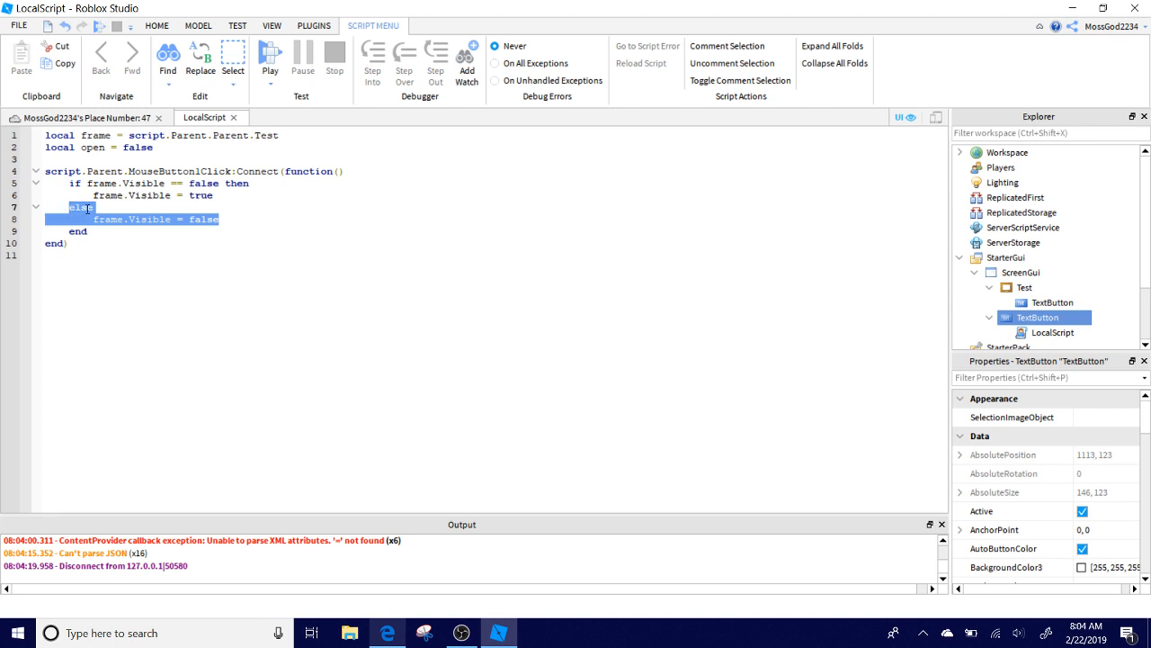
{"action": "key", "text": "Delete"}
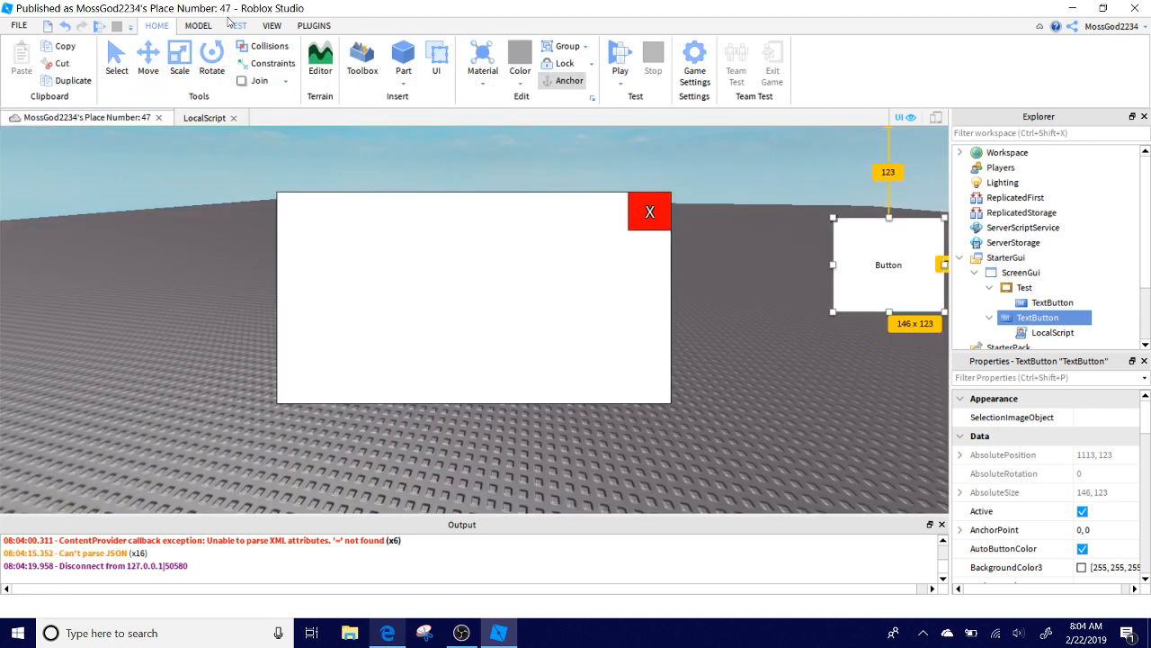
Turn off the Test frame's Visible so it starts hidden, then launch a playtest.
{"action": "left_click", "coordinate": [618, 57]}
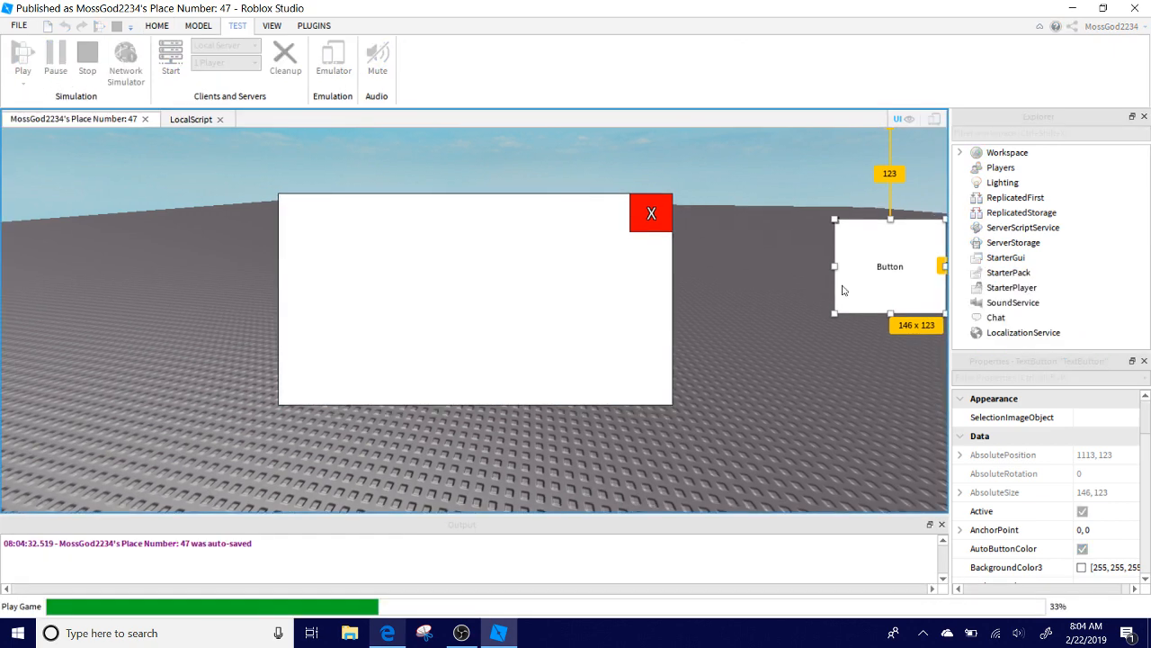
{"action": "left_click", "coordinate": [22, 58]}
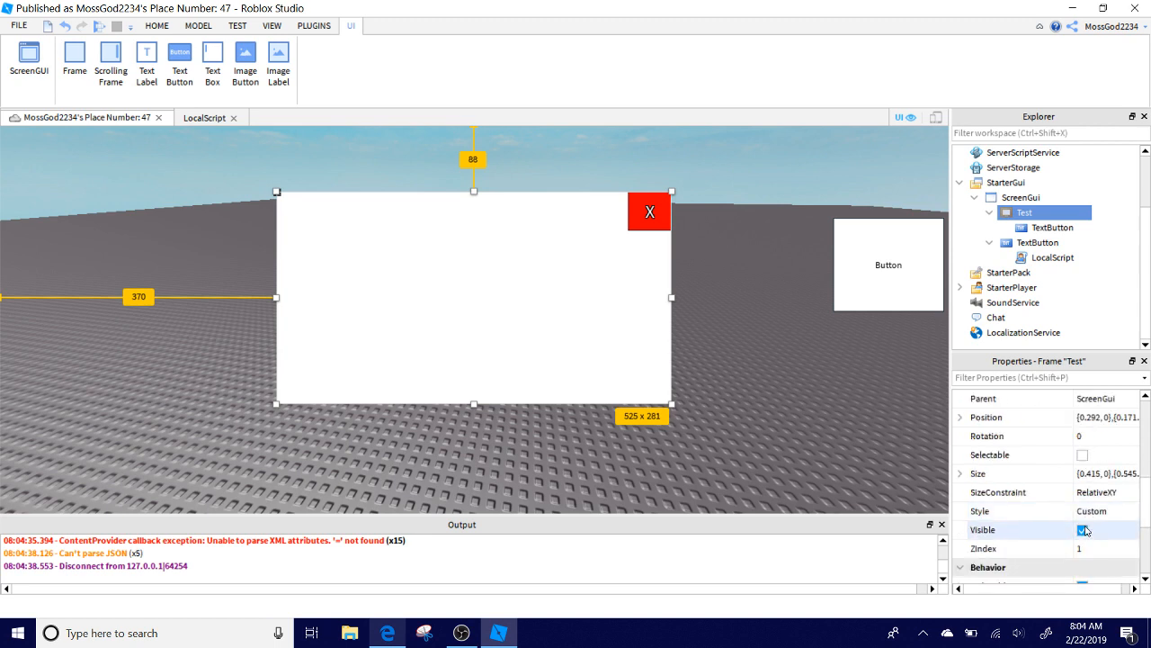
{"action": "left_click", "coordinate": [1083, 529]}
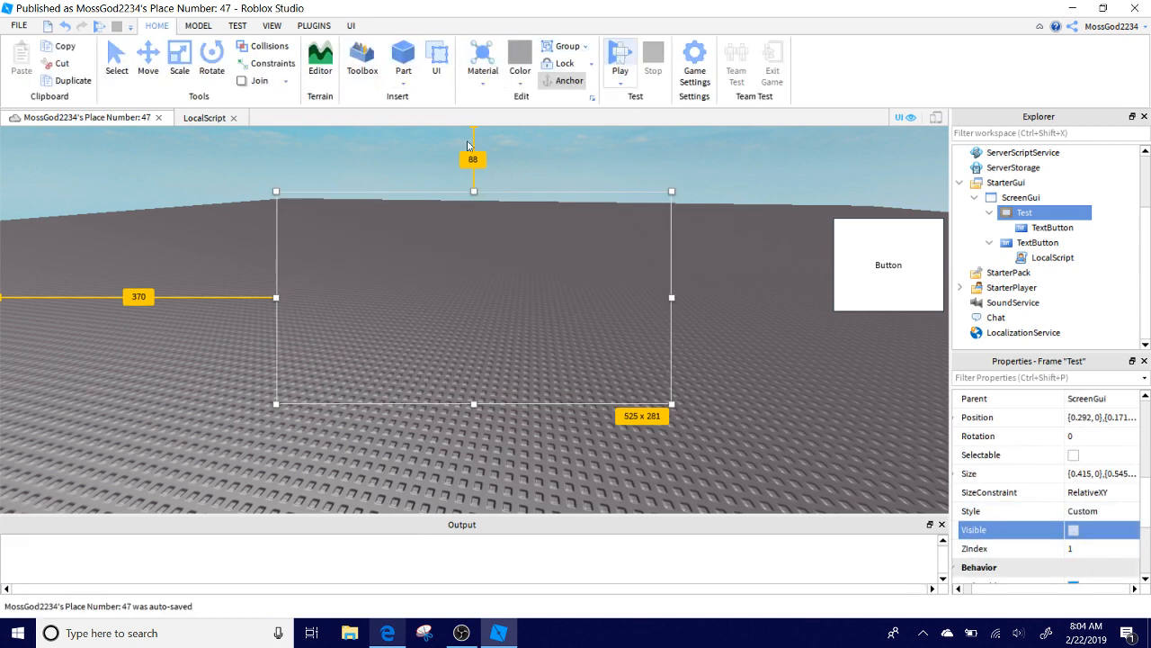
{"action": "left_click", "coordinate": [619, 58]}
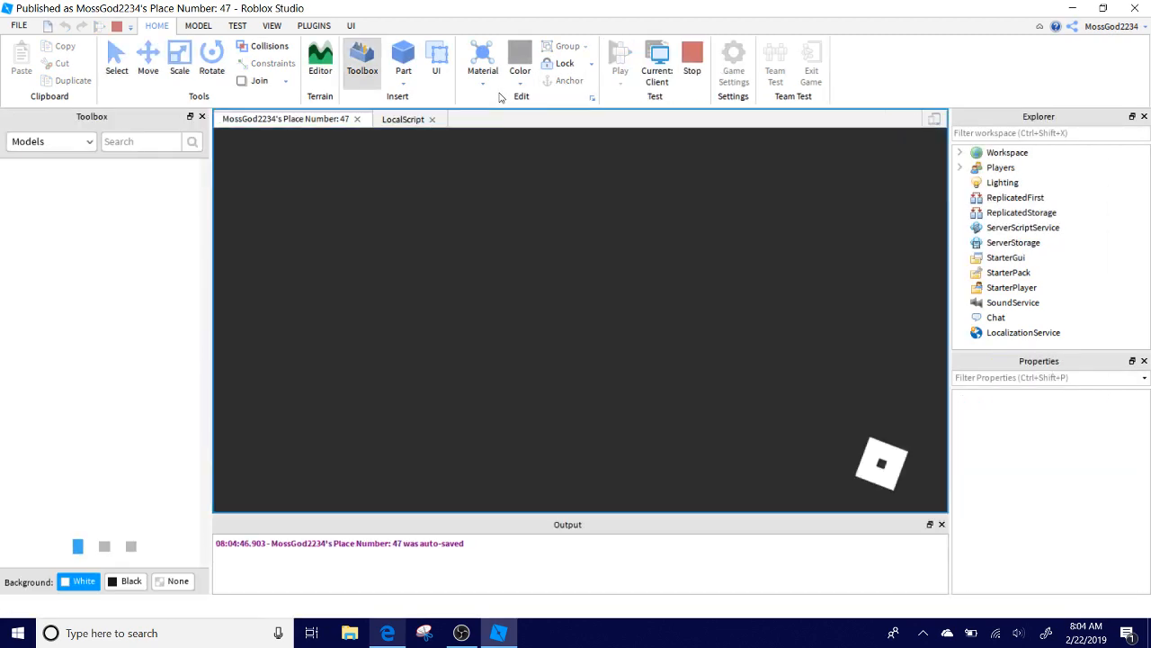
Stop the running playtest from the Home ribbon.
{"action": "left_click", "coordinate": [619, 54]}
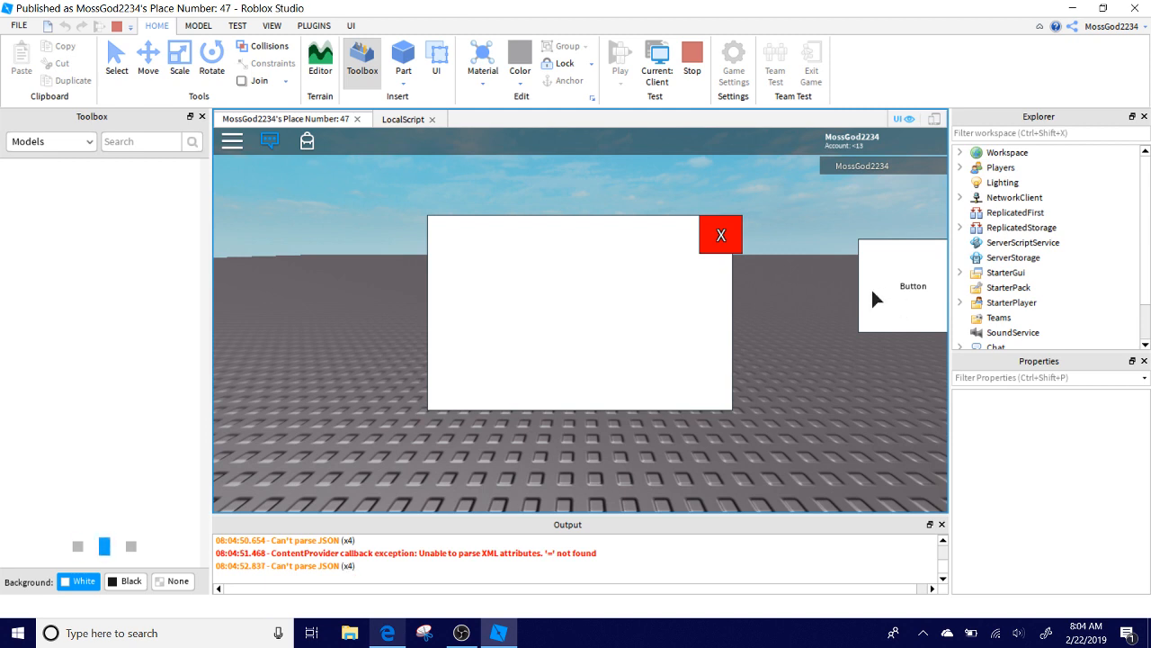
{"action": "mouse_move", "coordinate": [772, 263]}
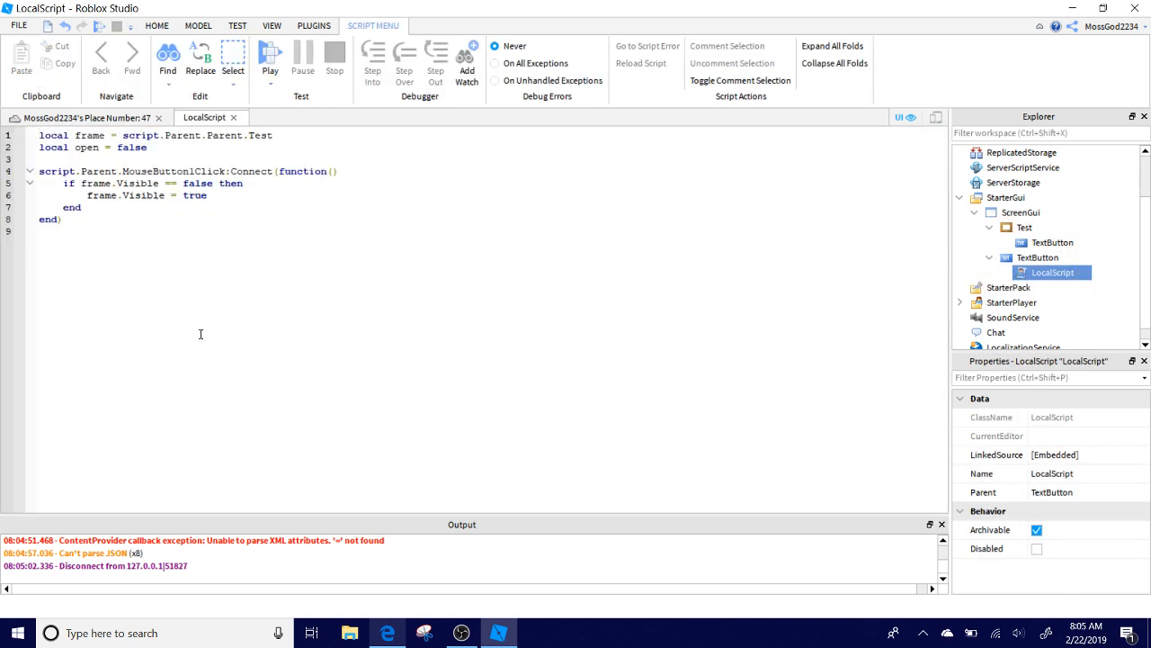
{"action": "mouse_move", "coordinate": [162, 231]}
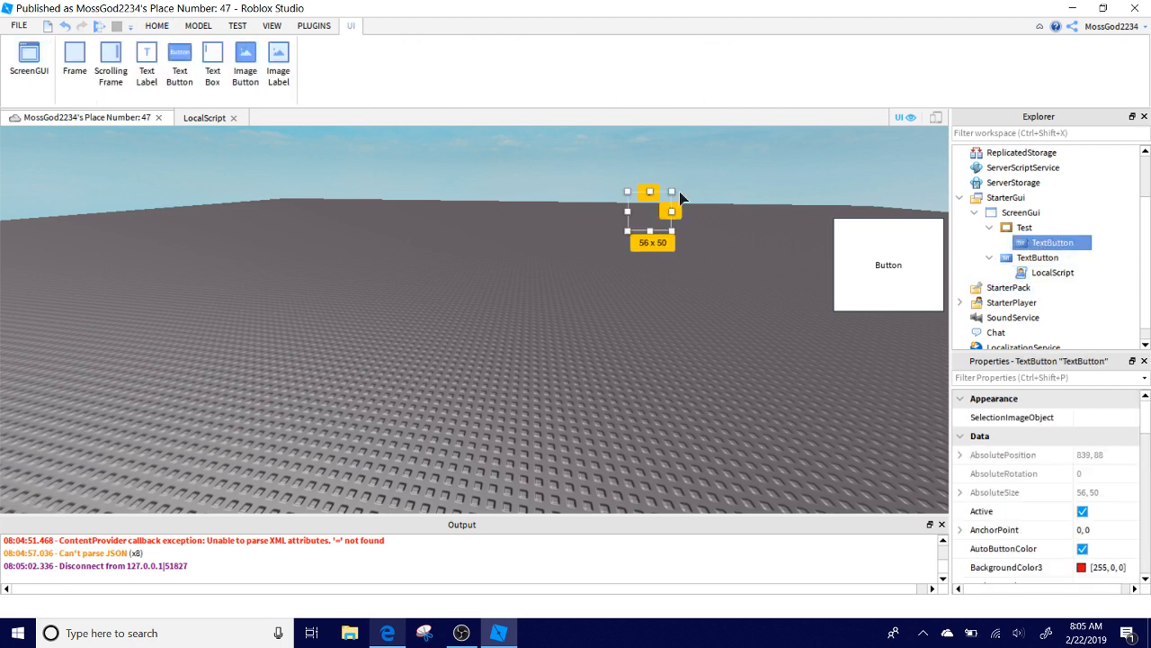
Expand Test, add an object to its X TextButton and search 'Lo' for LocalScript.
{"action": "left_click", "coordinate": [1023, 212]}
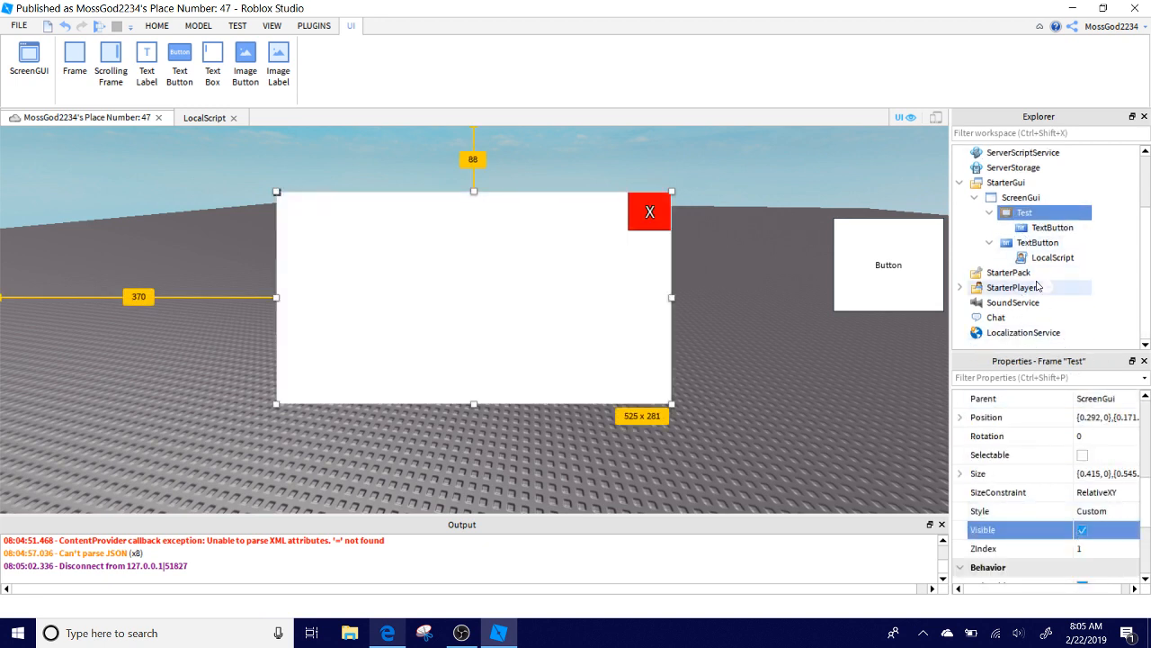
{"action": "left_click", "coordinate": [1040, 241]}
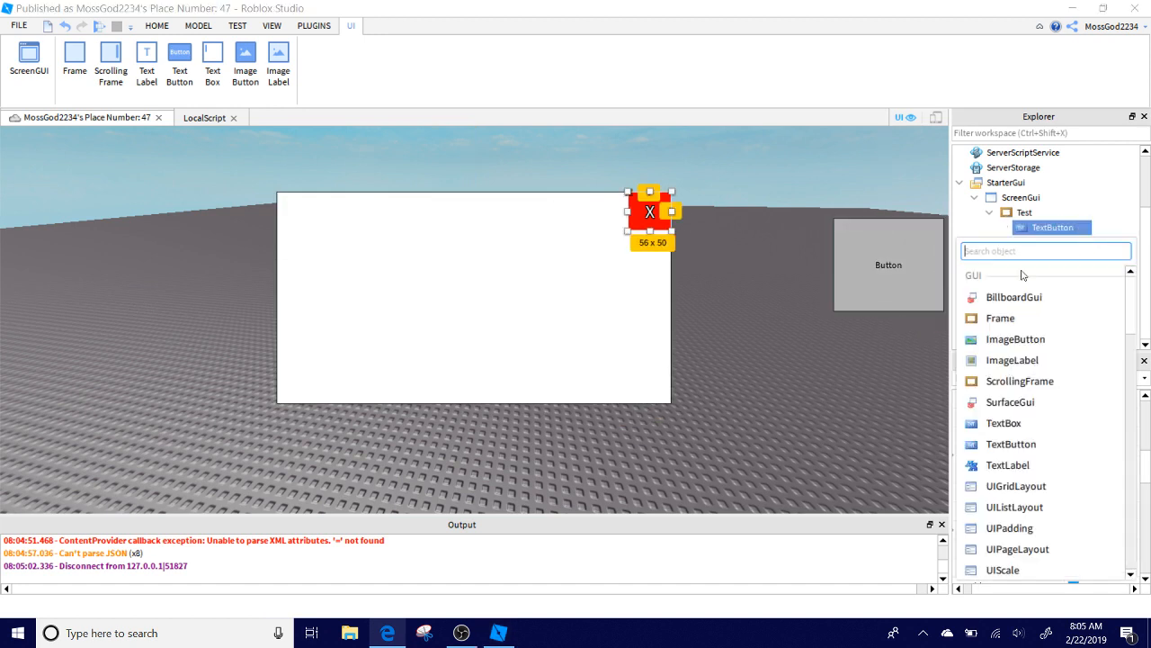
{"action": "type", "text": "Lo"}
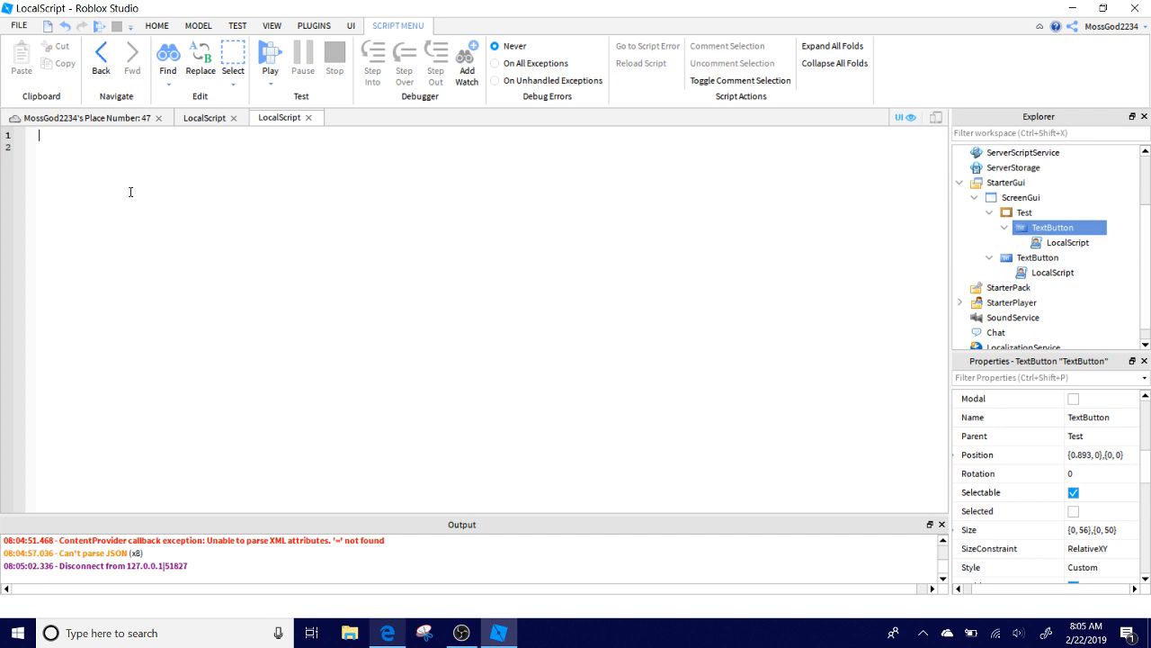
Connect a function to script.Parent.MouseButton1Click in the X button's script.
{"action": "type", "text": "script"}
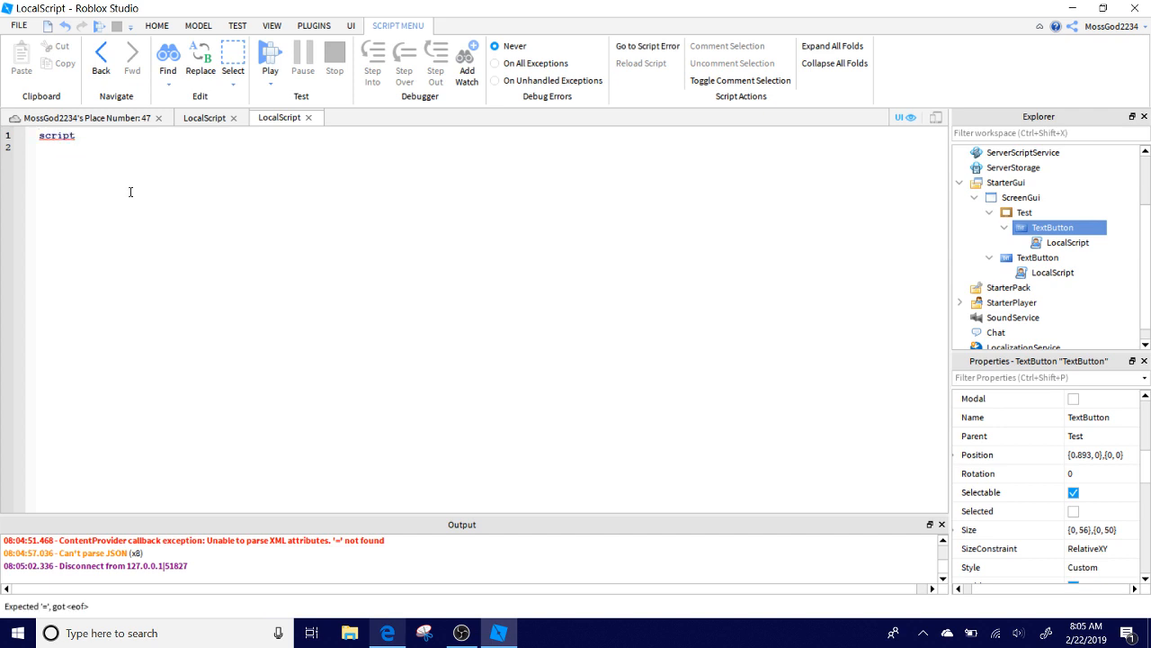
{"action": "type", "text": ".Parent"}
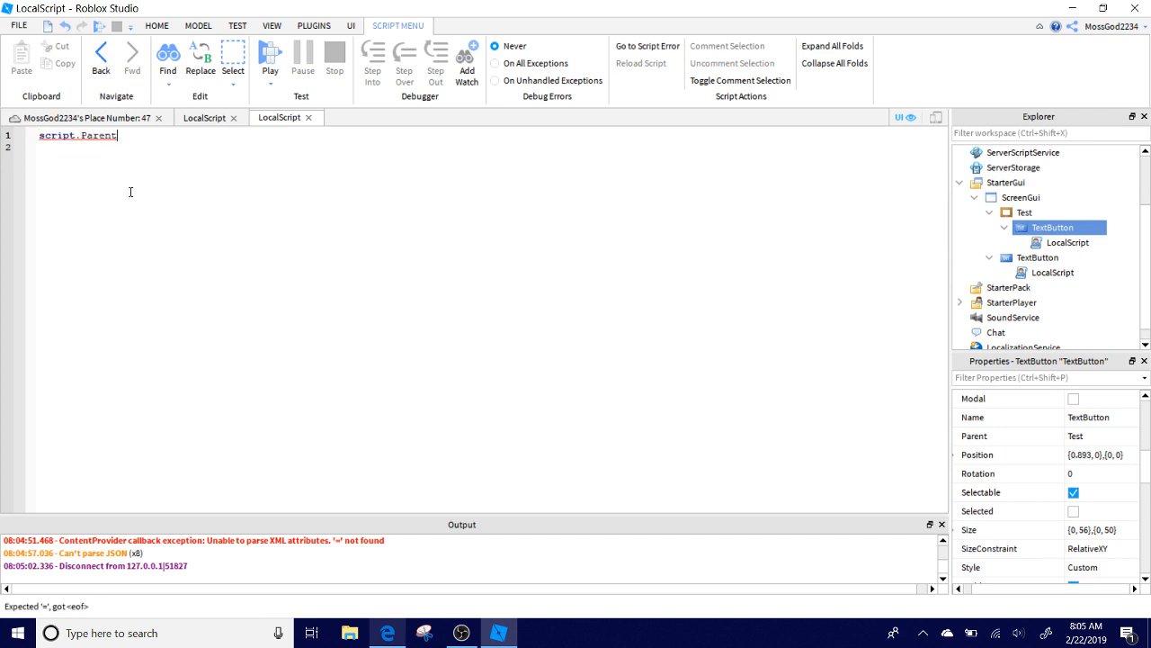
{"action": "type", "text": ".MouseButton1Click."}
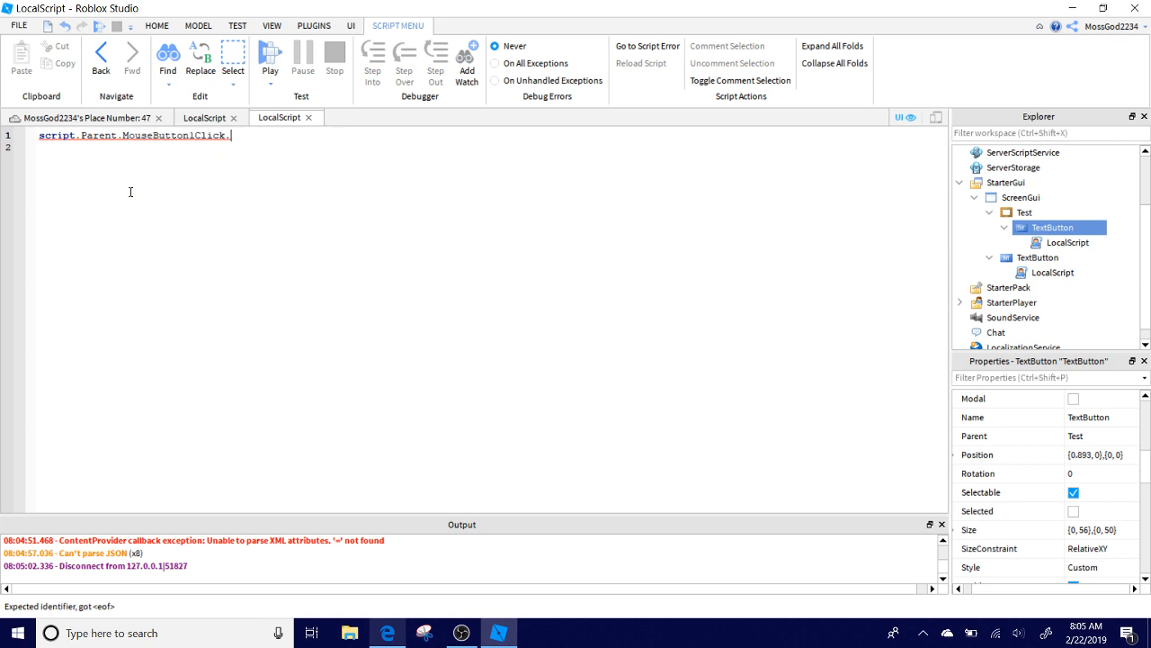
{"action": "type", "text": "Connect(function("}
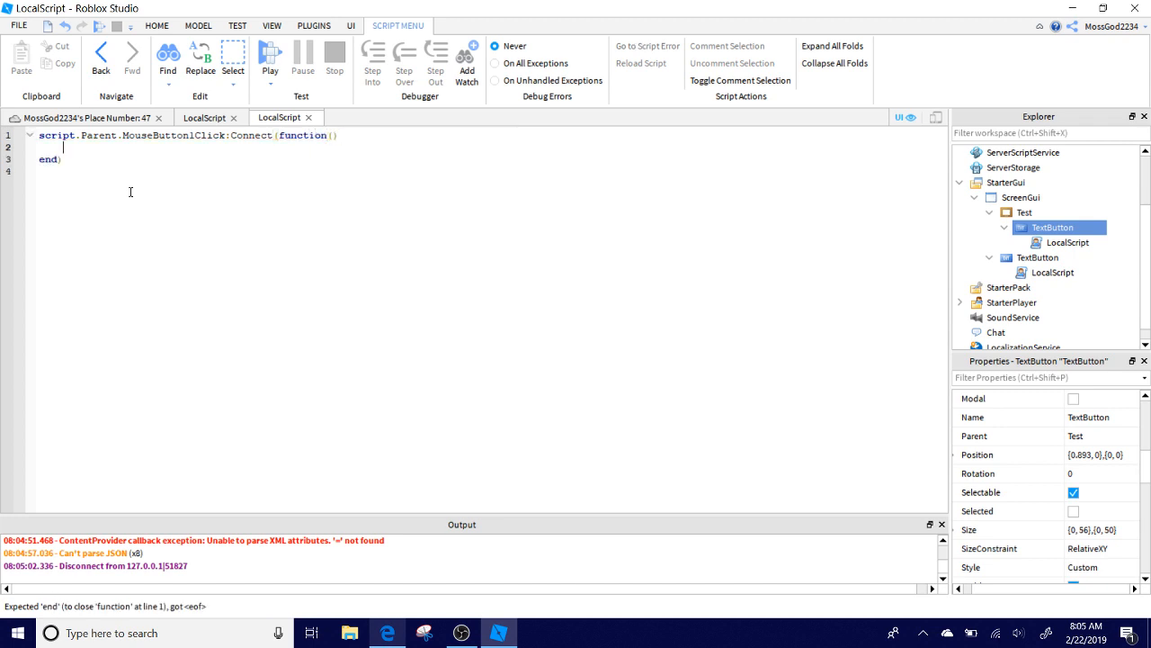
Inside the handler set script.Parent.Parent.Visible = false to hide the Test frame.
{"action": "type", "text": "script."}
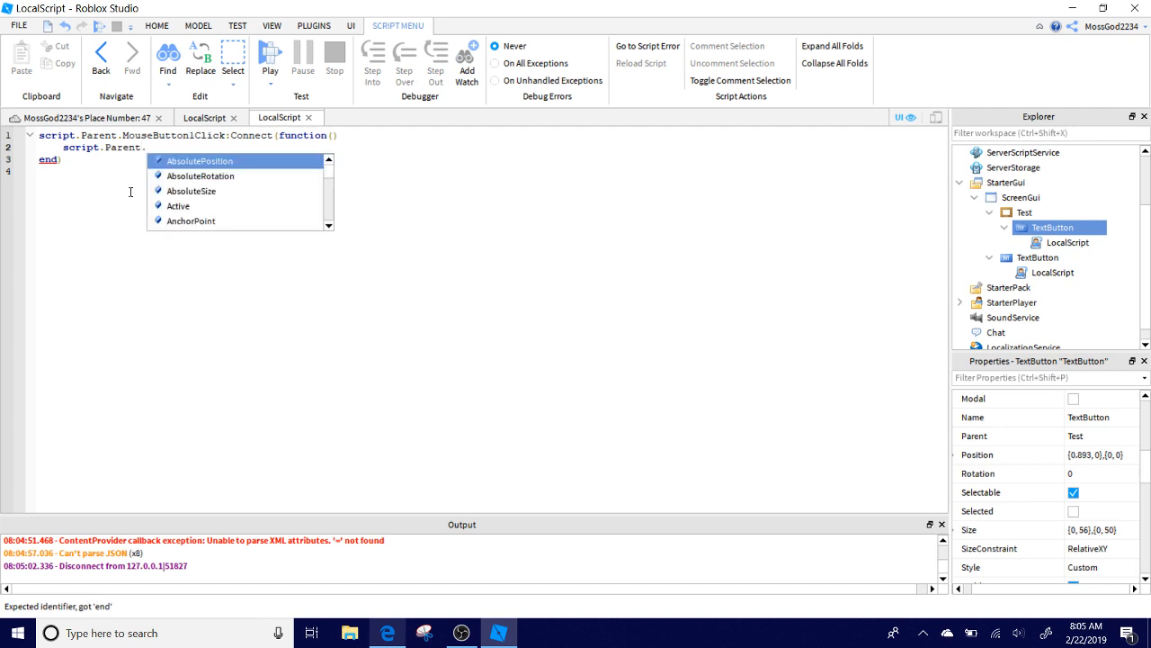
{"action": "type", "text": "Parent"}
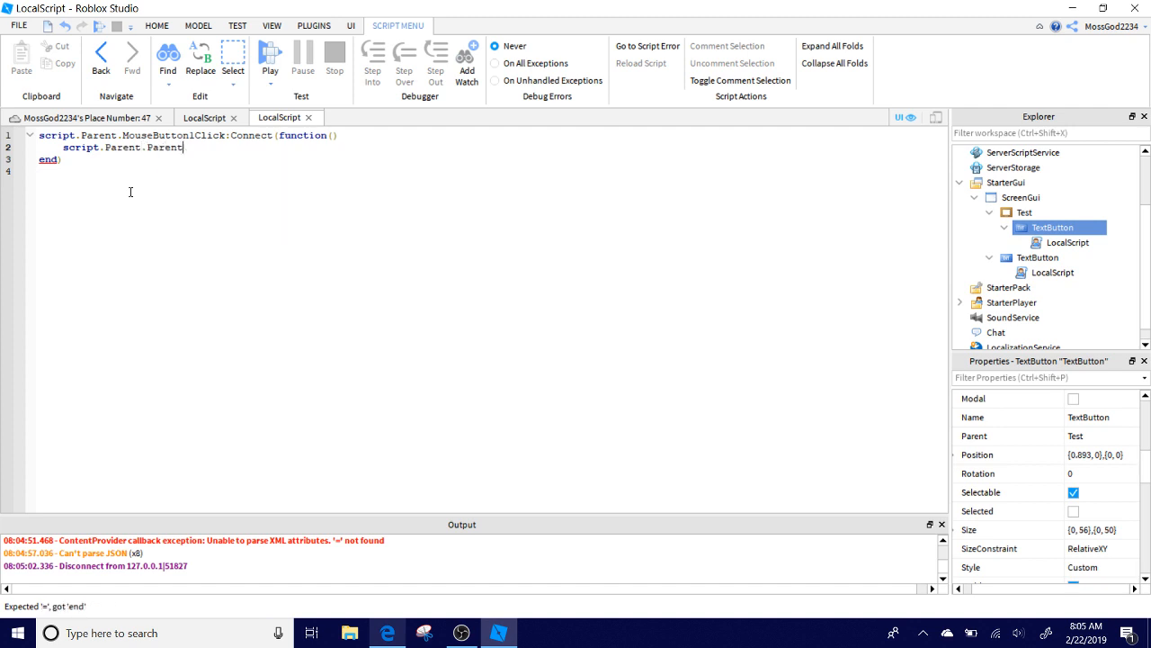
{"action": "type", "text": ".Visible"}
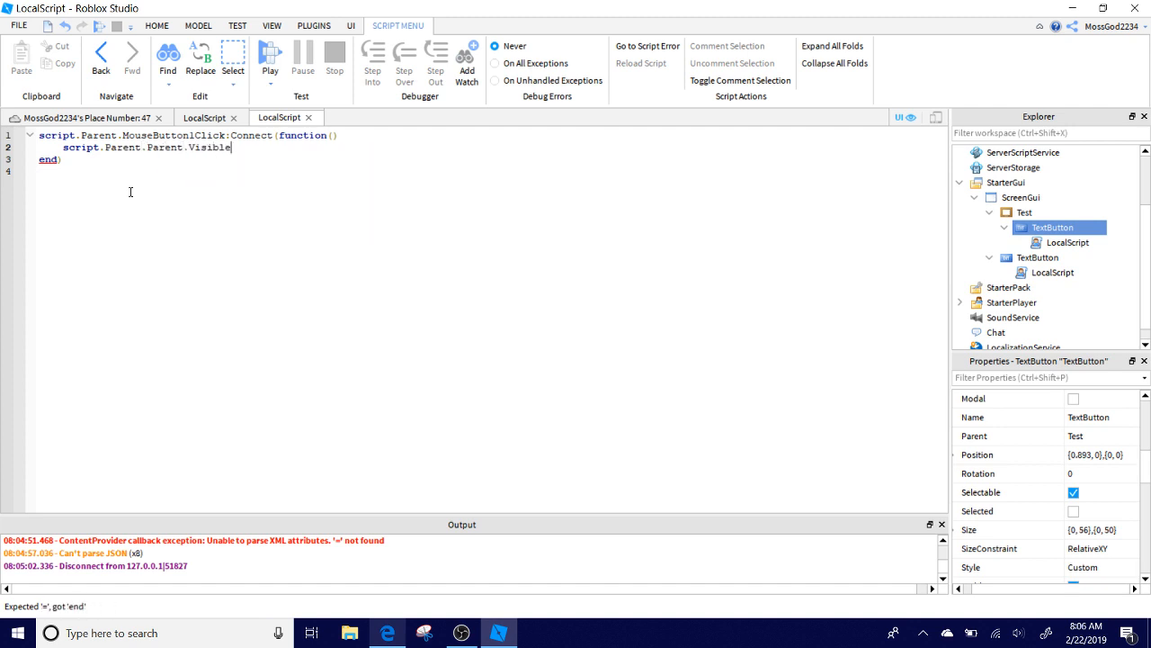
{"action": "type", "text": "= false"}
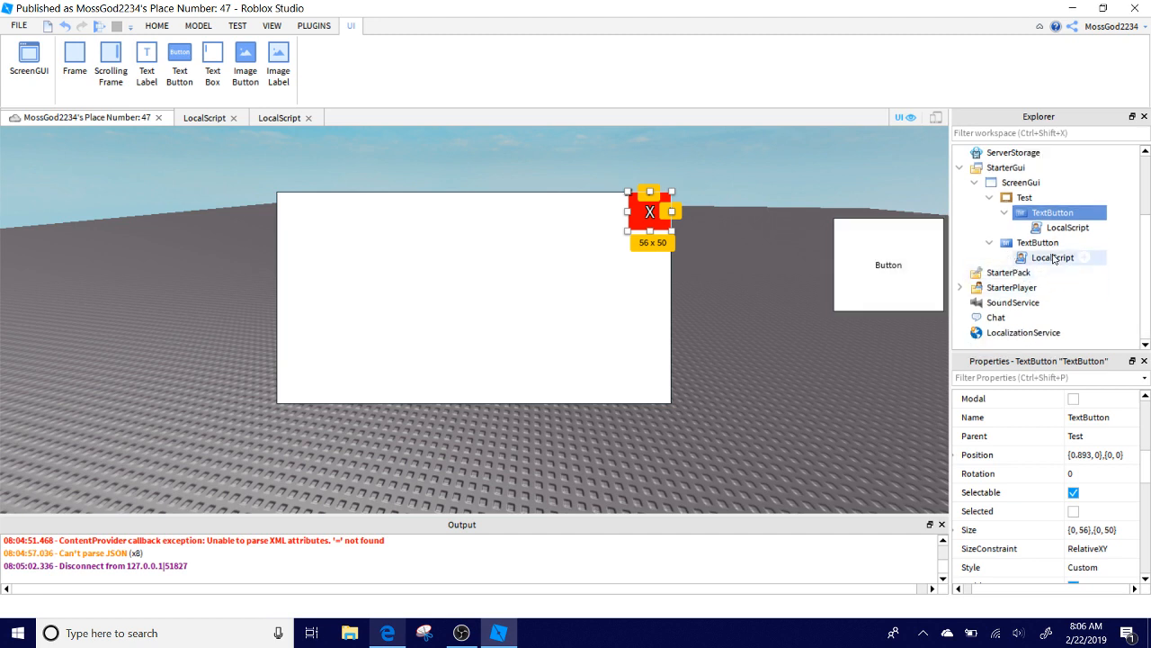
Untick Visible on the Test frame so it starts hidden, then launch a playtest.
{"action": "left_click", "coordinate": [1025, 196]}
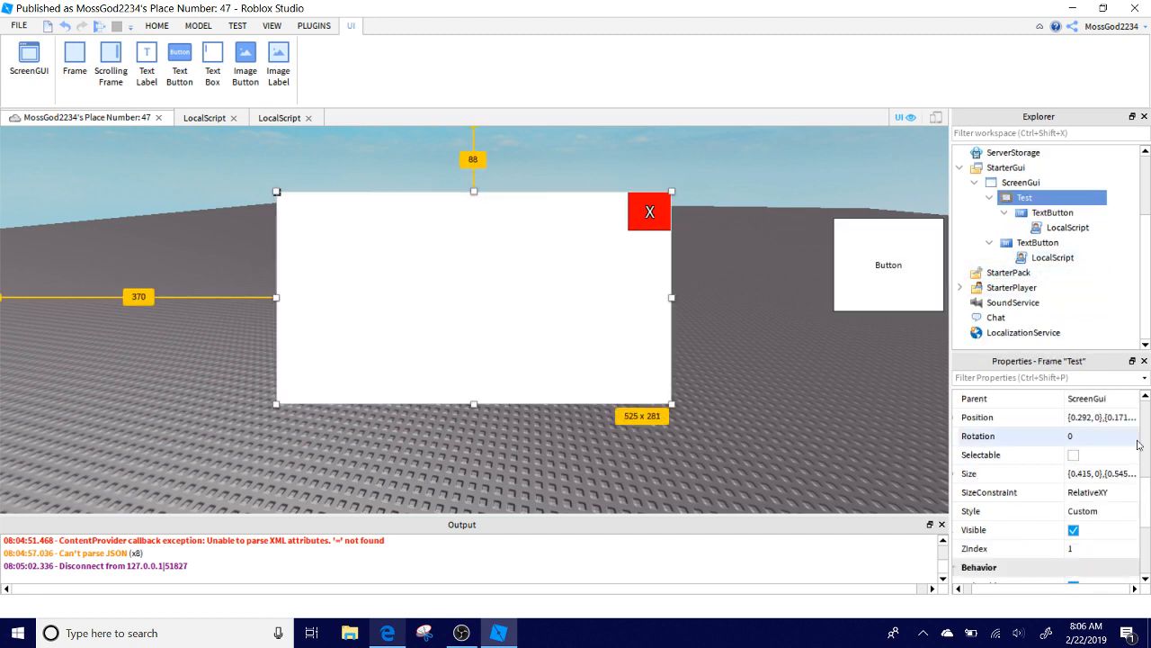
{"action": "scroll", "scroll_direction": "down", "scroll_amount": 3}
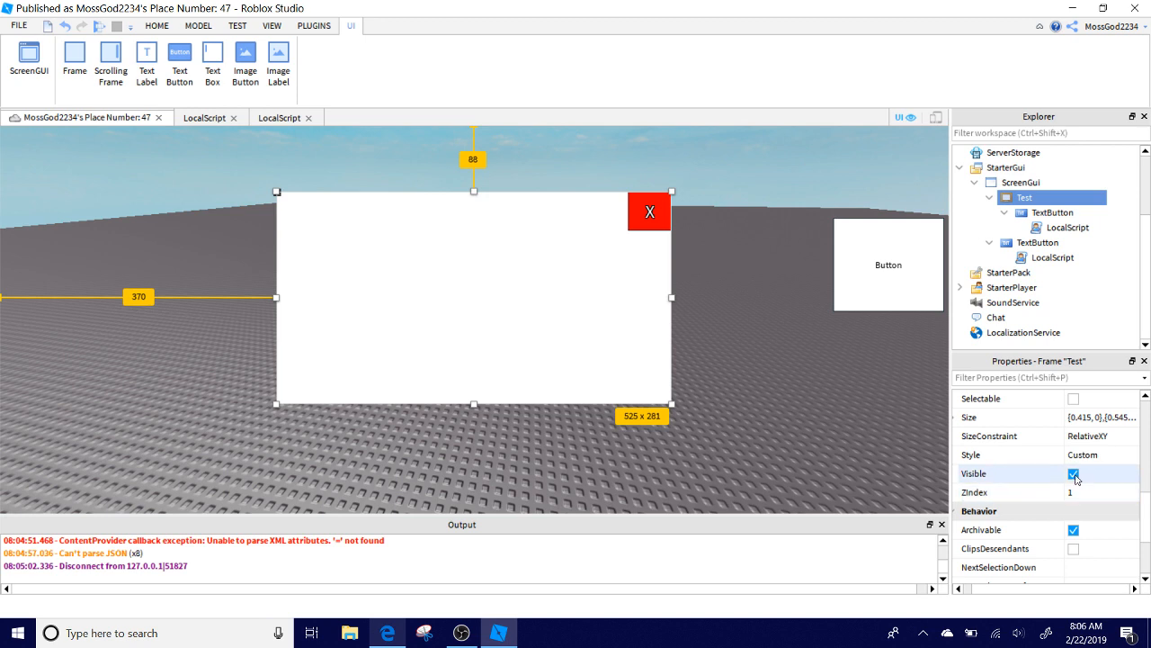
{"action": "left_click", "coordinate": [1072, 473]}
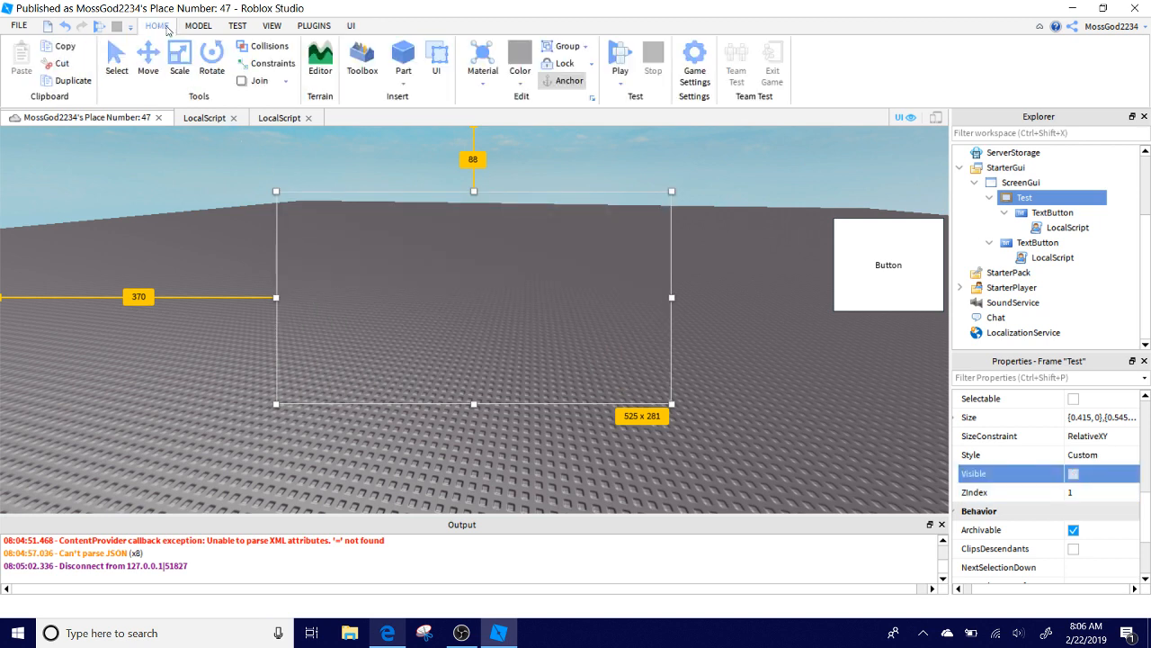
{"action": "left_click", "coordinate": [619, 55]}
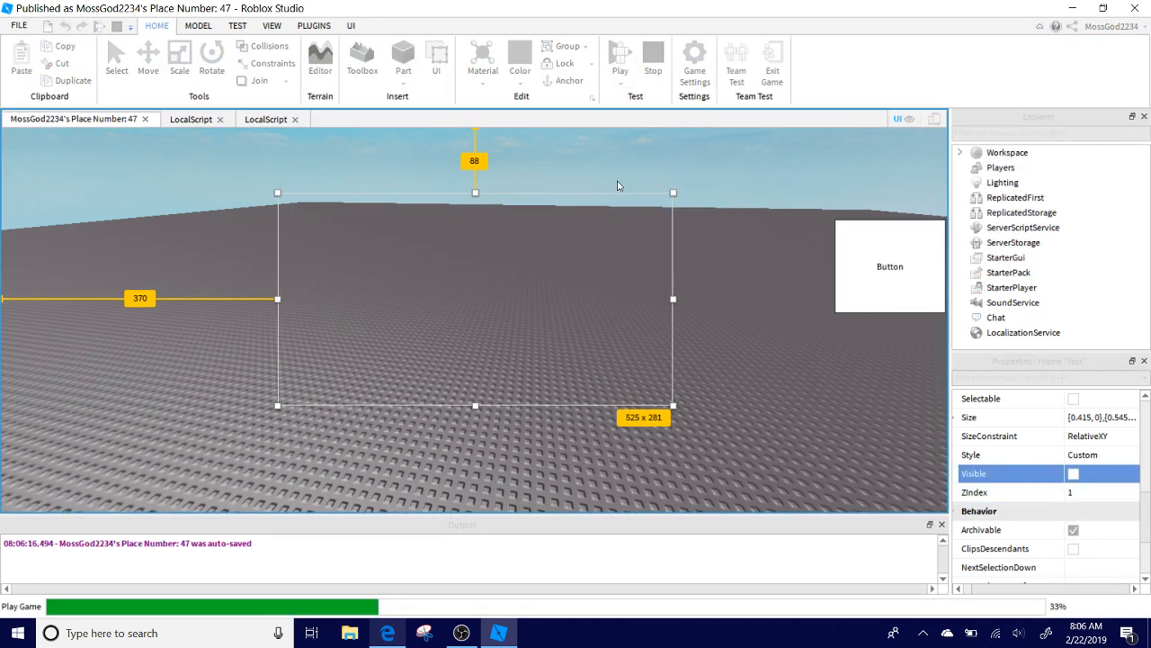
In play mode open the white frame with Button and close it with its red X.
{"action": "left_click", "coordinate": [619, 58]}
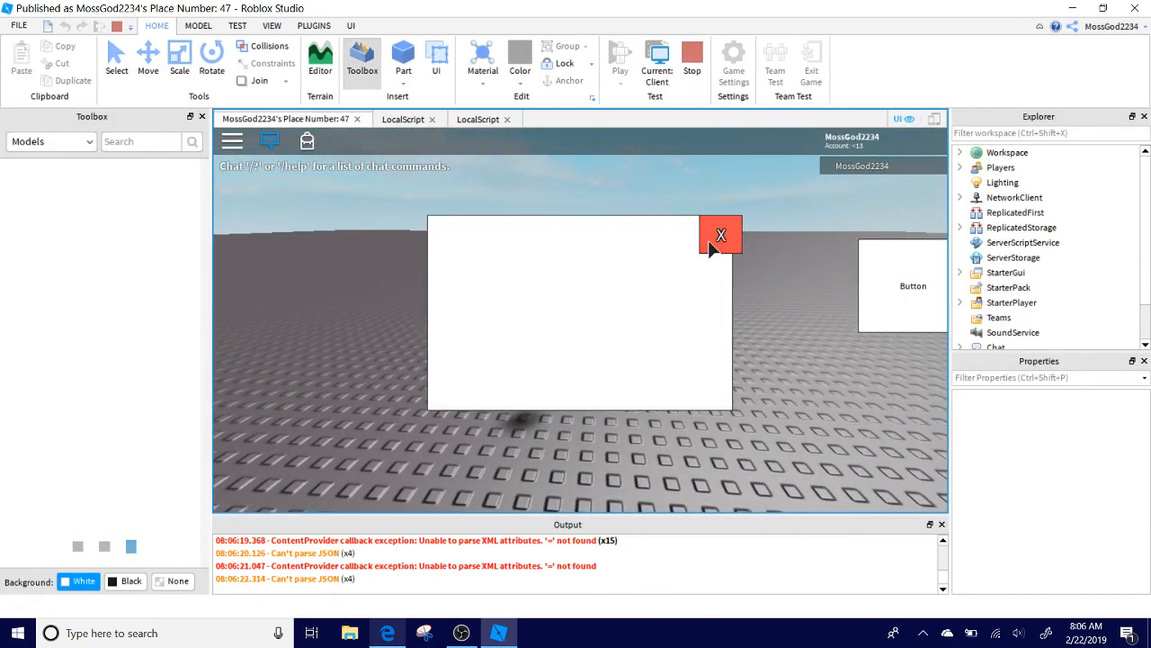
{"action": "left_click", "coordinate": [720, 233]}
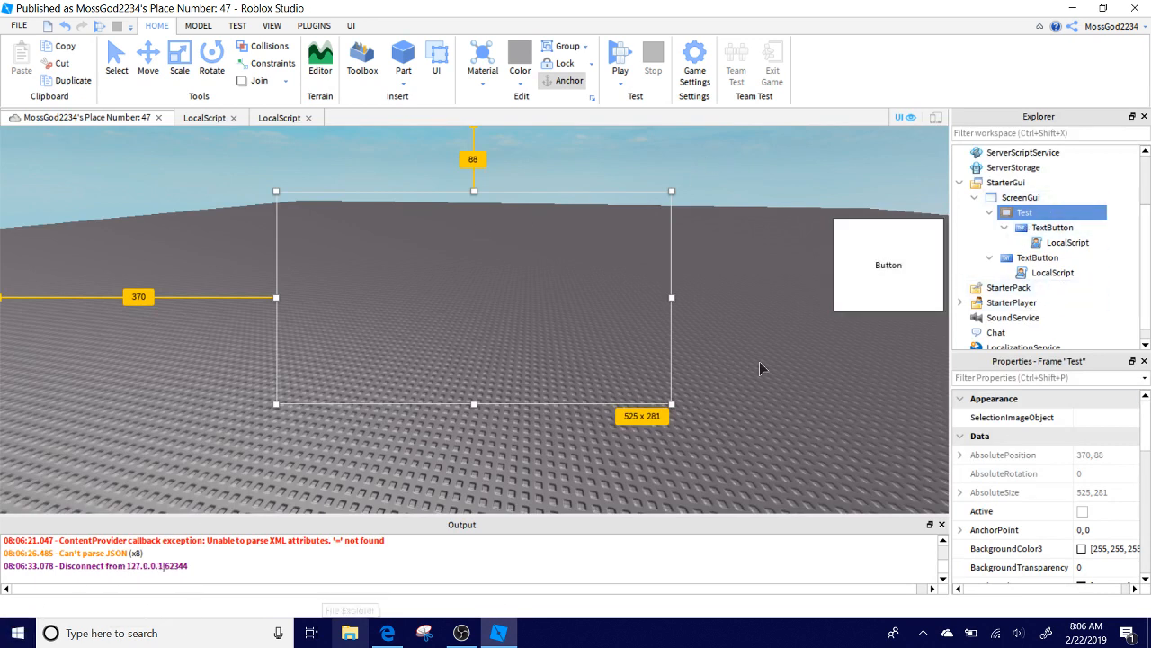
{"action": "mouse_move", "coordinate": [647, 370]}
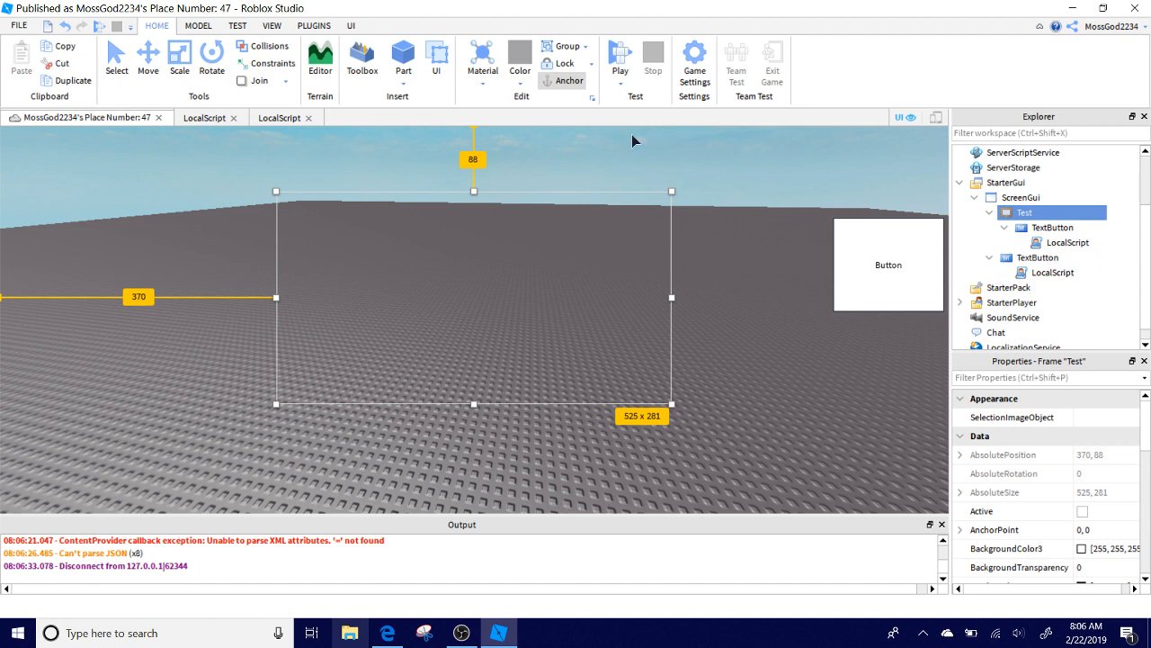
{"action": "mouse_move", "coordinate": [1122, 223]}
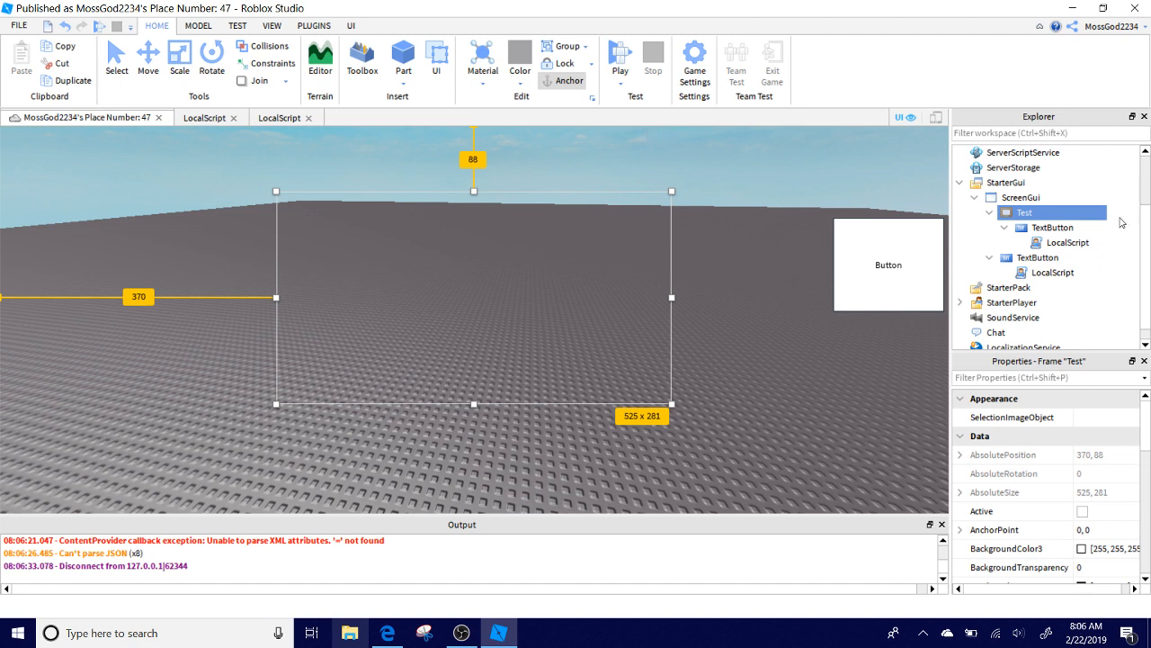
{"action": "mouse_move", "coordinate": [1052, 226]}
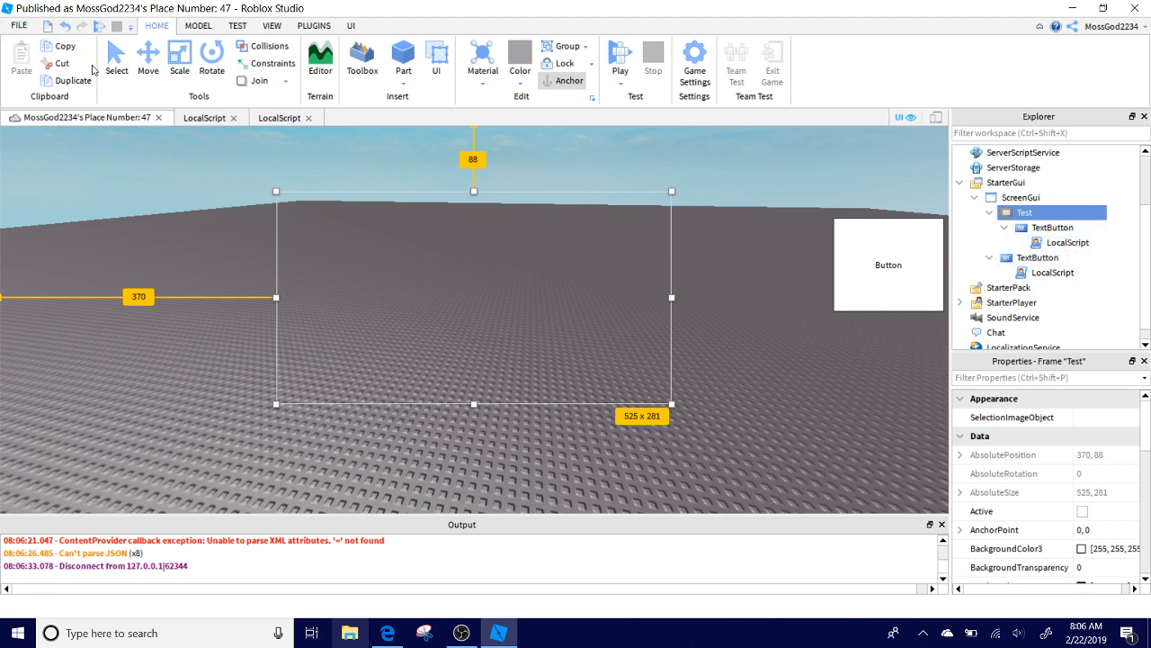
{"action": "mouse_move", "coordinate": [770, 198]}
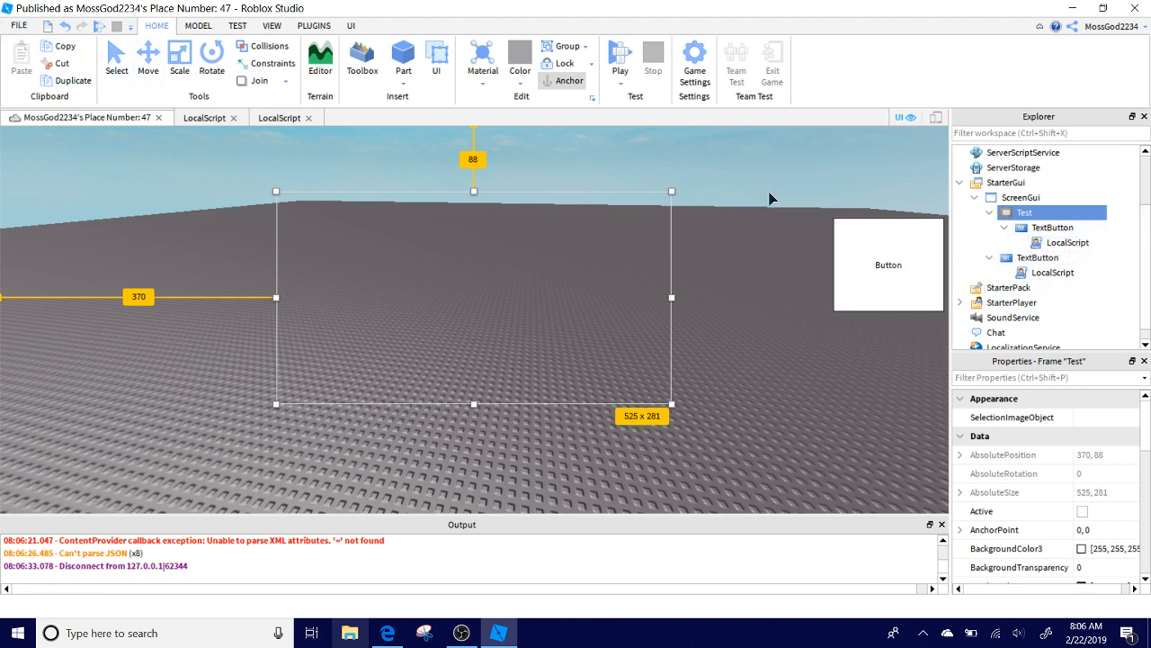